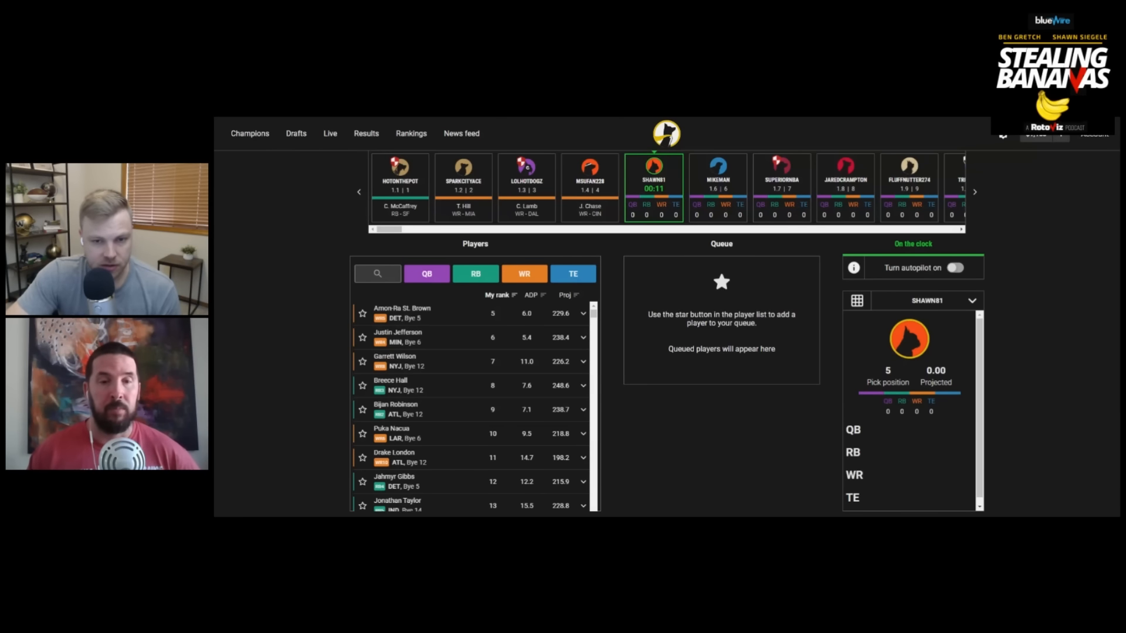
{"action": "mouse_move", "coordinate": [329, 317]}
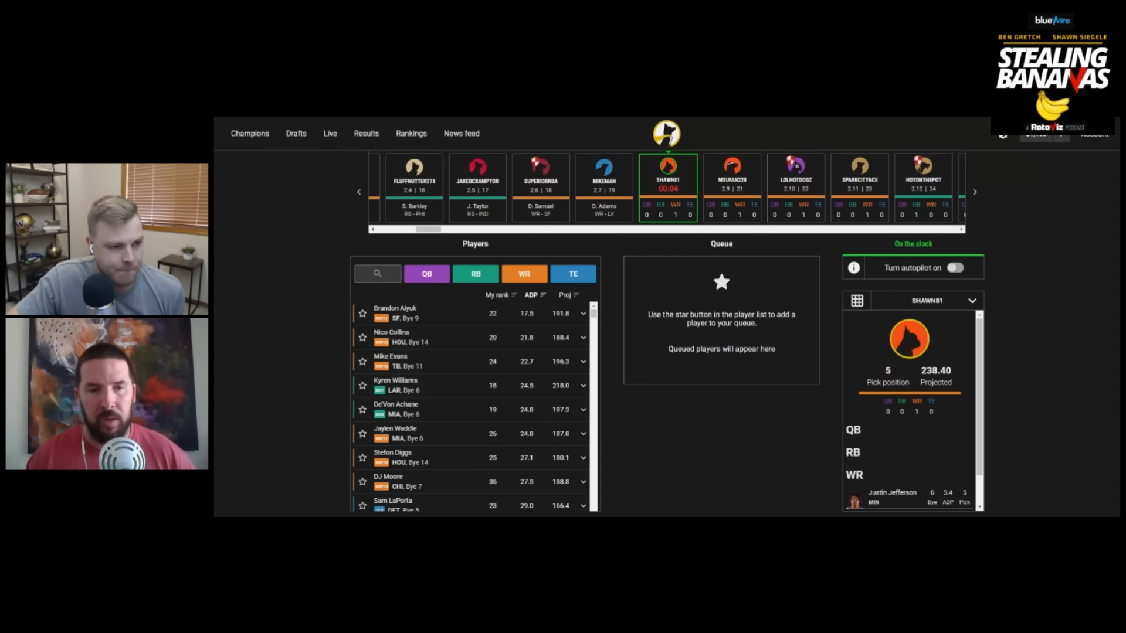
Draft Nico Collins at pick 2.5 as the second receiver.
{"action": "left_click", "coordinate": [362, 337]}
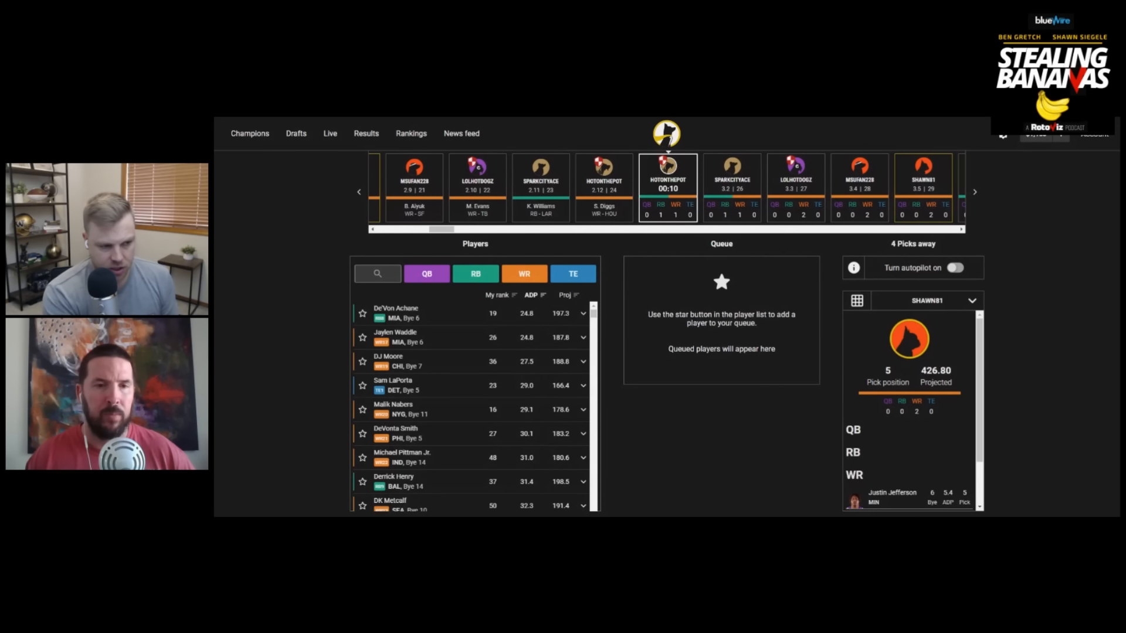
Star De'Von Achane, DeVonta Smith, Malik Nabers, DJ Moore, then re-add DeVonta Smith to the queue.
{"action": "left_click", "coordinate": [363, 312]}
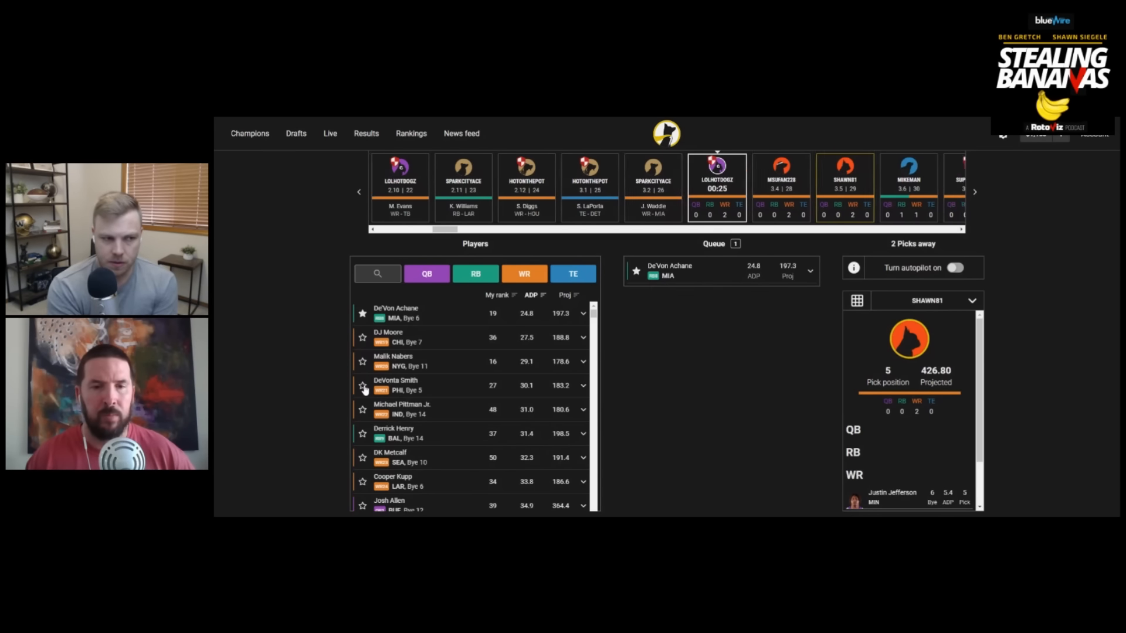
{"action": "left_click", "coordinate": [363, 386]}
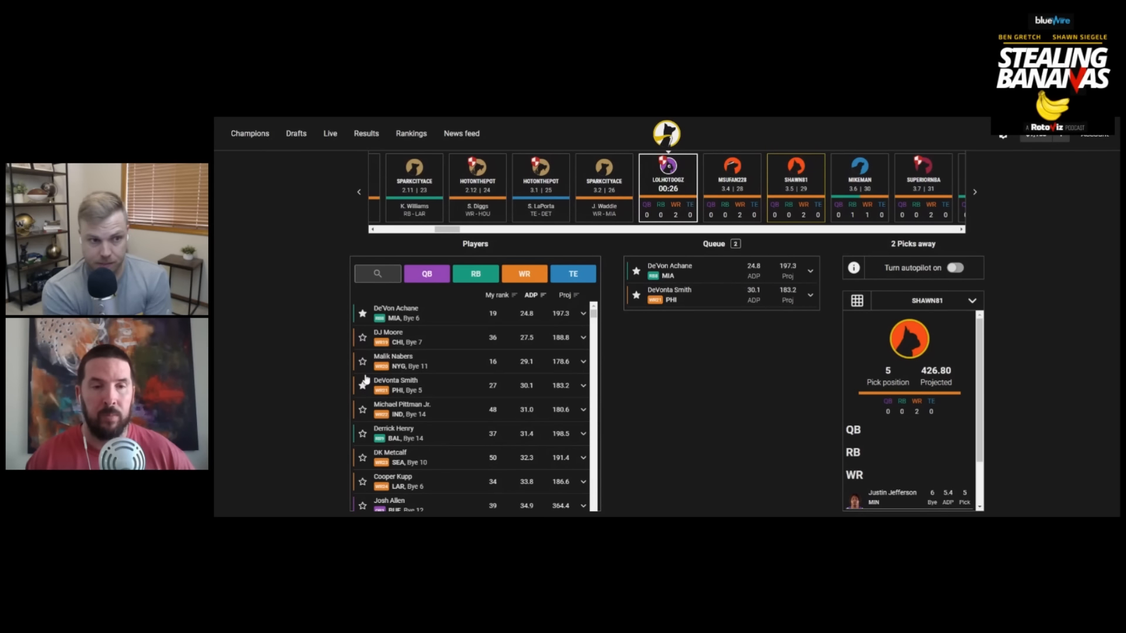
{"action": "left_click", "coordinate": [363, 362]}
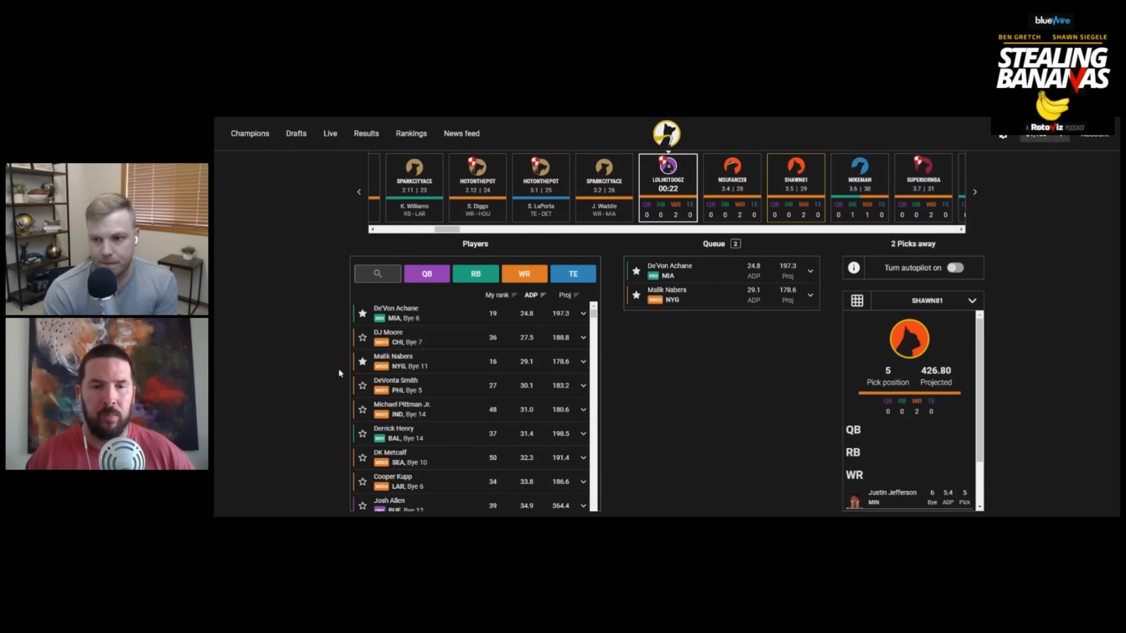
{"action": "left_click", "coordinate": [362, 338]}
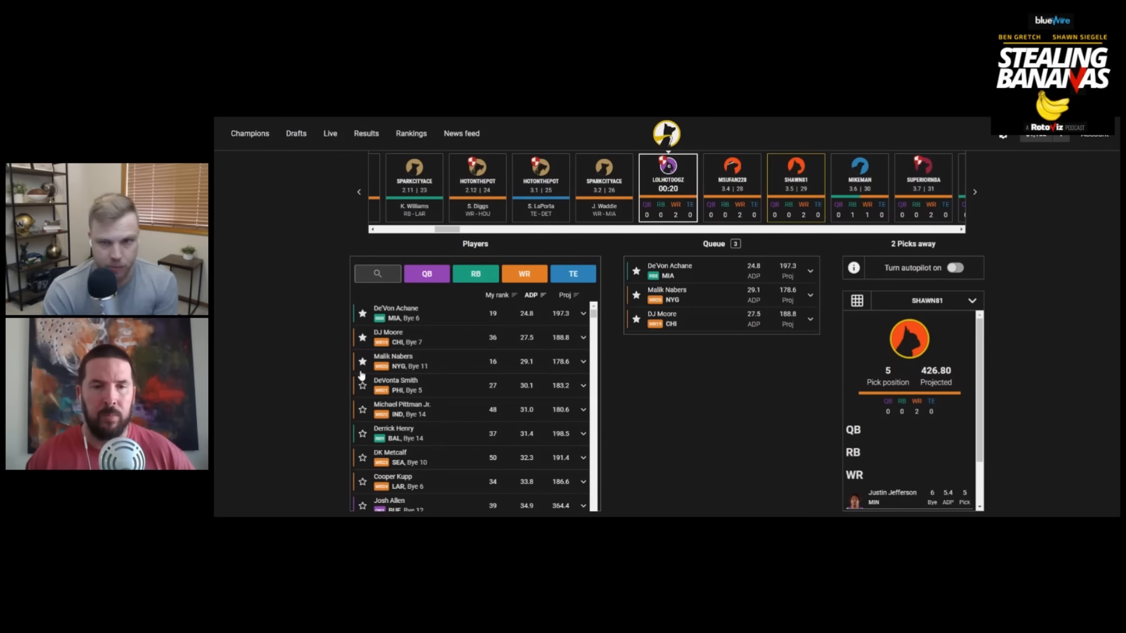
{"action": "mouse_move", "coordinate": [356, 395]}
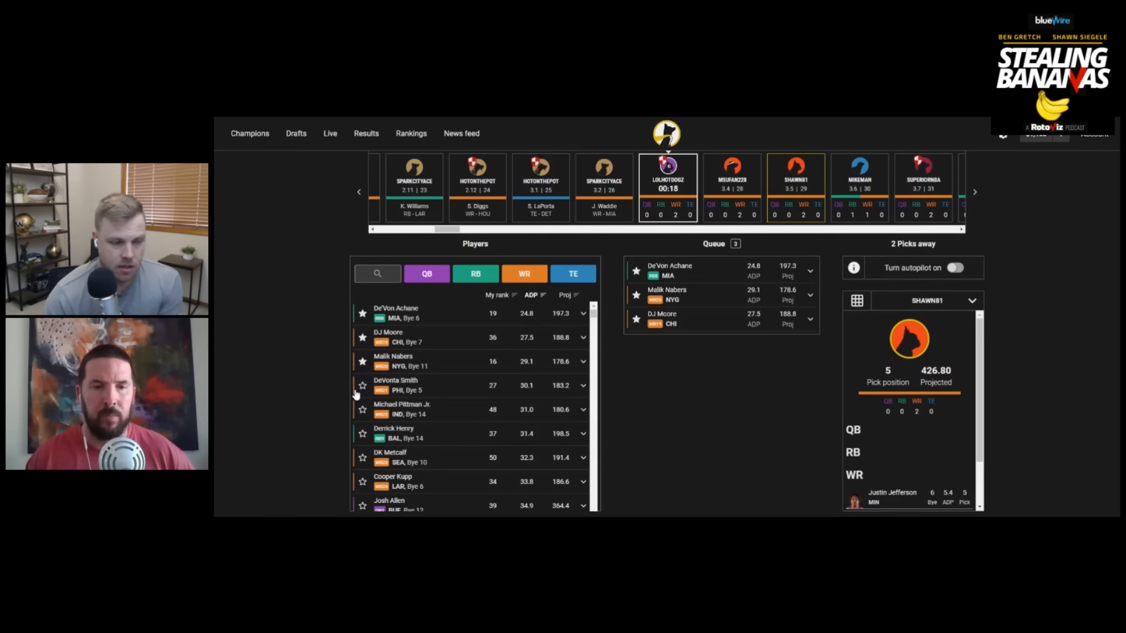
{"action": "left_click", "coordinate": [363, 385]}
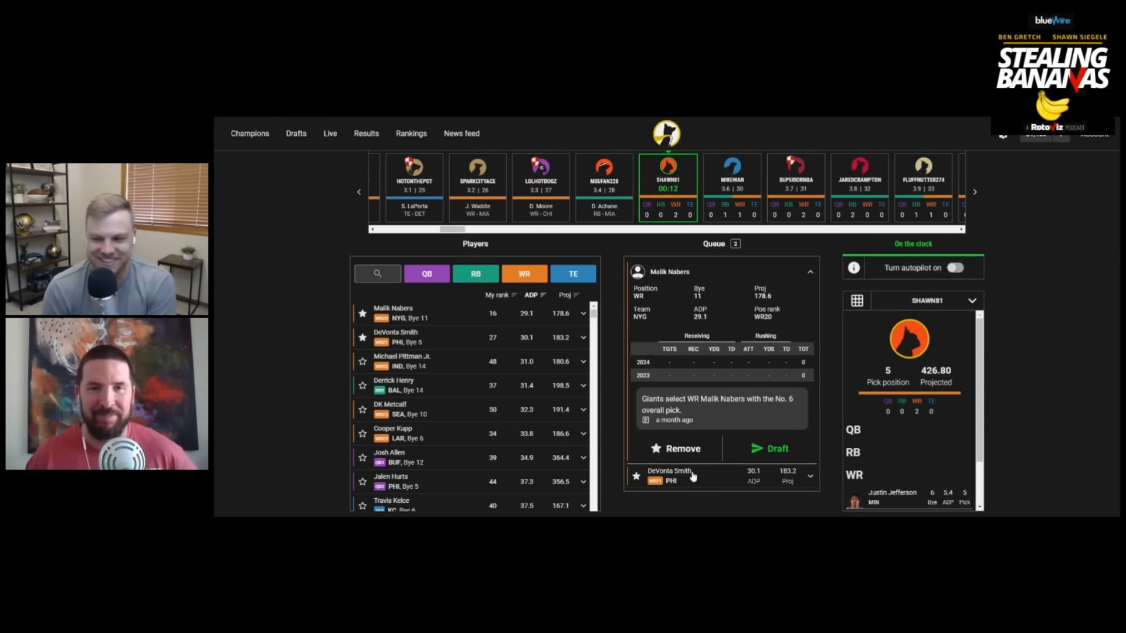
Expand DeVonta Smith's queued player card to compare his stats.
{"action": "left_click", "coordinate": [769, 449]}
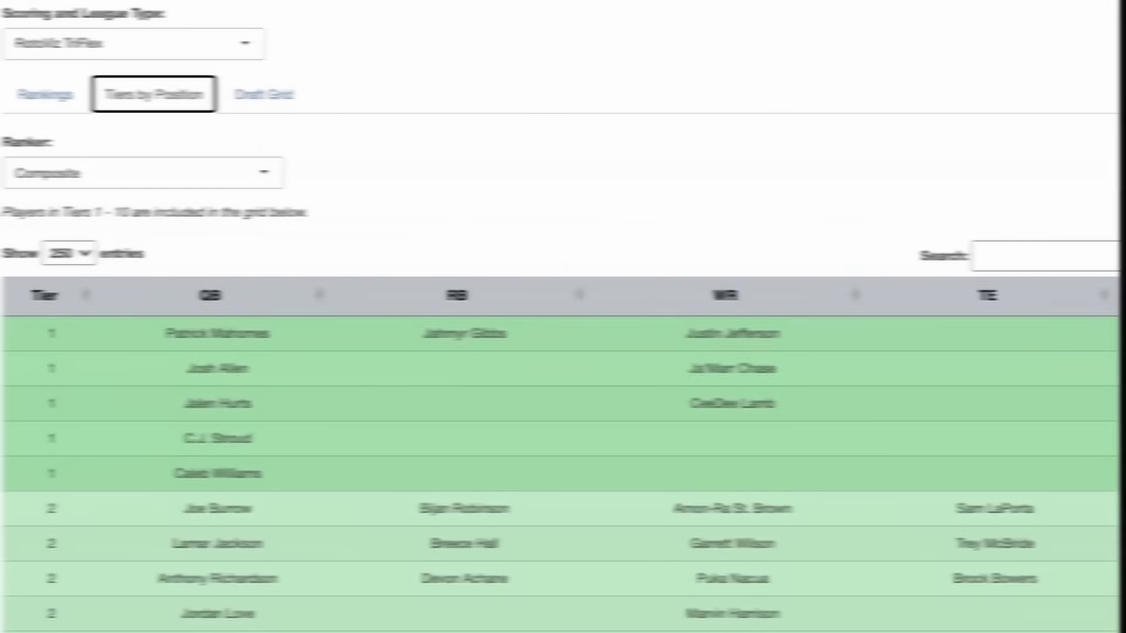
Show RotoViz composite rankings grouped as Tiers by Position.
{"action": "left_click", "coordinate": [268, 18]}
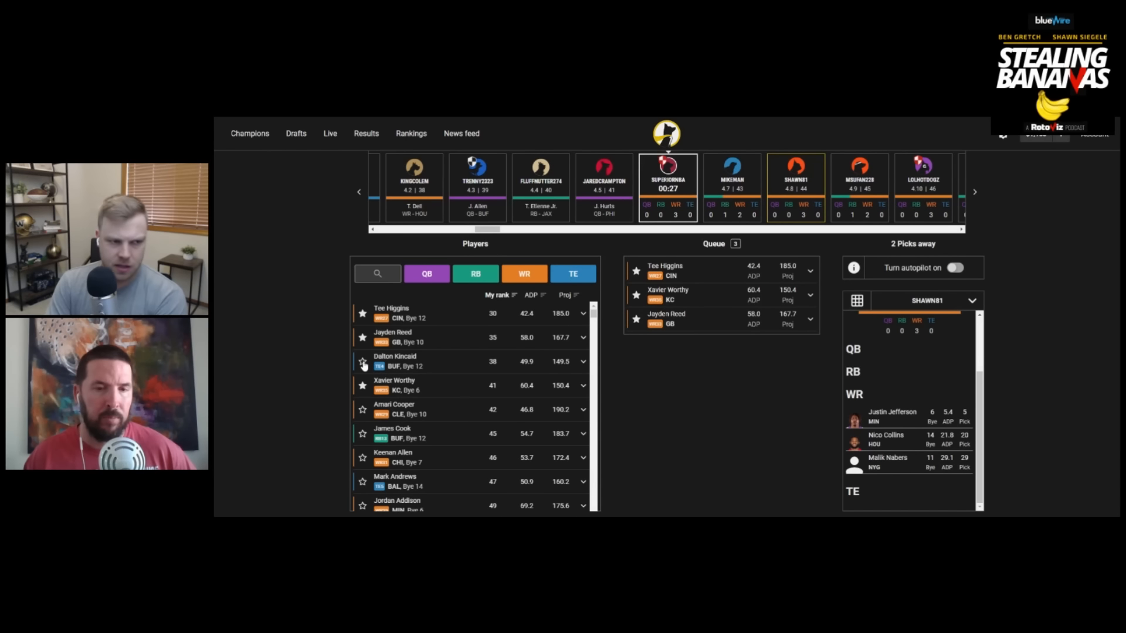
Star tight end Dalton Kincaid to queue him behind Tee Higgins.
{"action": "left_click", "coordinate": [363, 361]}
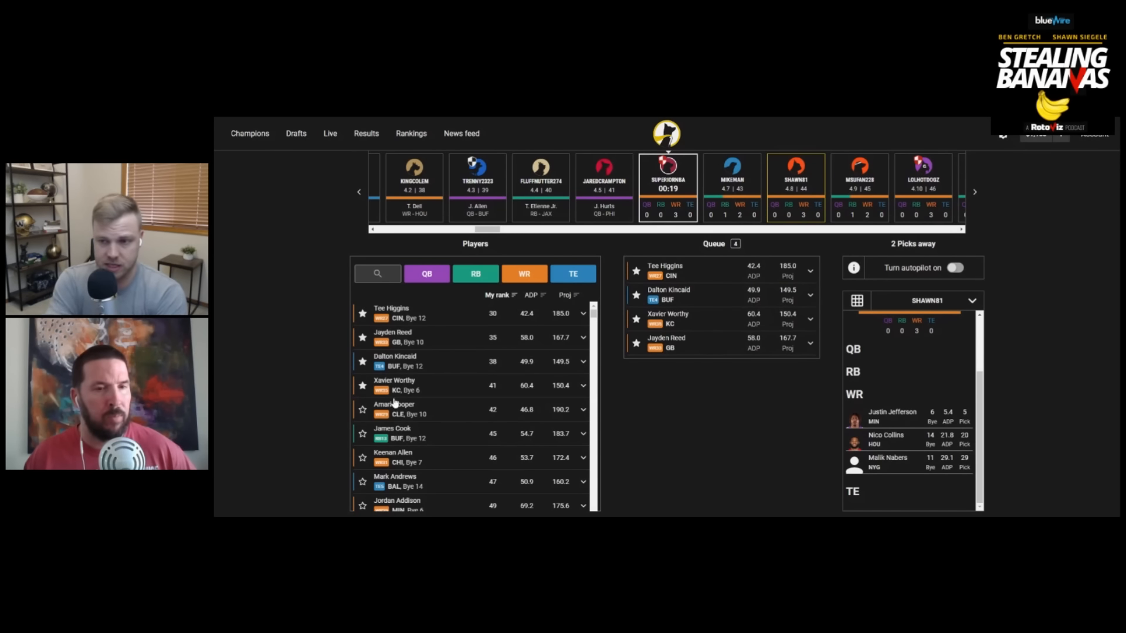
{"action": "mouse_move", "coordinate": [297, 399]}
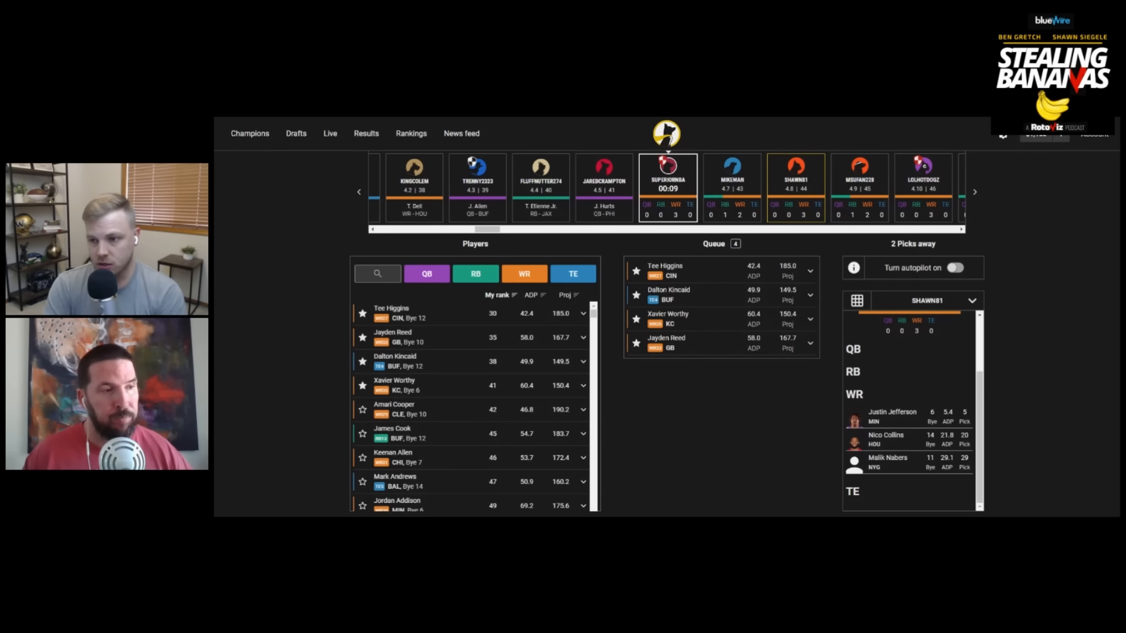
{"action": "mouse_move", "coordinate": [644, 406]}
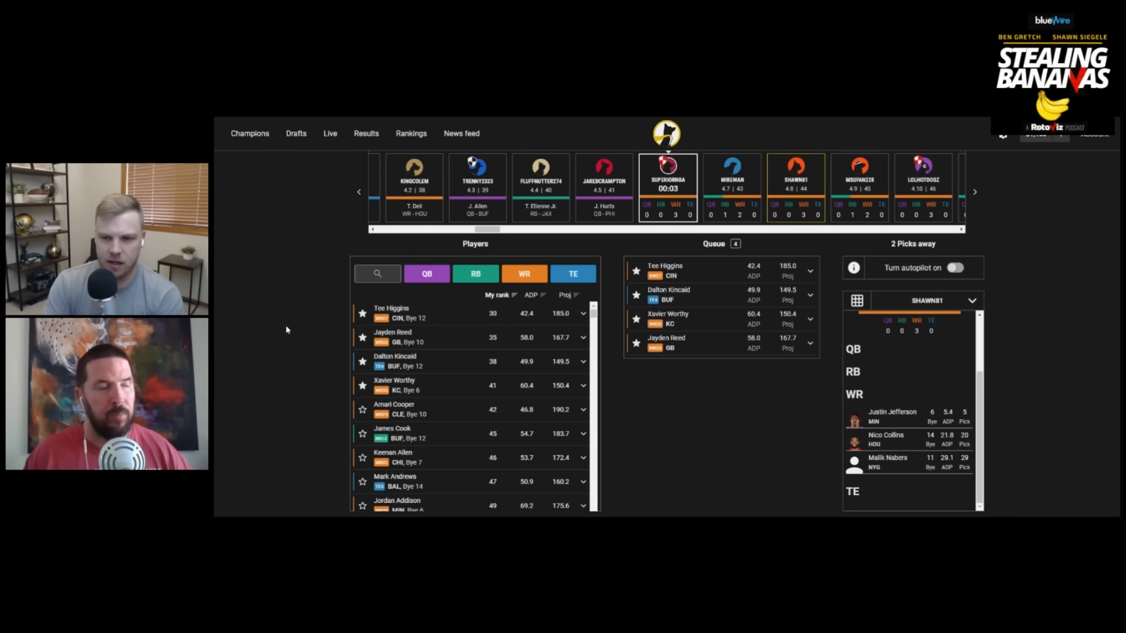
{"action": "mouse_move", "coordinate": [283, 337]}
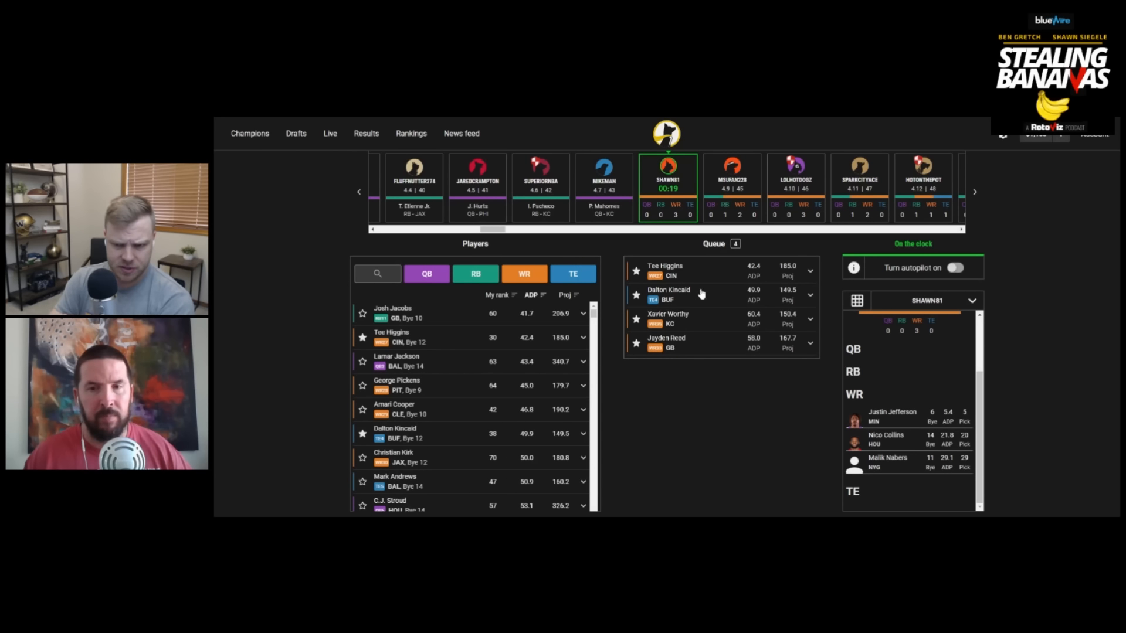
Expand Tee Higgins' queue card and draft him as the fourth WR.
{"action": "left_click", "coordinate": [810, 270]}
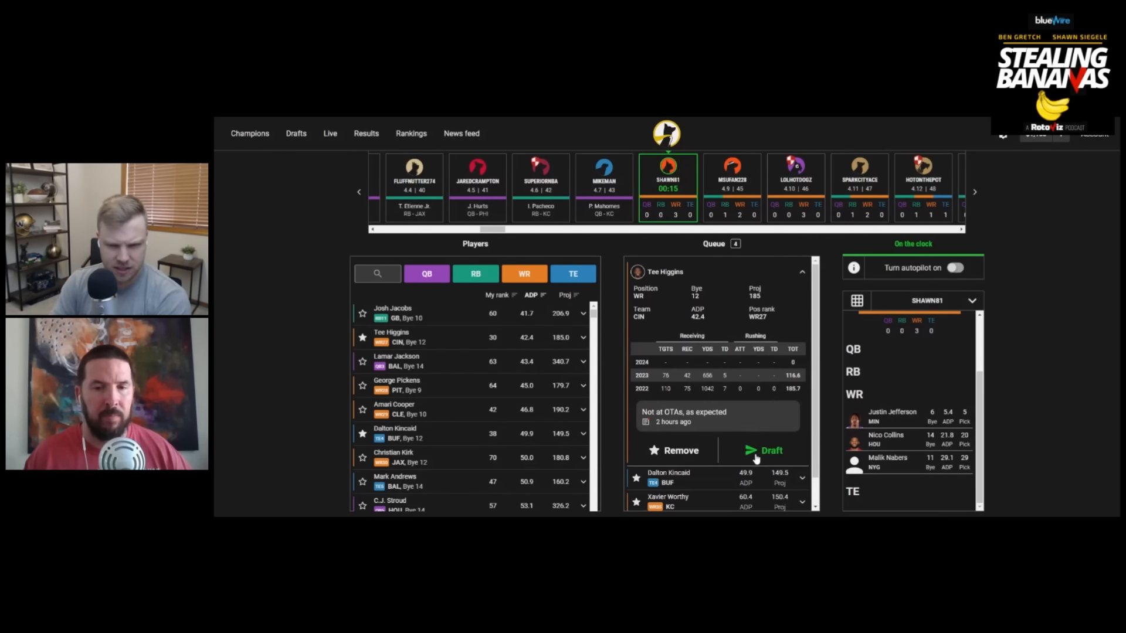
{"action": "left_click", "coordinate": [764, 450]}
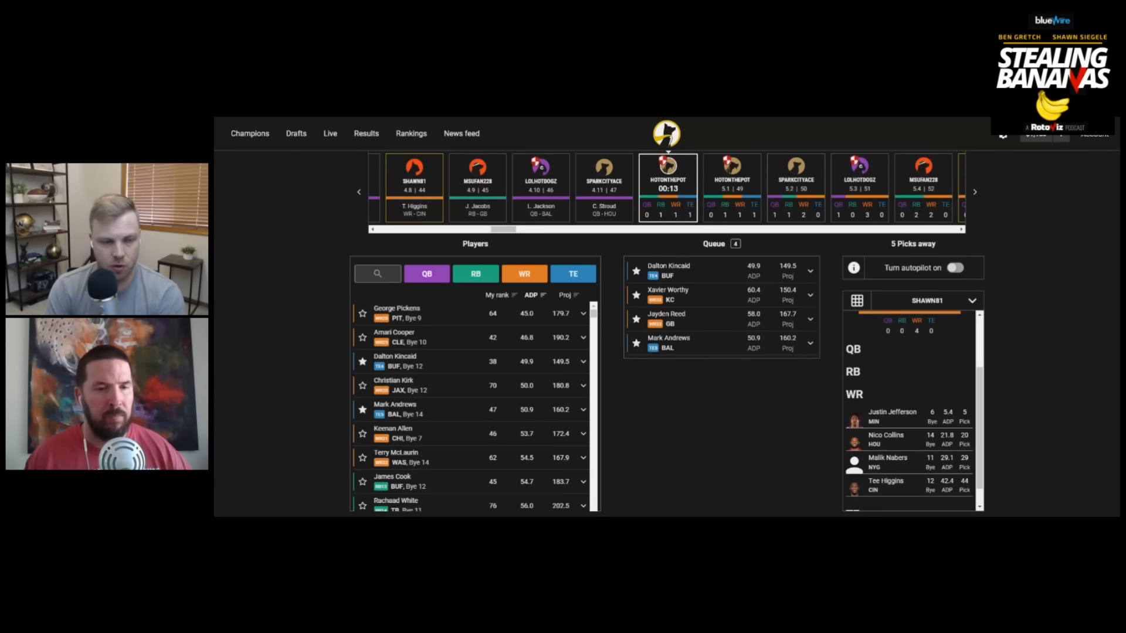
Star Keenan Allen, Terry McLaurin and Kyle Pitts in the Players list.
{"action": "left_click", "coordinate": [362, 433]}
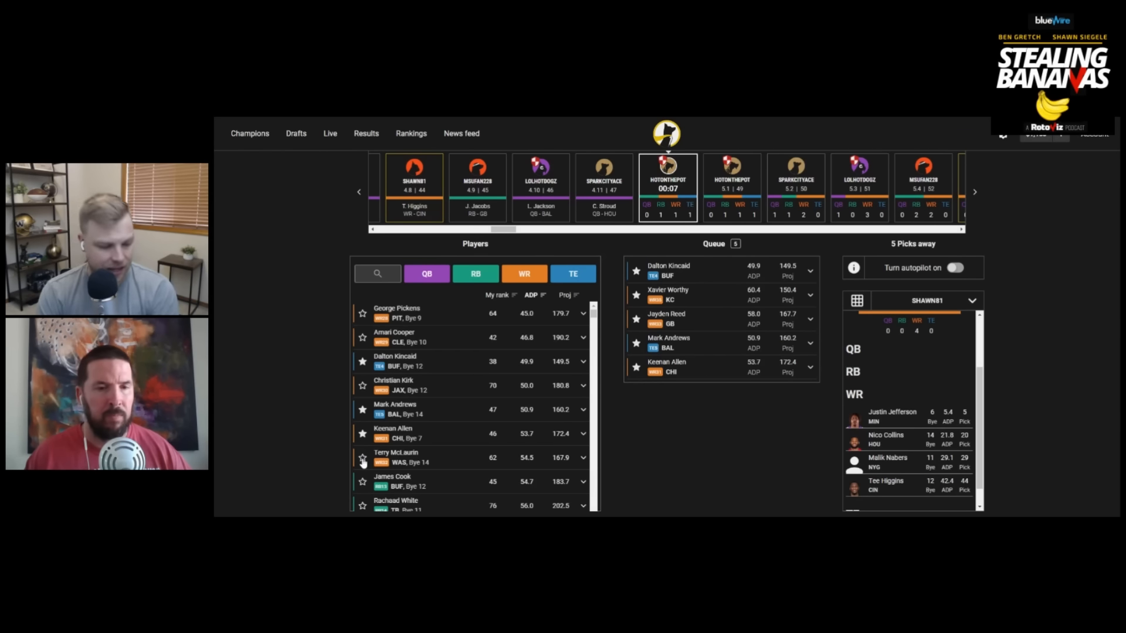
{"action": "left_click", "coordinate": [363, 458]}
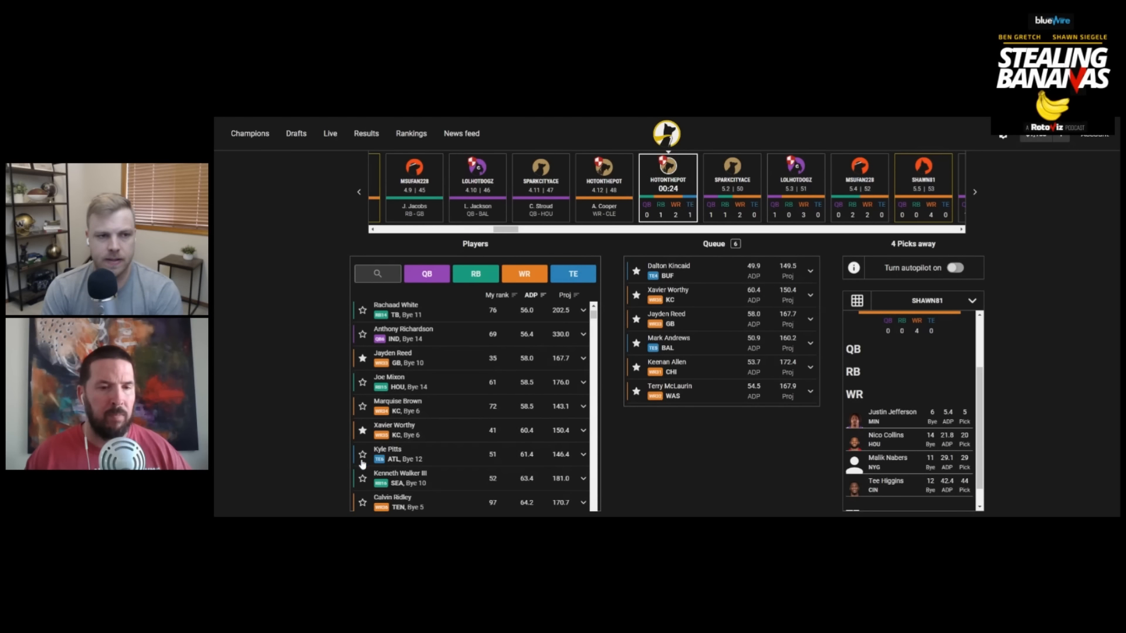
{"action": "left_click", "coordinate": [362, 454]}
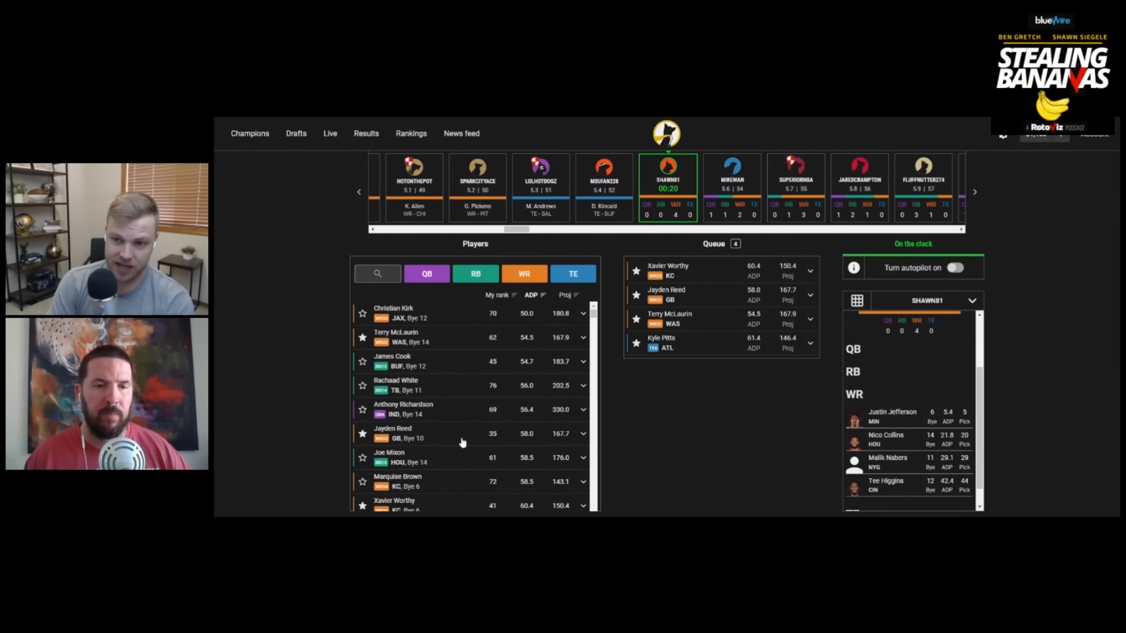
Scroll down the list while on the clock for the fifth-round pick.
{"action": "scroll", "scroll_direction": "down", "scroll_amount": 3}
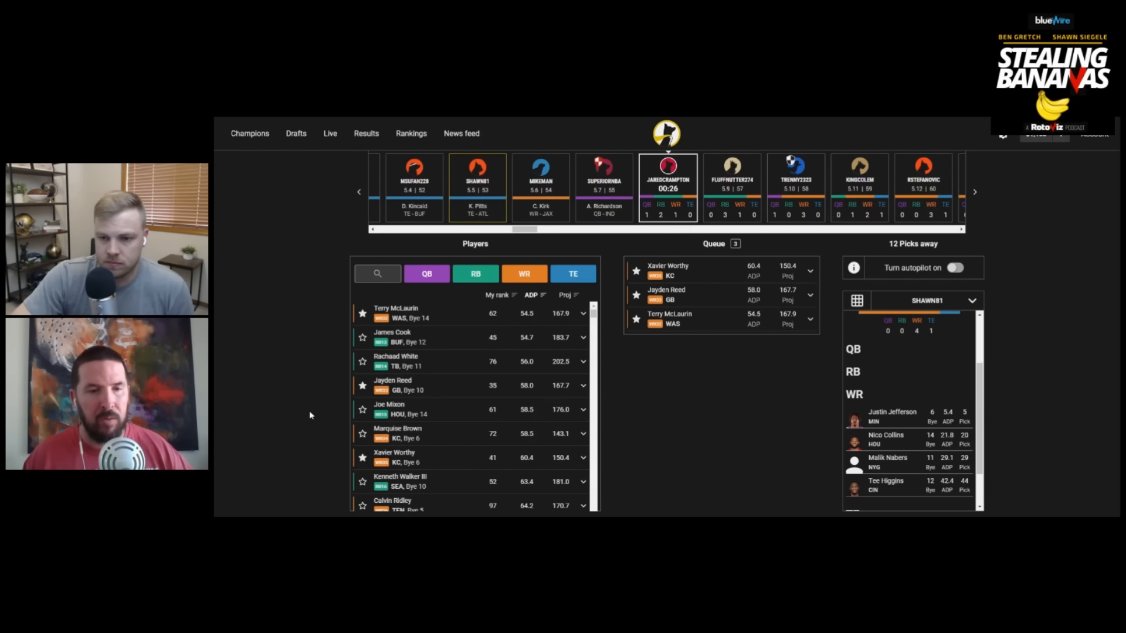
Scroll down the Players list to browse further draft targets.
{"action": "scroll", "scroll_direction": "down", "scroll_amount": 3}
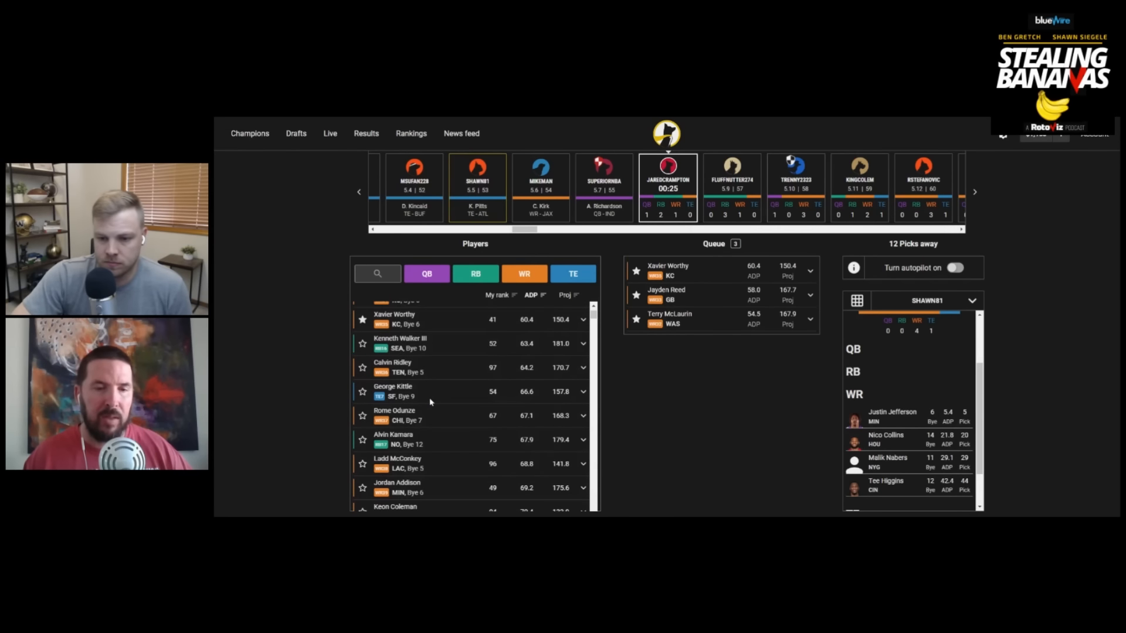
{"action": "scroll", "scroll_direction": "down", "scroll_amount": 3}
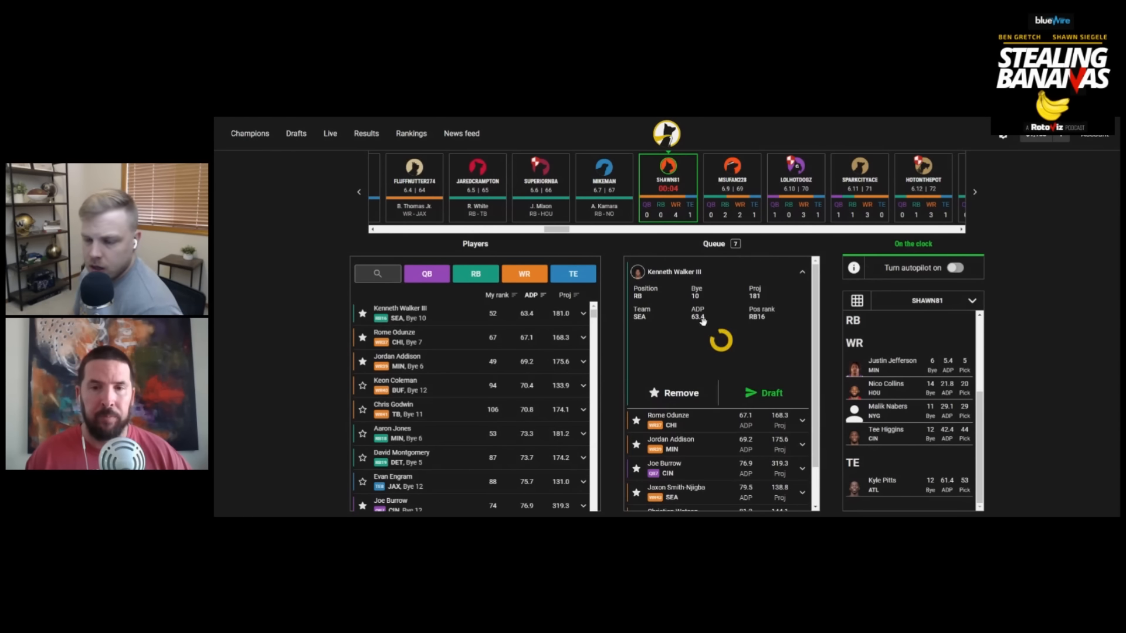
Draft Kenneth Walker III from the queue as the sixth-round running back.
{"action": "left_click", "coordinate": [764, 393]}
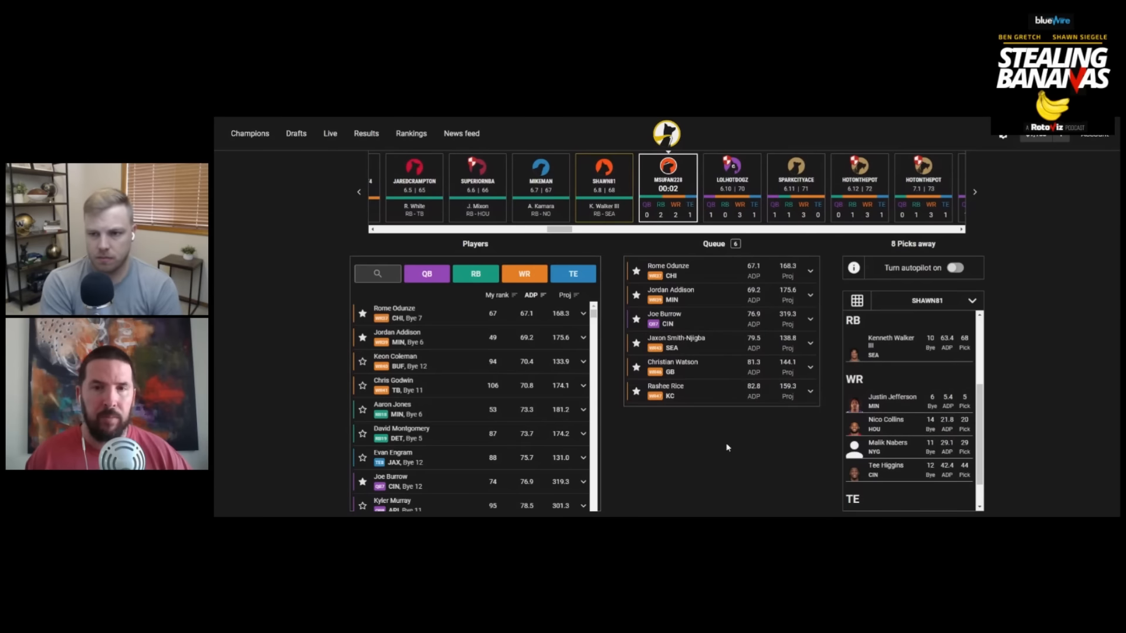
{"action": "mouse_move", "coordinate": [645, 451]}
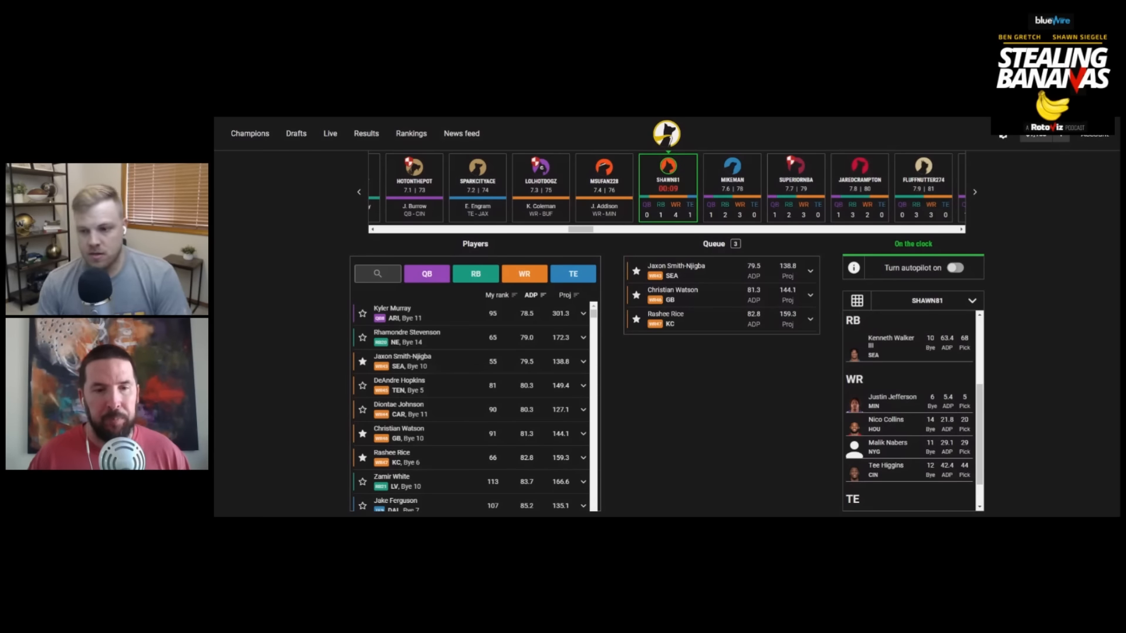
Scroll the Players list and draft Jaxon Smith-Njigba as the fifth wide receiver.
{"action": "scroll", "scroll_direction": "down", "scroll_amount": 3}
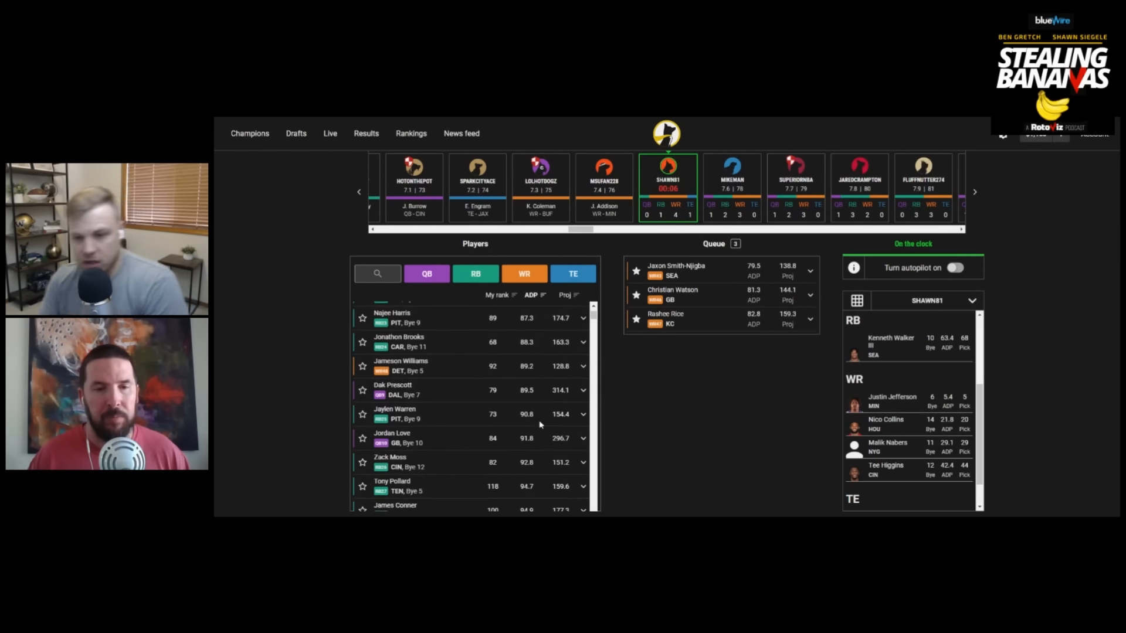
{"action": "scroll", "scroll_direction": "down", "scroll_amount": 3}
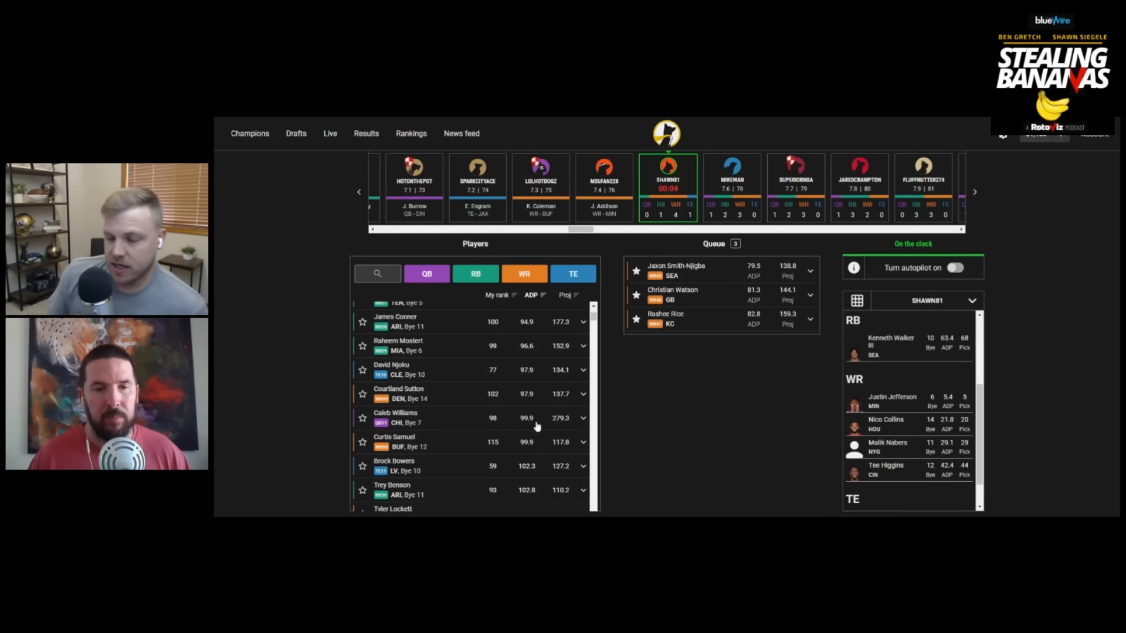
{"action": "left_click", "coordinate": [363, 466]}
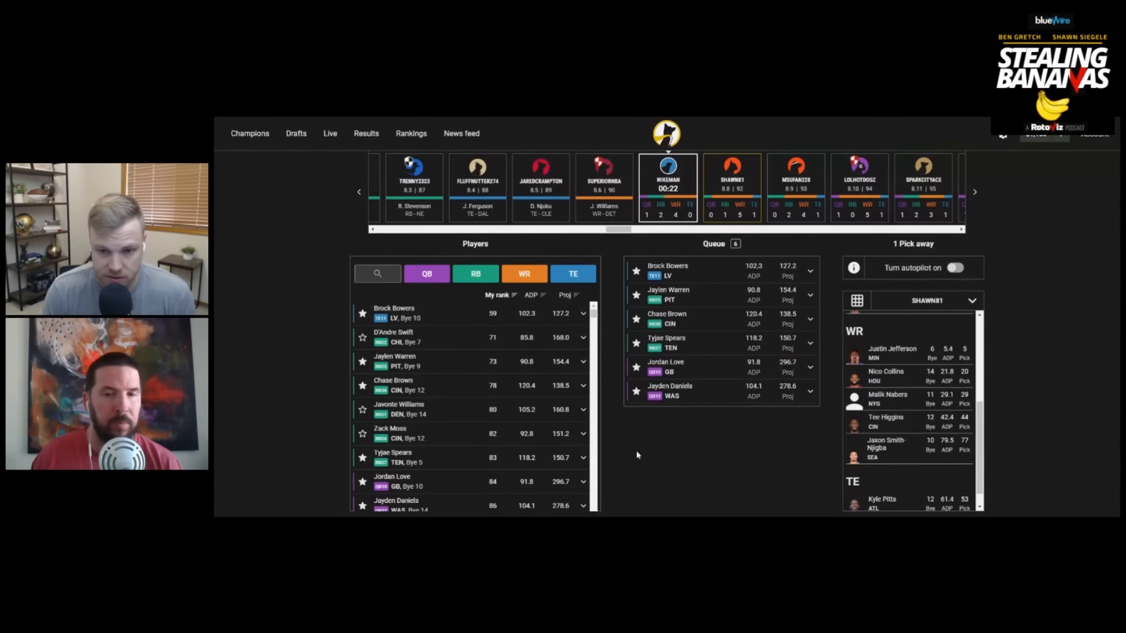
{"action": "mouse_move", "coordinate": [638, 466]}
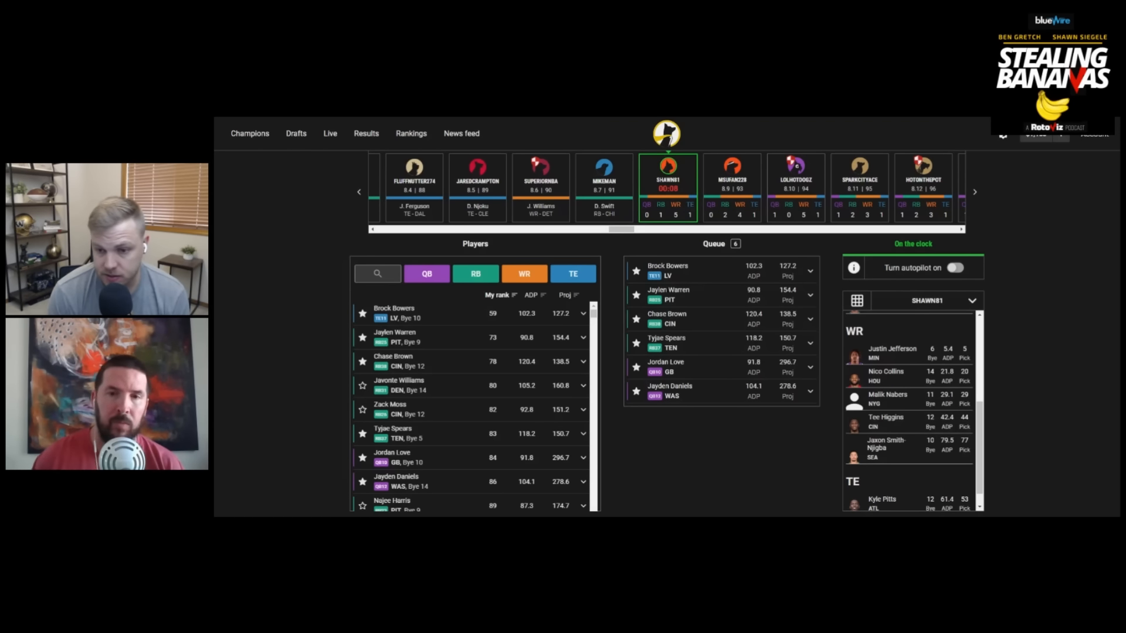
Draft Jaylen Warren from the queue as the roster's second running back.
{"action": "left_click", "coordinate": [669, 295]}
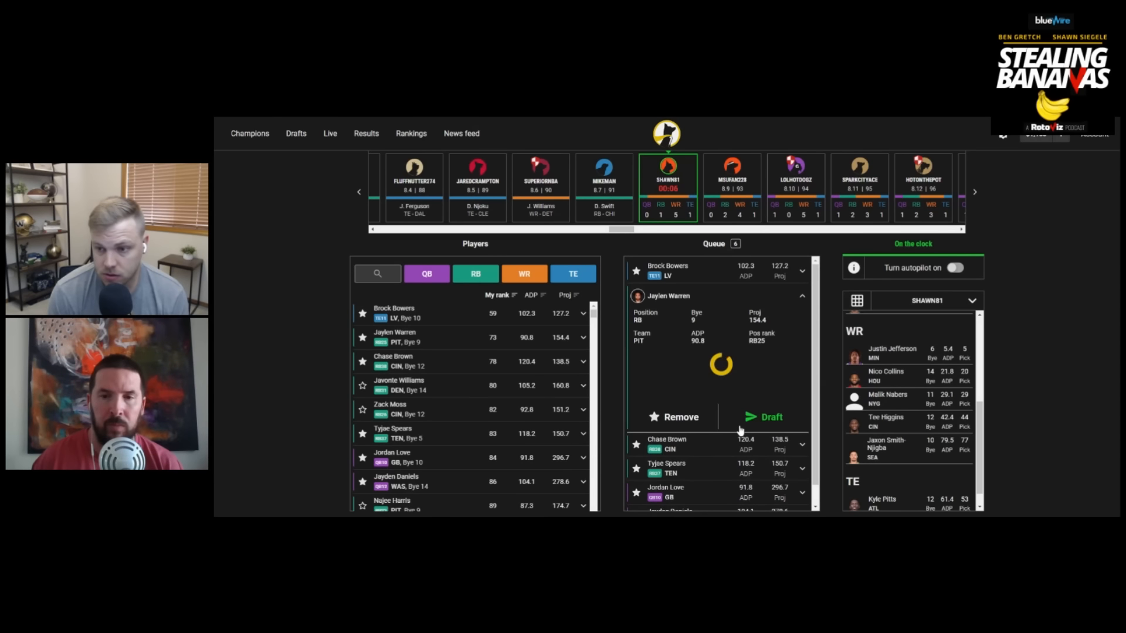
{"action": "left_click", "coordinate": [762, 417]}
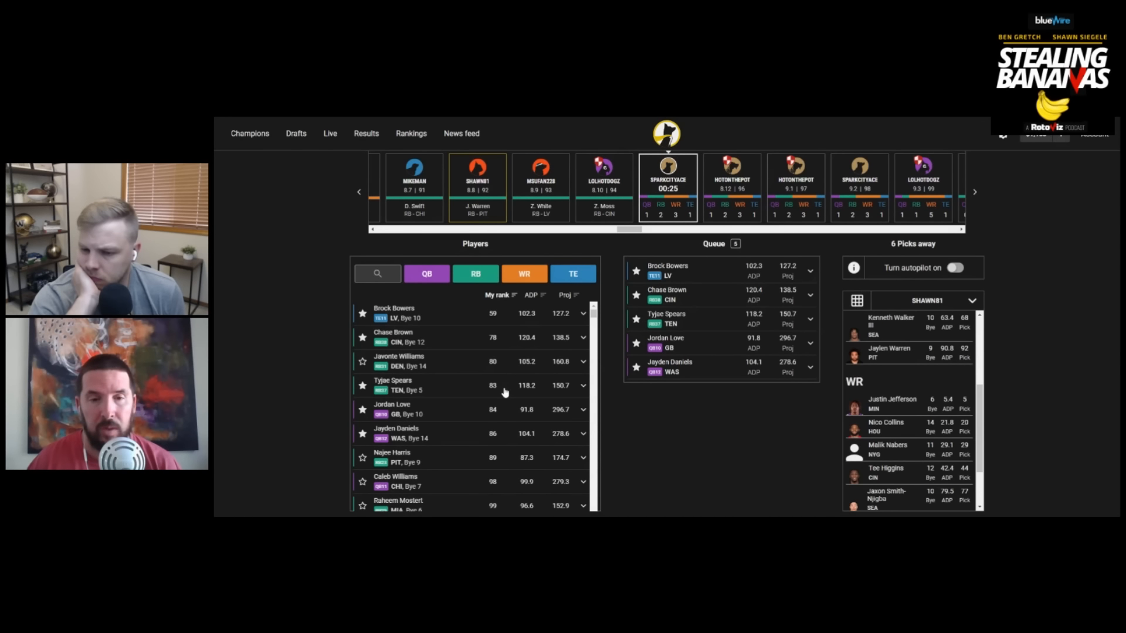
{"action": "scroll", "scroll_direction": "down", "scroll_amount": 3}
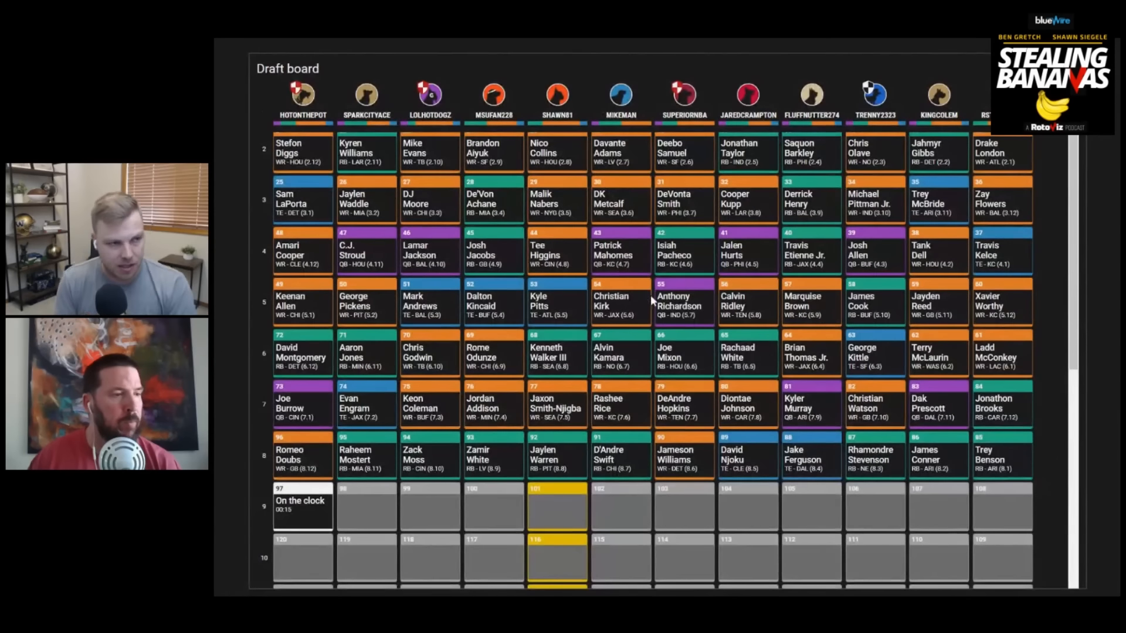
Scroll down the draft board to review the rounds picked so far.
{"action": "scroll", "scroll_direction": "down", "scroll_amount": 3}
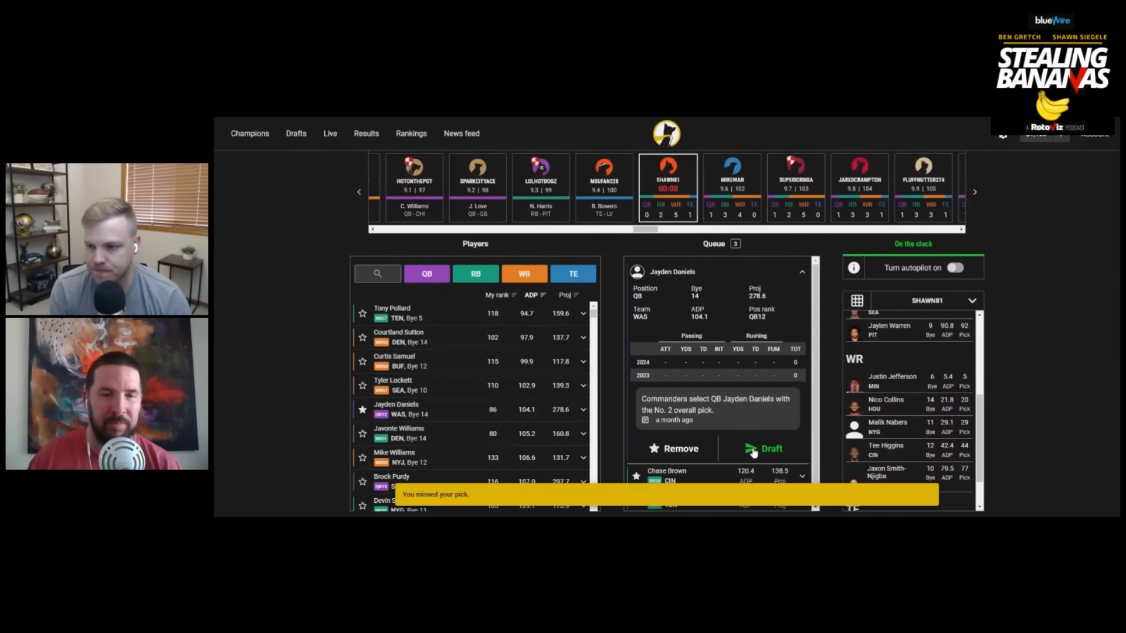
Draft Jayden Daniels from the queue as the ninth-round quarterback.
{"action": "left_click", "coordinate": [763, 449]}
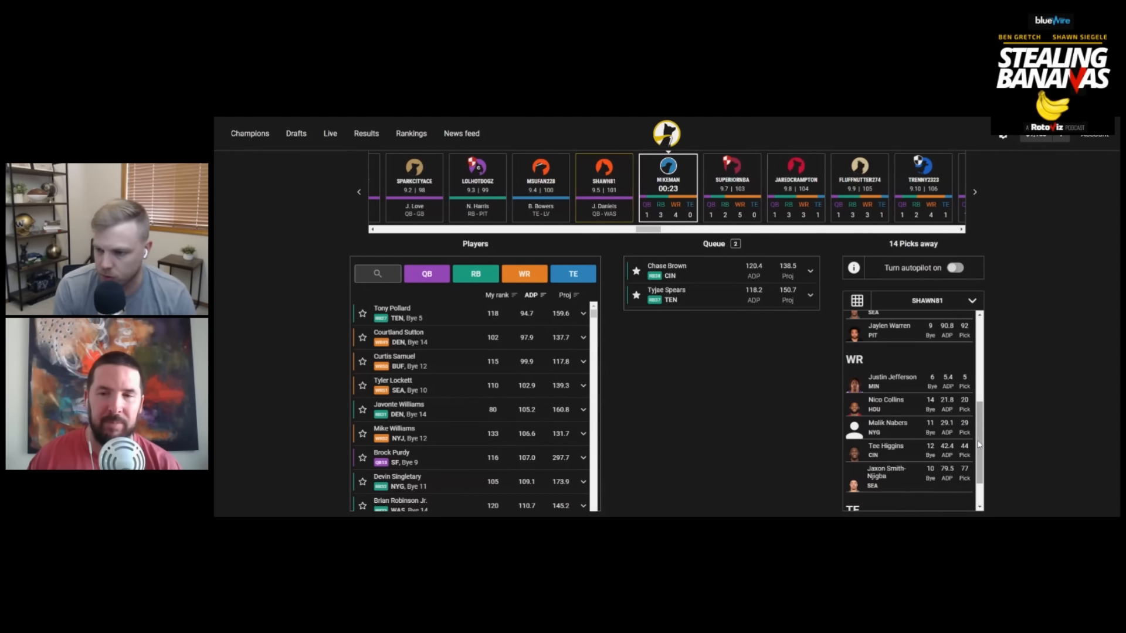
{"action": "scroll", "scroll_direction": "down", "scroll_amount": 3}
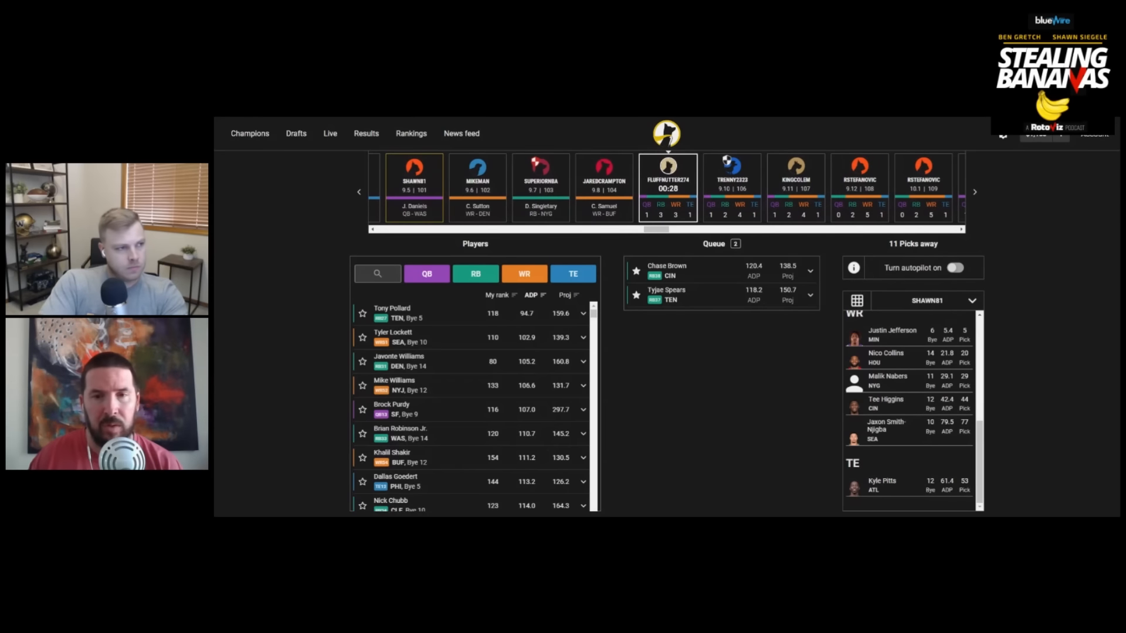
{"action": "mouse_move", "coordinate": [665, 410]}
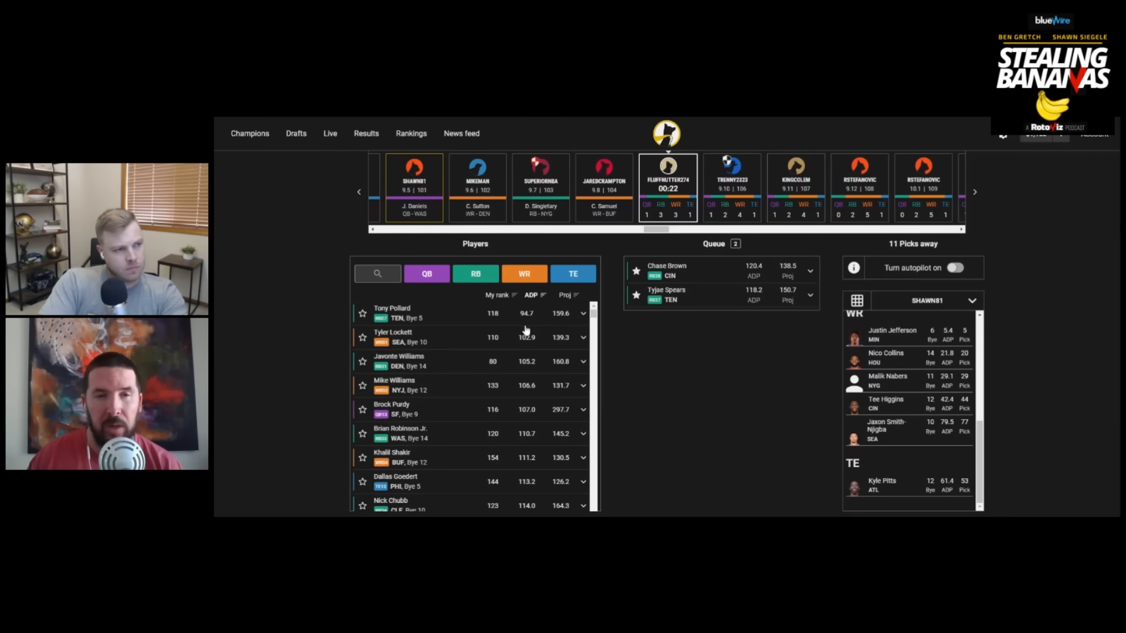
{"action": "mouse_move", "coordinate": [377, 362]}
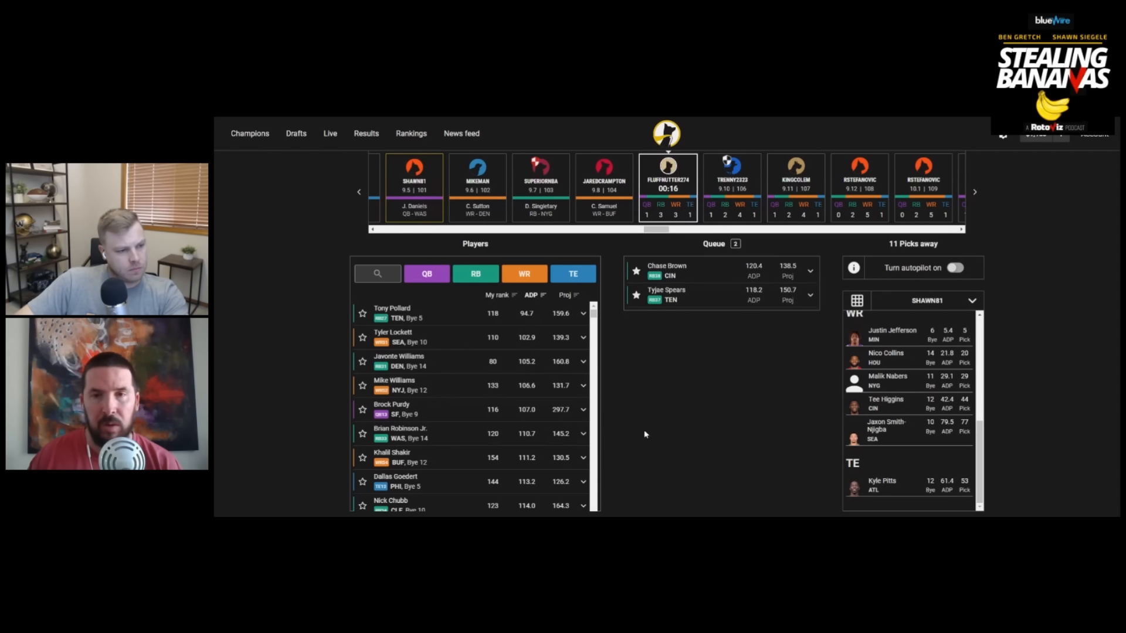
{"action": "mouse_move", "coordinate": [678, 445]}
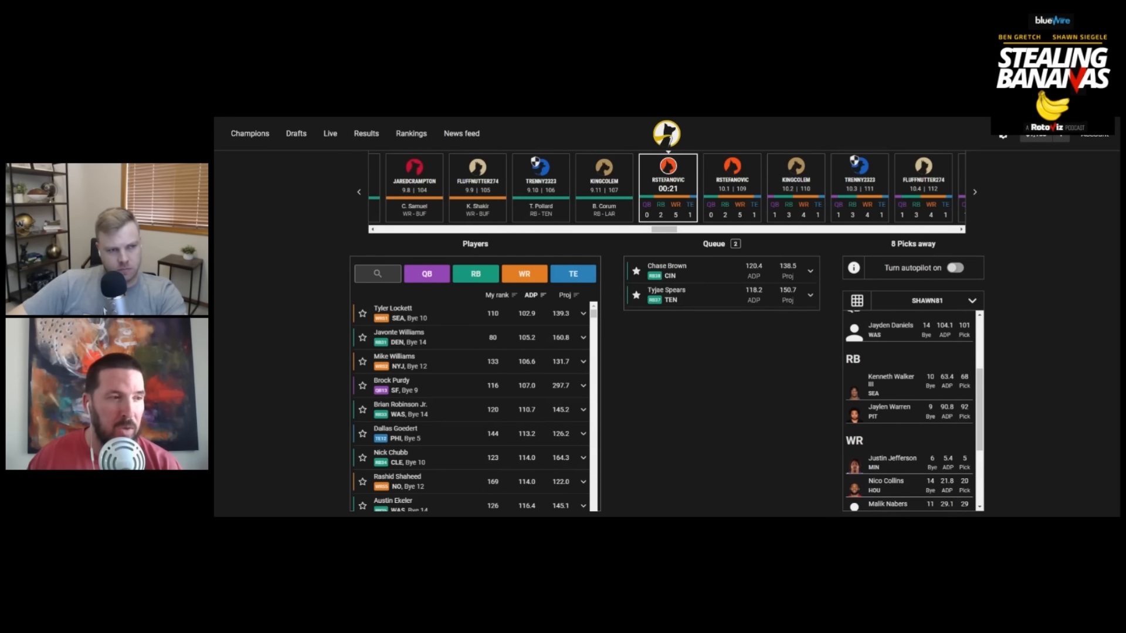
{"action": "mouse_move", "coordinate": [685, 406]}
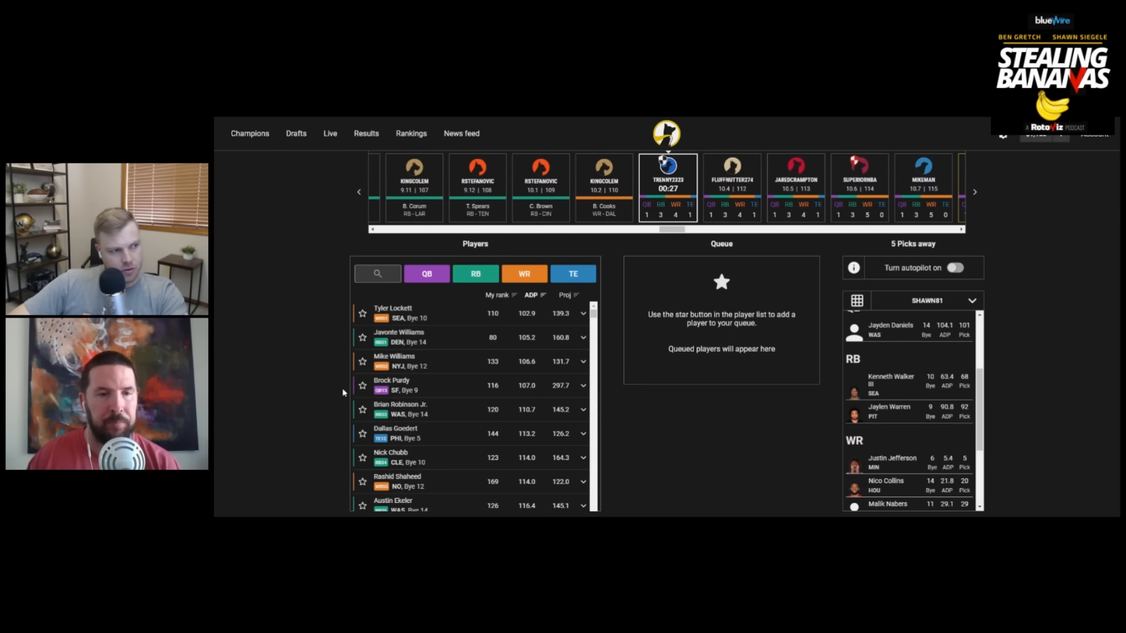
Queue Tyler Lockett and Javonte Williams from the Players list, then scroll for more targets.
{"action": "left_click", "coordinate": [363, 314]}
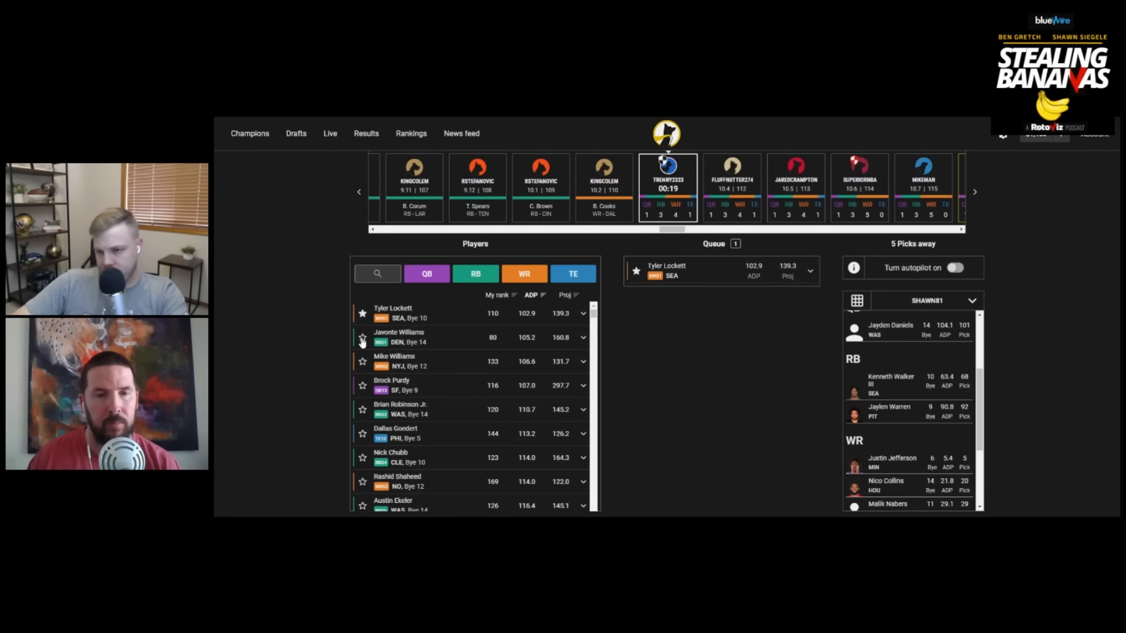
{"action": "left_click", "coordinate": [363, 337]}
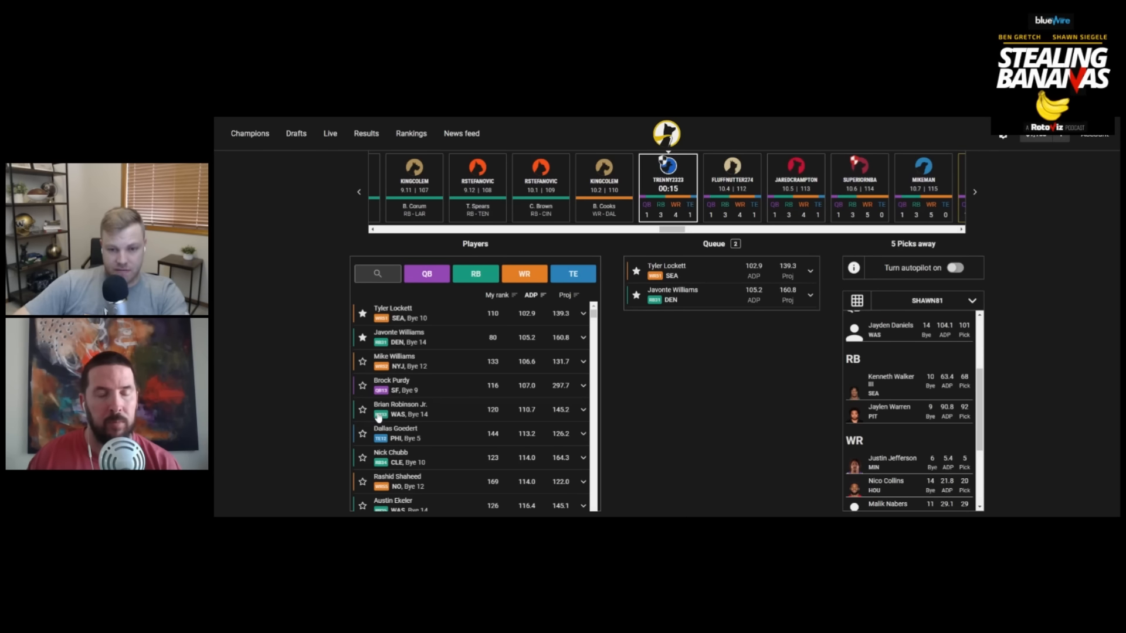
{"action": "scroll", "scroll_direction": "down", "scroll_amount": 3}
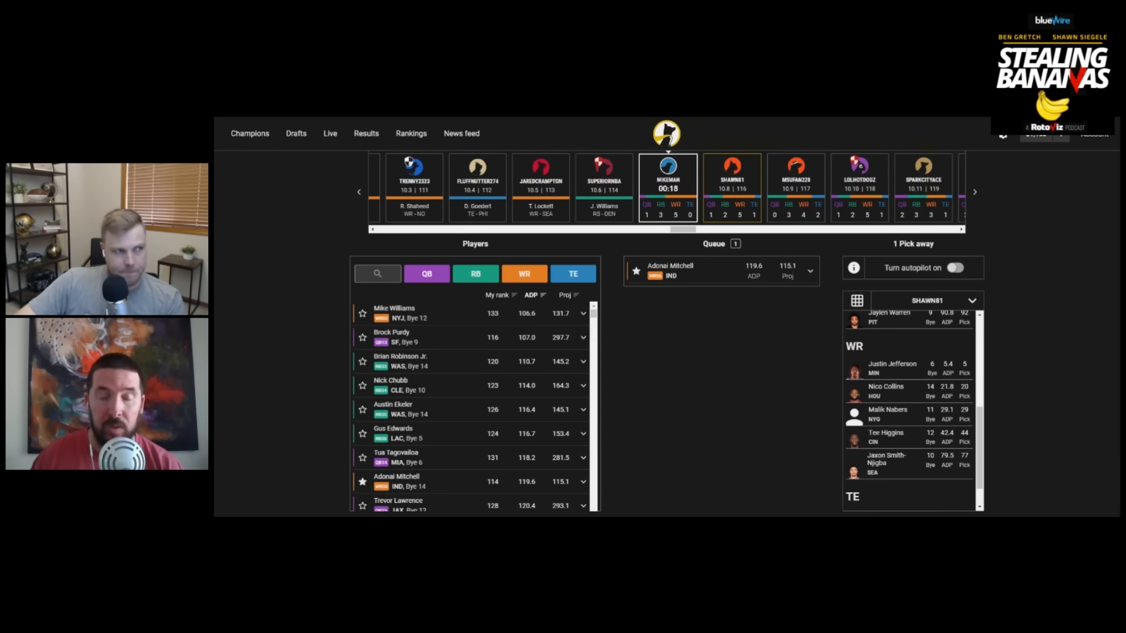
{"action": "scroll", "scroll_direction": "down", "scroll_amount": 3}
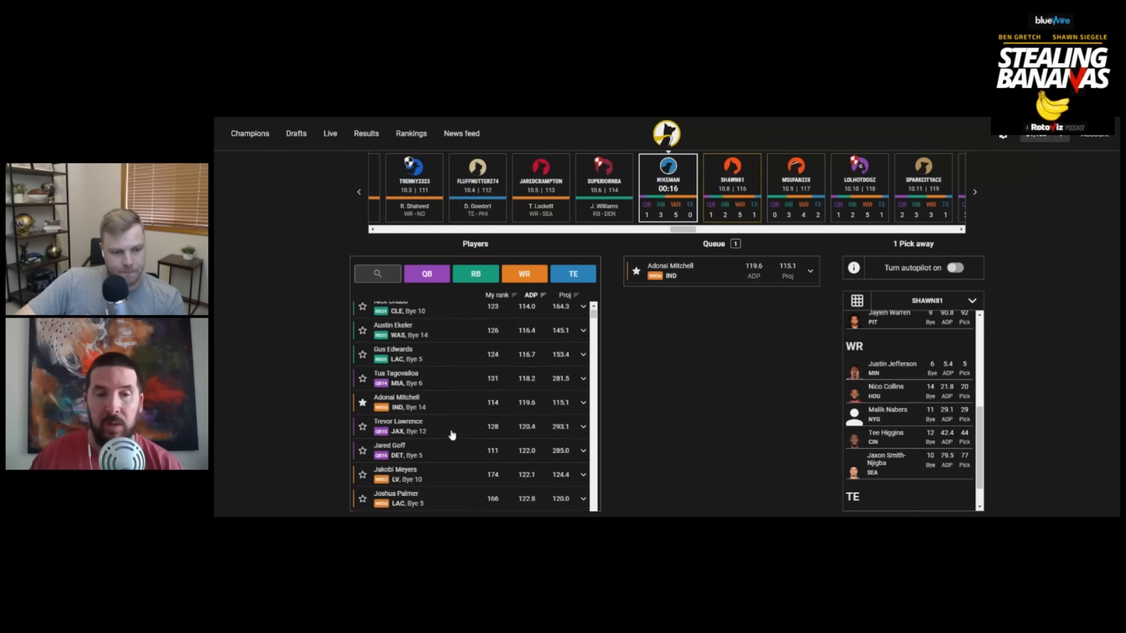
{"action": "scroll", "scroll_direction": "down", "scroll_amount": 3}
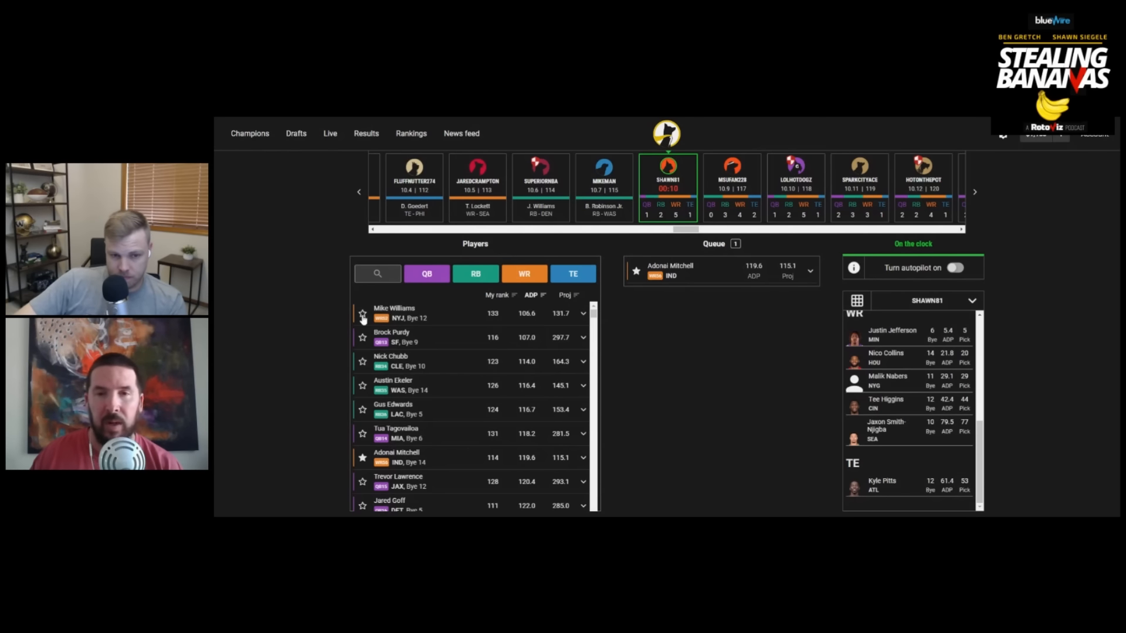
Queue Mike Williams, then scroll the roster panel down to the WR section.
{"action": "left_click", "coordinate": [362, 313]}
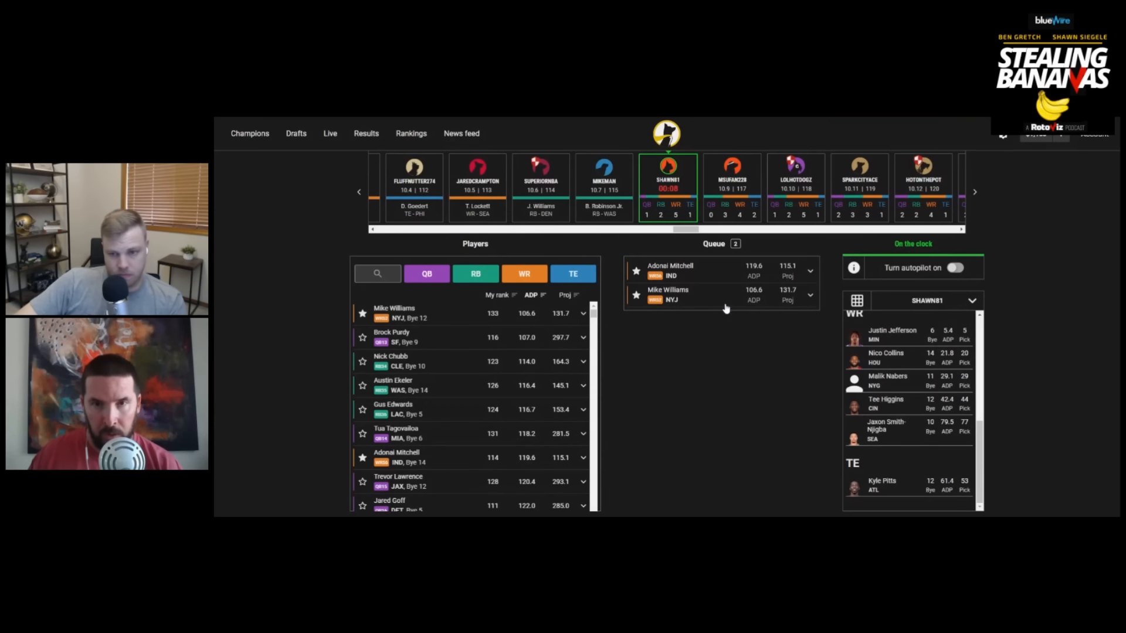
{"action": "mouse_move", "coordinate": [715, 325]}
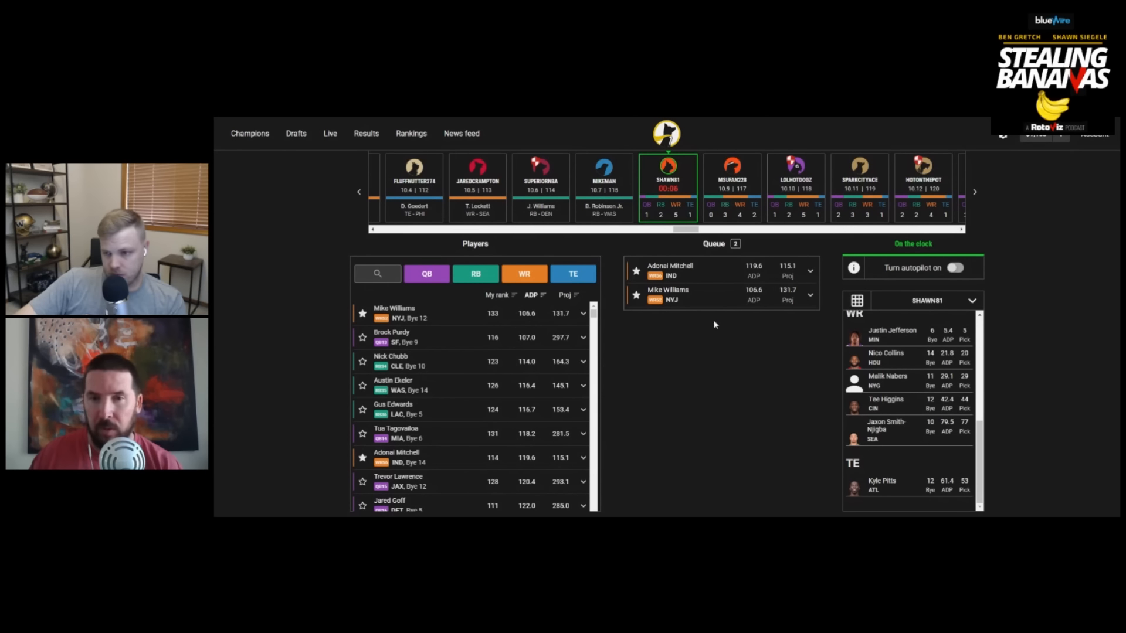
{"action": "mouse_move", "coordinate": [694, 302]}
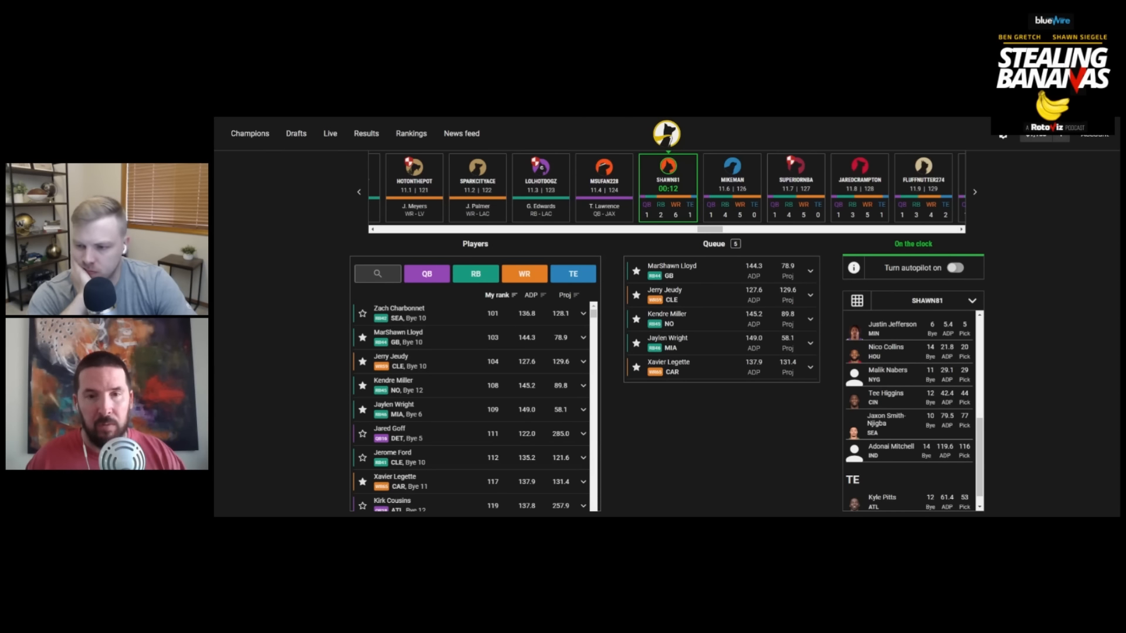
{"action": "mouse_move", "coordinate": [922, 392]}
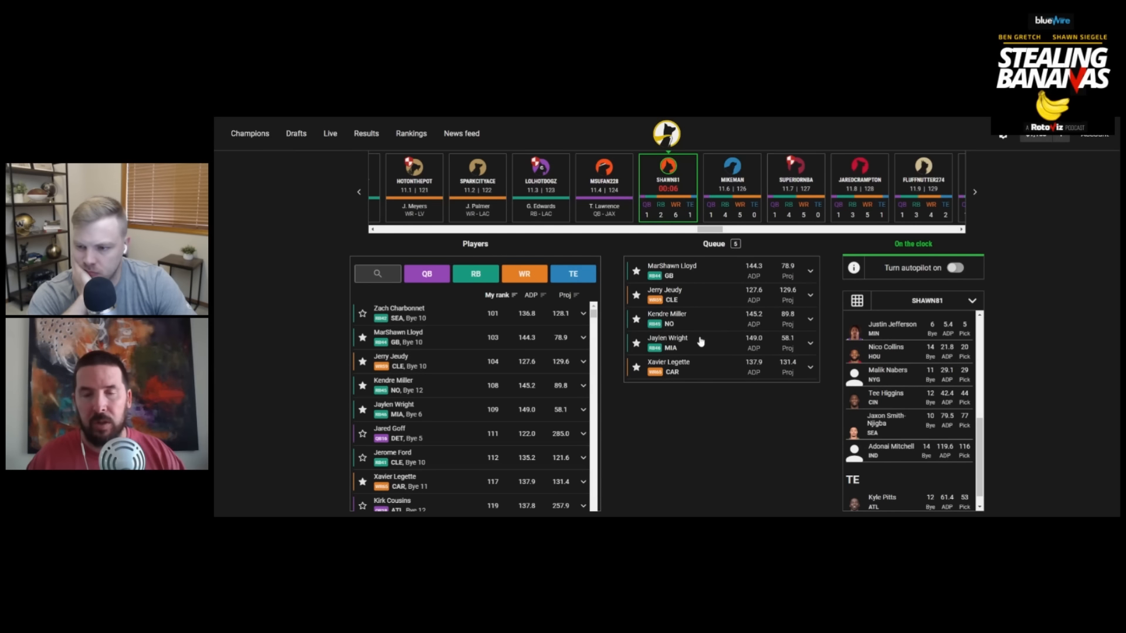
{"action": "mouse_move", "coordinate": [695, 384]}
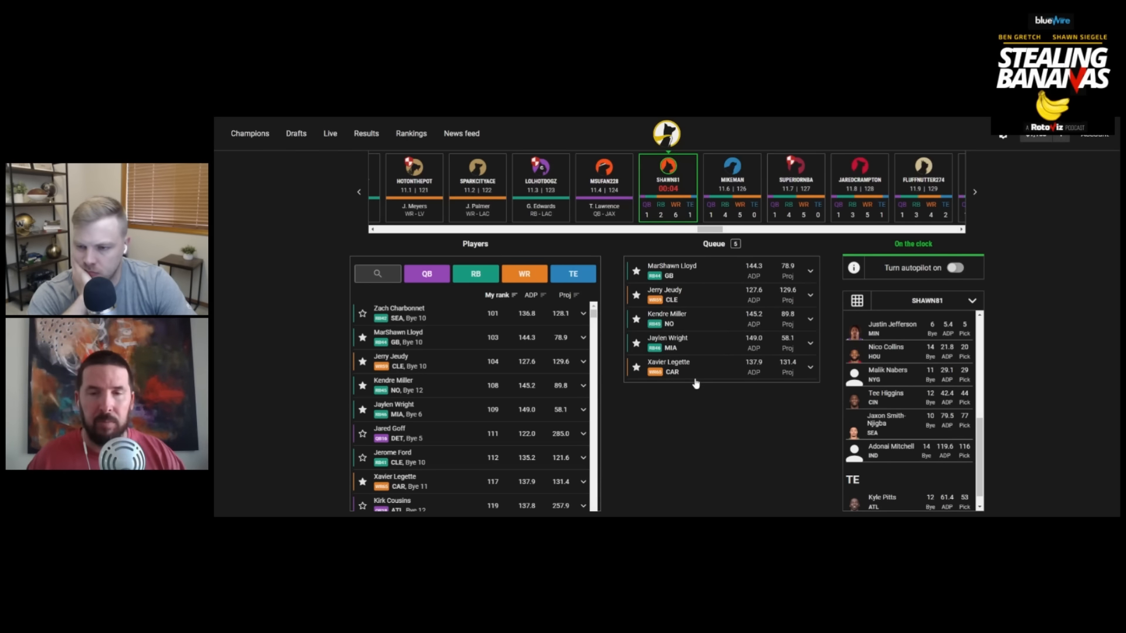
{"action": "mouse_move", "coordinate": [684, 339]}
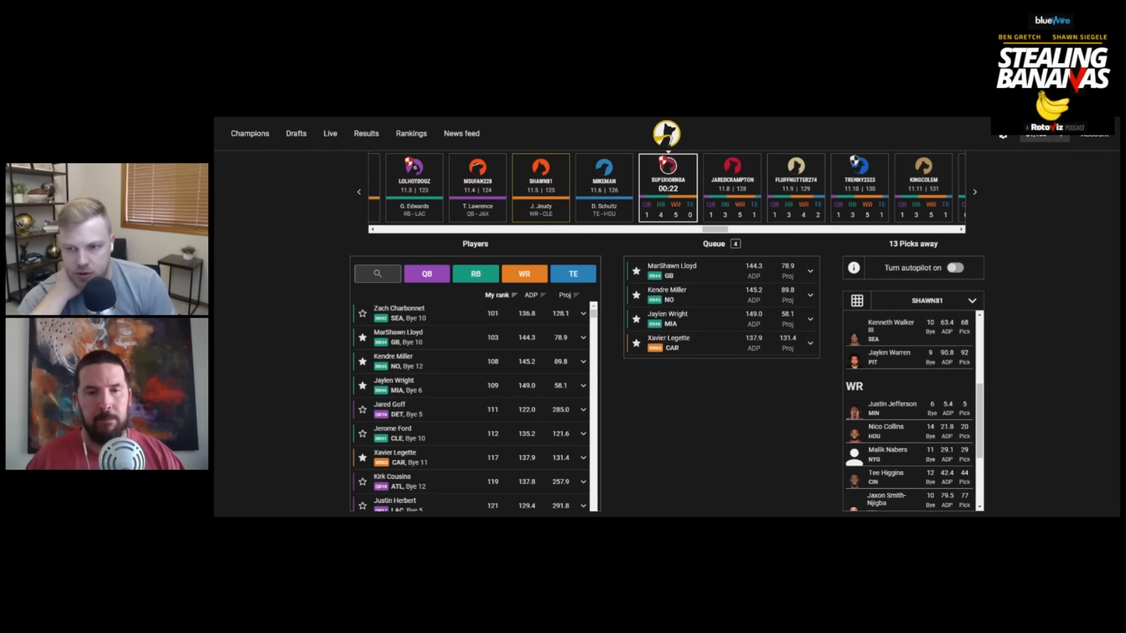
{"action": "mouse_move", "coordinate": [346, 440]}
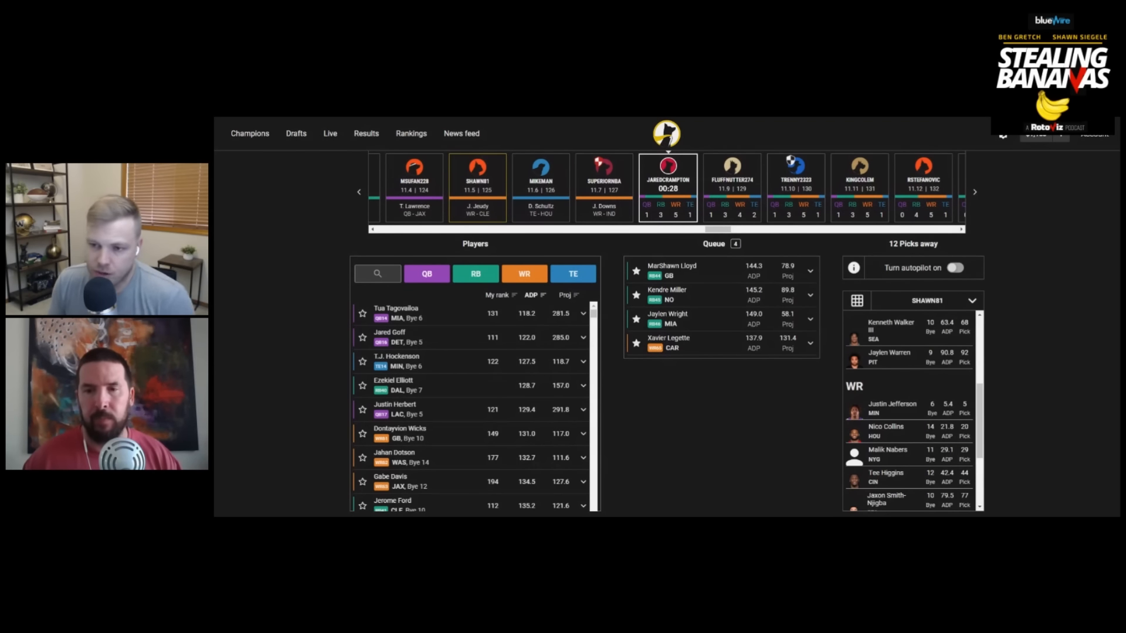
{"action": "scroll", "scroll_direction": "down", "scroll_amount": 3}
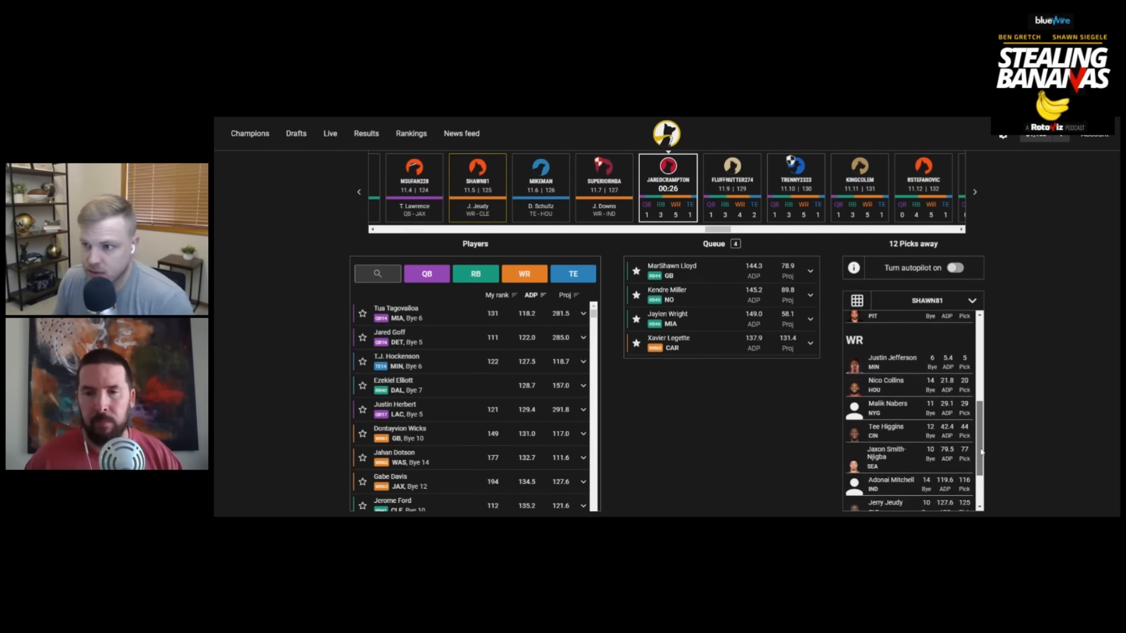
{"action": "scroll", "scroll_direction": "down", "scroll_amount": 3}
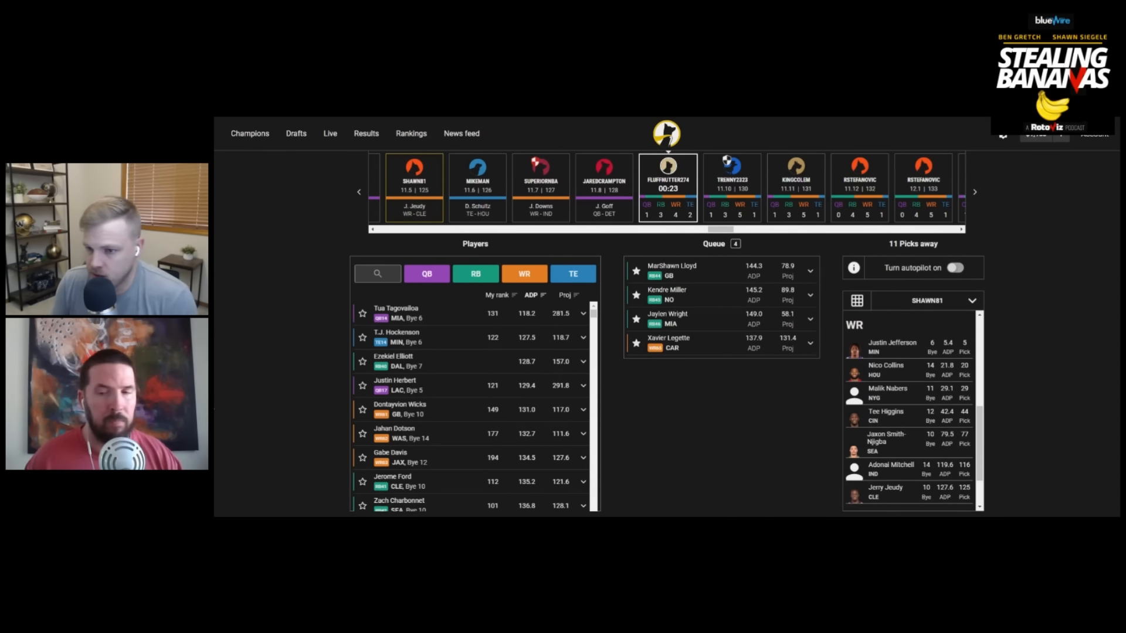
{"action": "scroll", "scroll_direction": "down", "scroll_amount": 3}
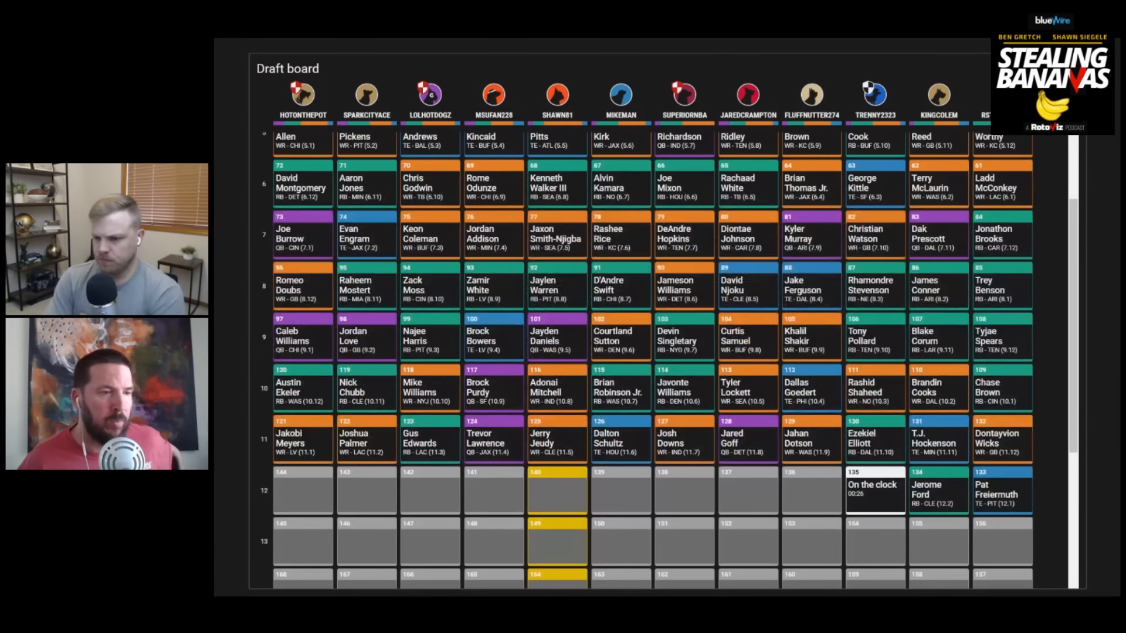
Scroll down the panel ahead of the round-12 MarShawn Lloyd pick.
{"action": "scroll", "scroll_direction": "down", "scroll_amount": 3}
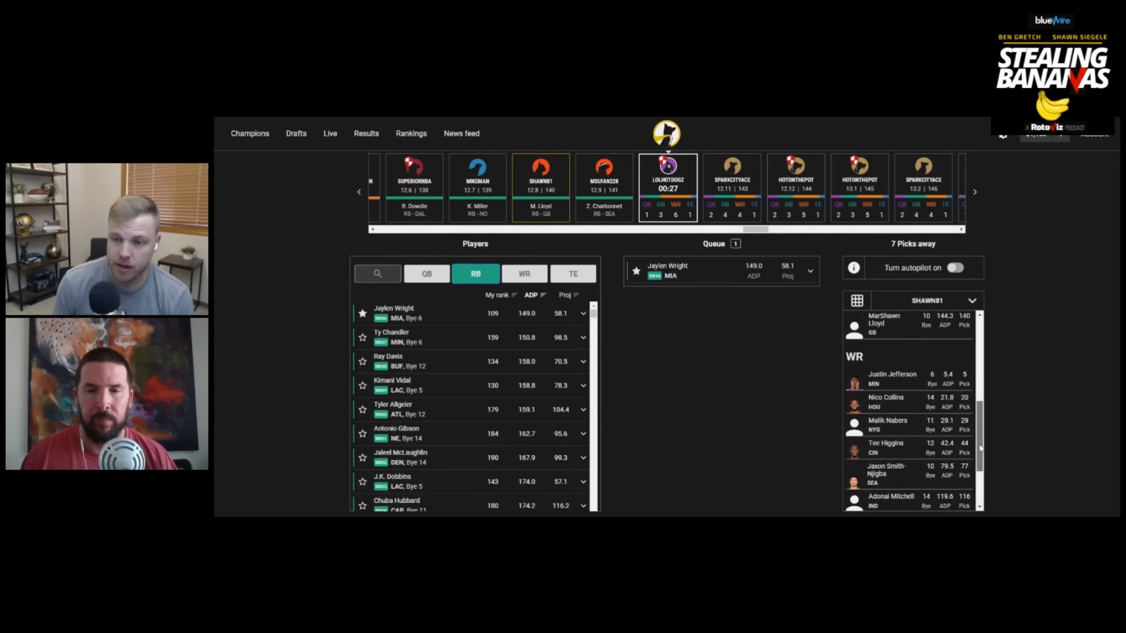
{"action": "scroll", "scroll_direction": "down", "scroll_amount": 3}
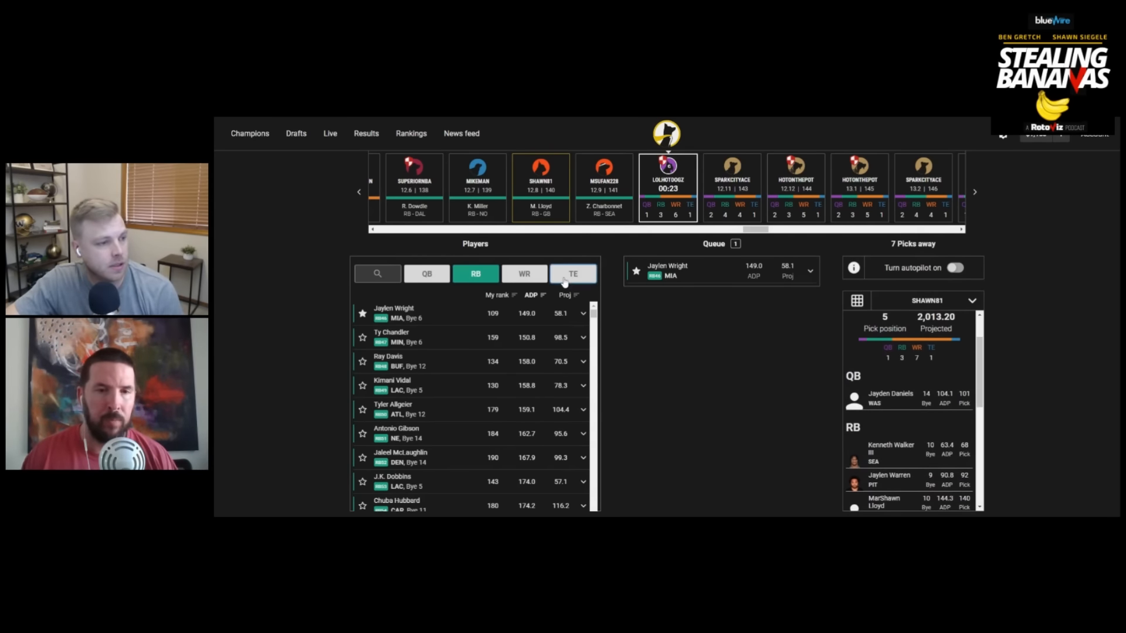
{"action": "left_click", "coordinate": [573, 273]}
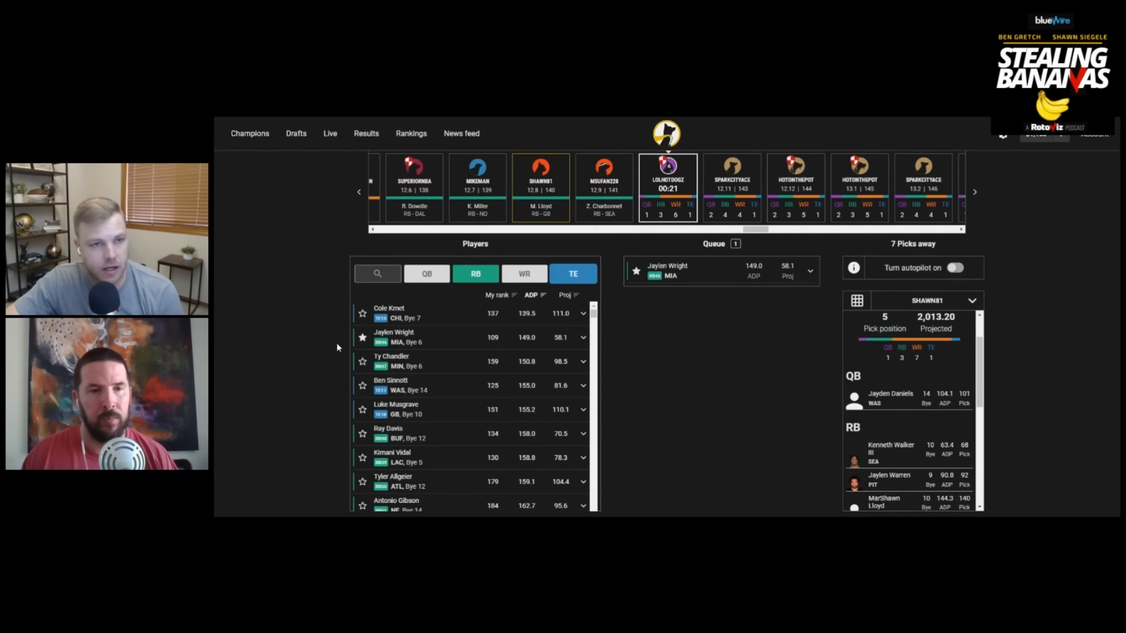
{"action": "left_click", "coordinate": [363, 313]}
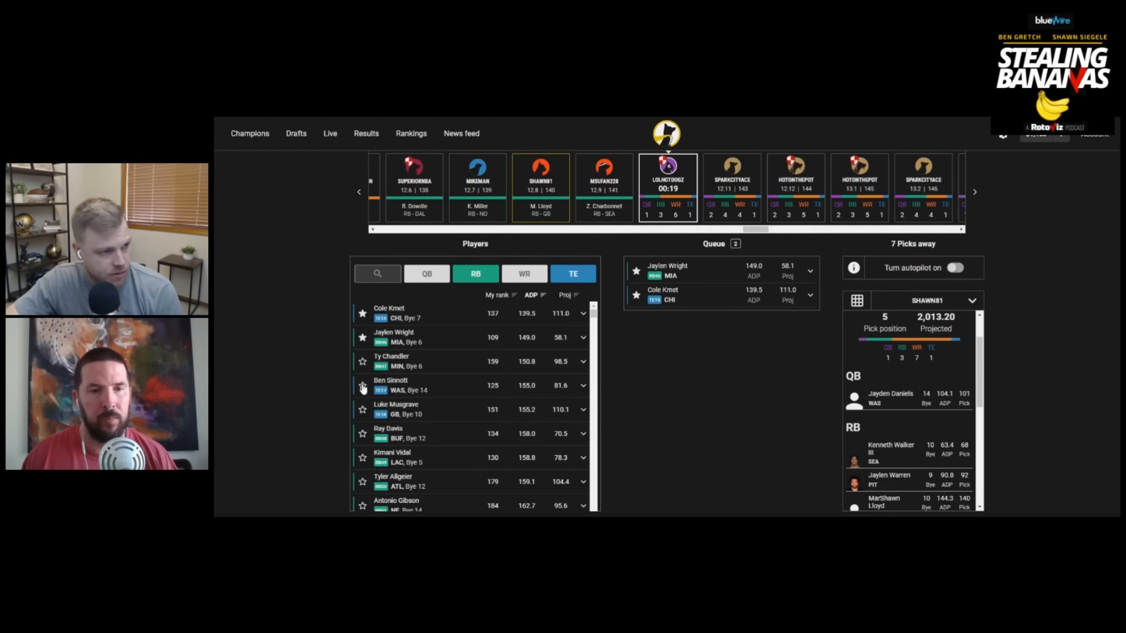
{"action": "left_click", "coordinate": [363, 386]}
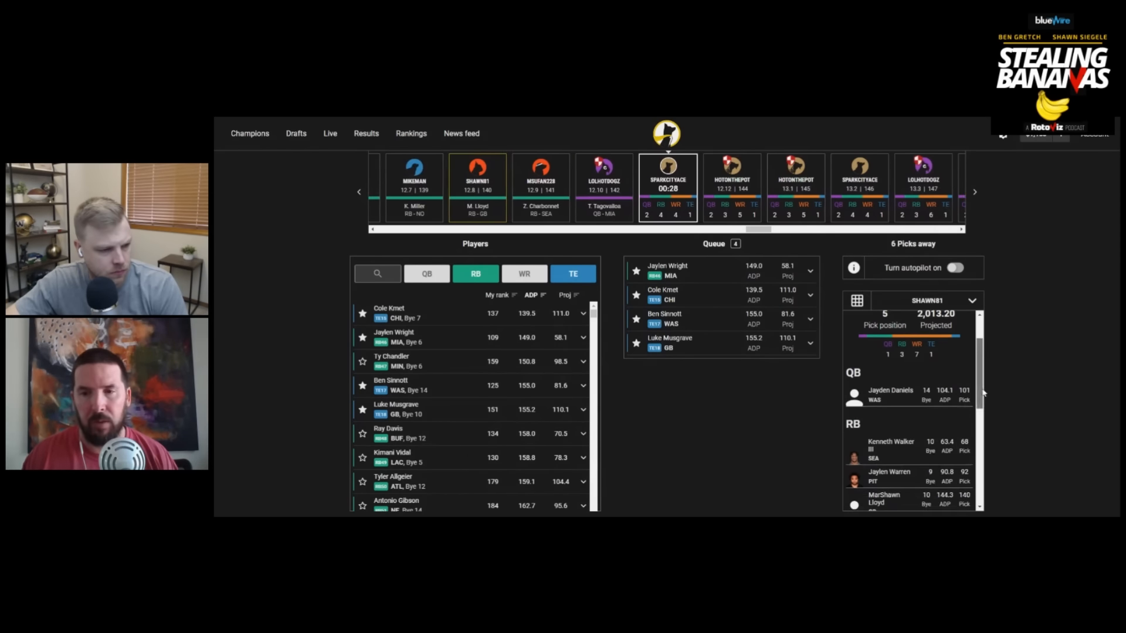
{"action": "scroll", "scroll_direction": "down", "scroll_amount": 3}
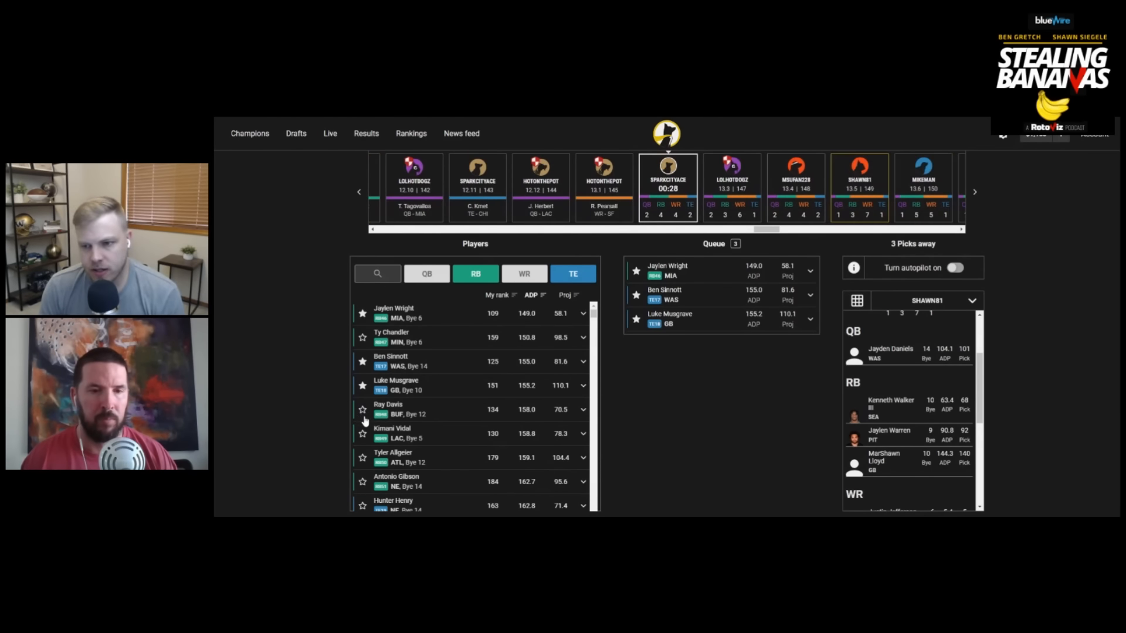
{"action": "left_click", "coordinate": [363, 434]}
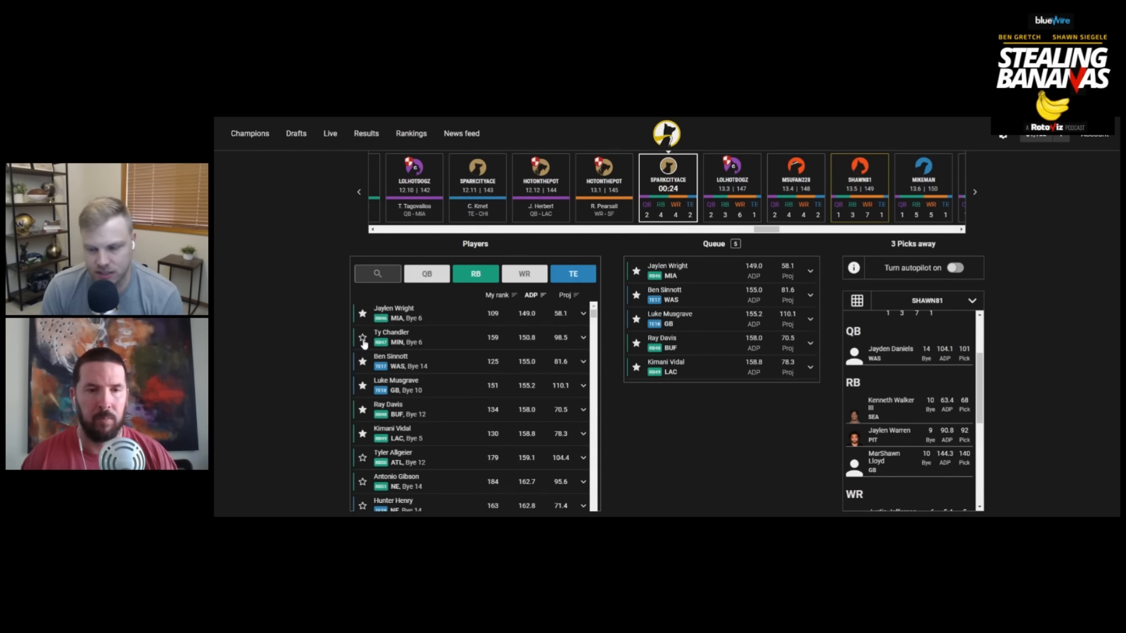
{"action": "left_click", "coordinate": [363, 337]}
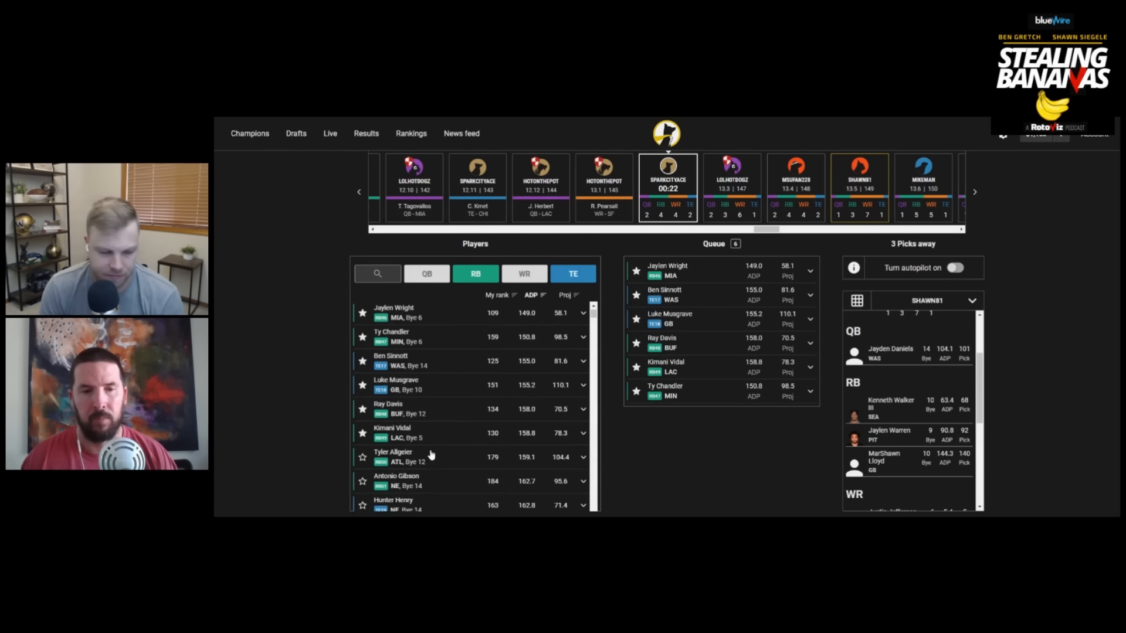
{"action": "scroll", "scroll_direction": "down", "scroll_amount": 3}
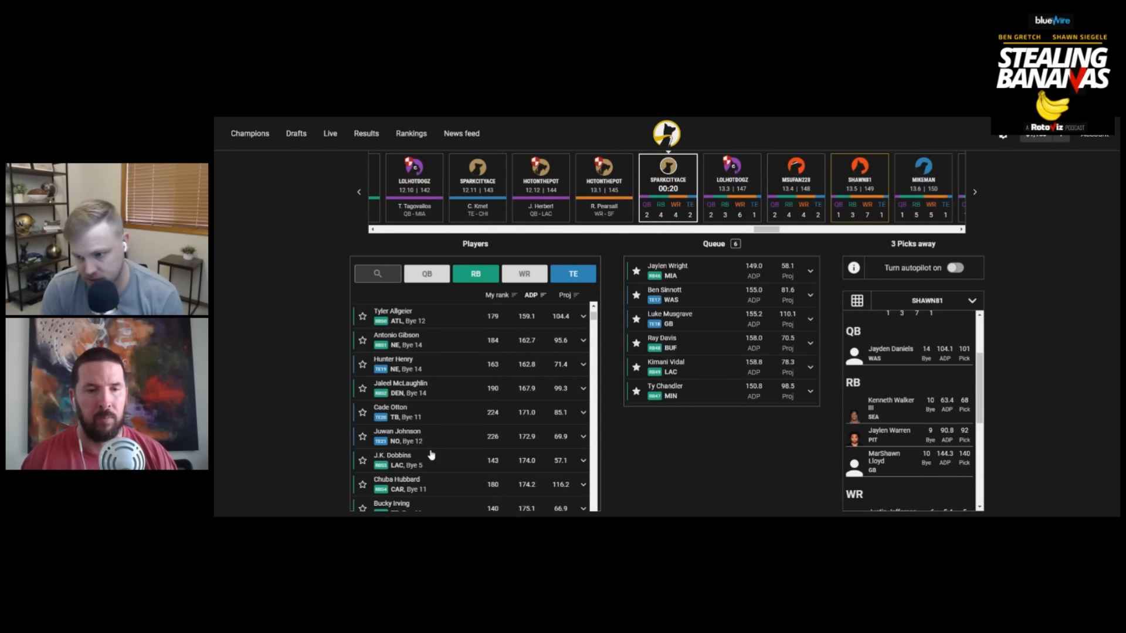
{"action": "scroll", "scroll_direction": "down", "scroll_amount": 3}
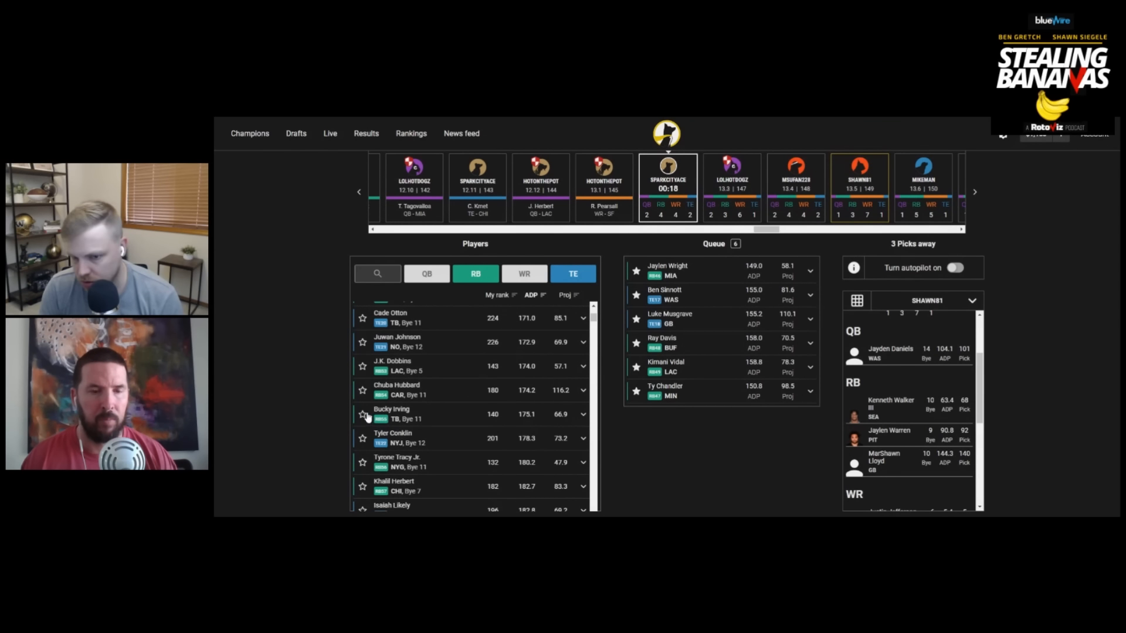
{"action": "left_click", "coordinate": [363, 414]}
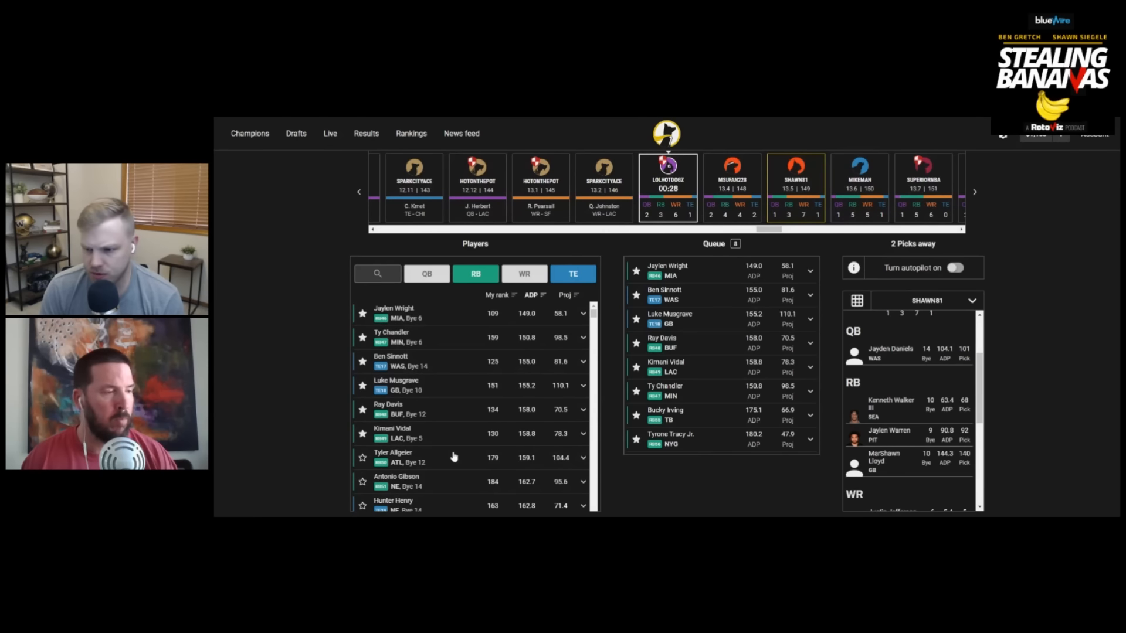
{"action": "mouse_move", "coordinate": [610, 484]}
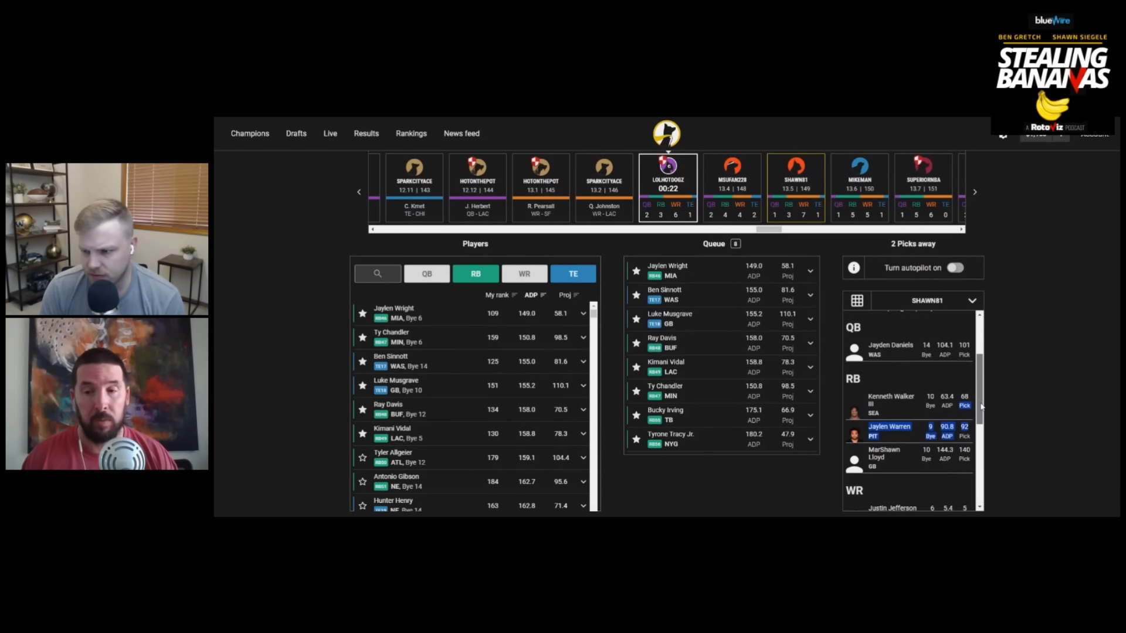
{"action": "scroll", "scroll_direction": "down", "scroll_amount": 3}
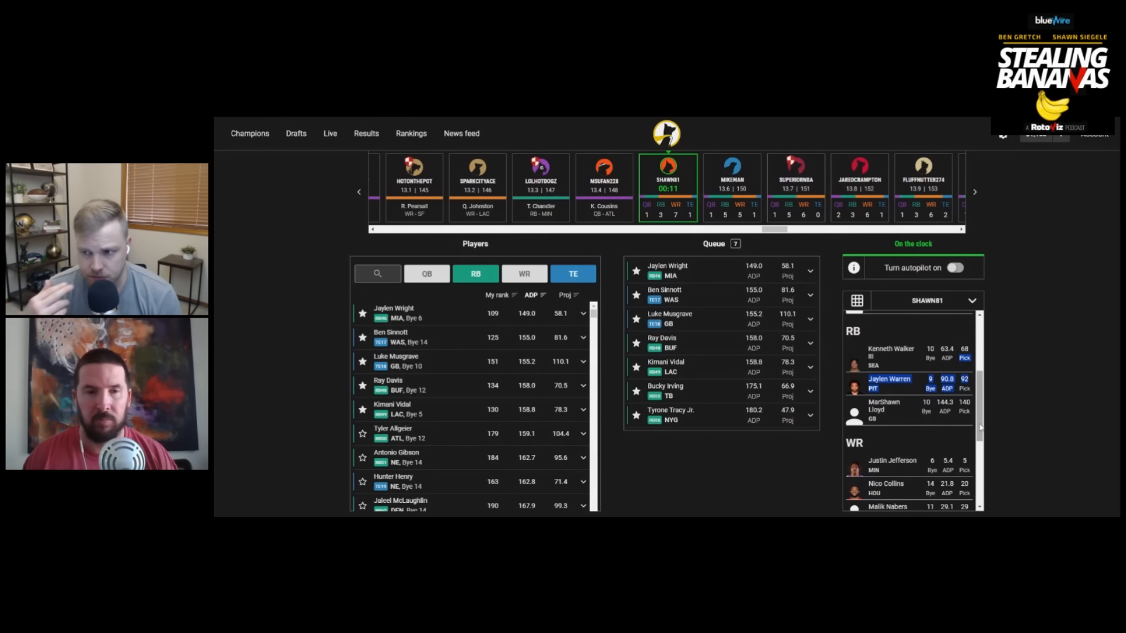
Scroll the Players list and make the round-13 pick from the queue.
{"action": "scroll", "scroll_direction": "down", "scroll_amount": 3}
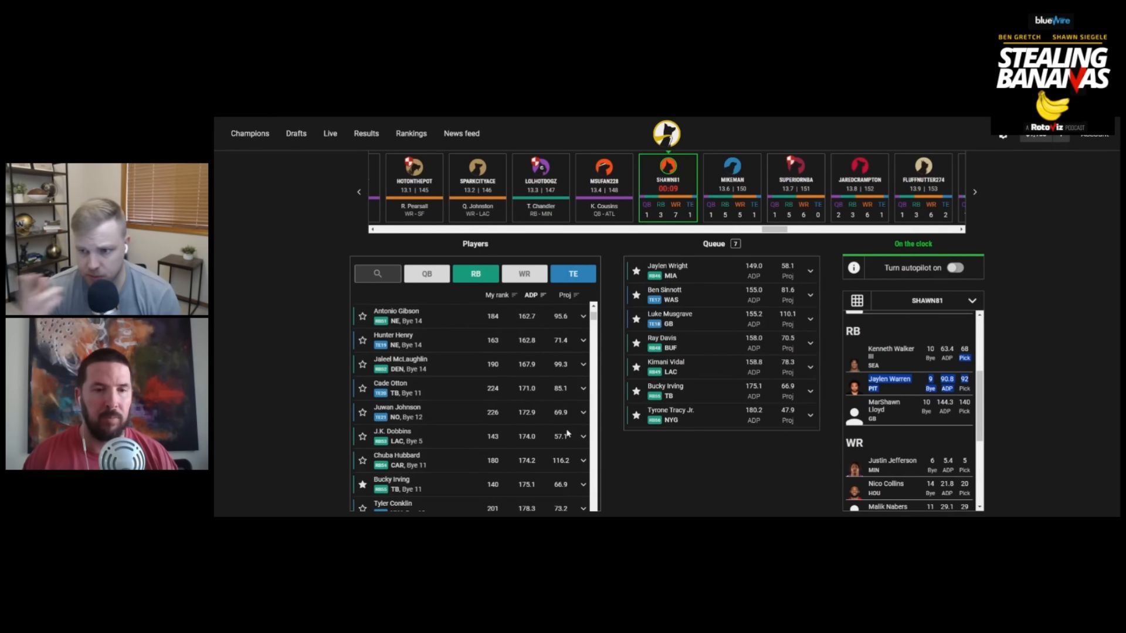
{"action": "scroll", "scroll_direction": "down", "scroll_amount": 3}
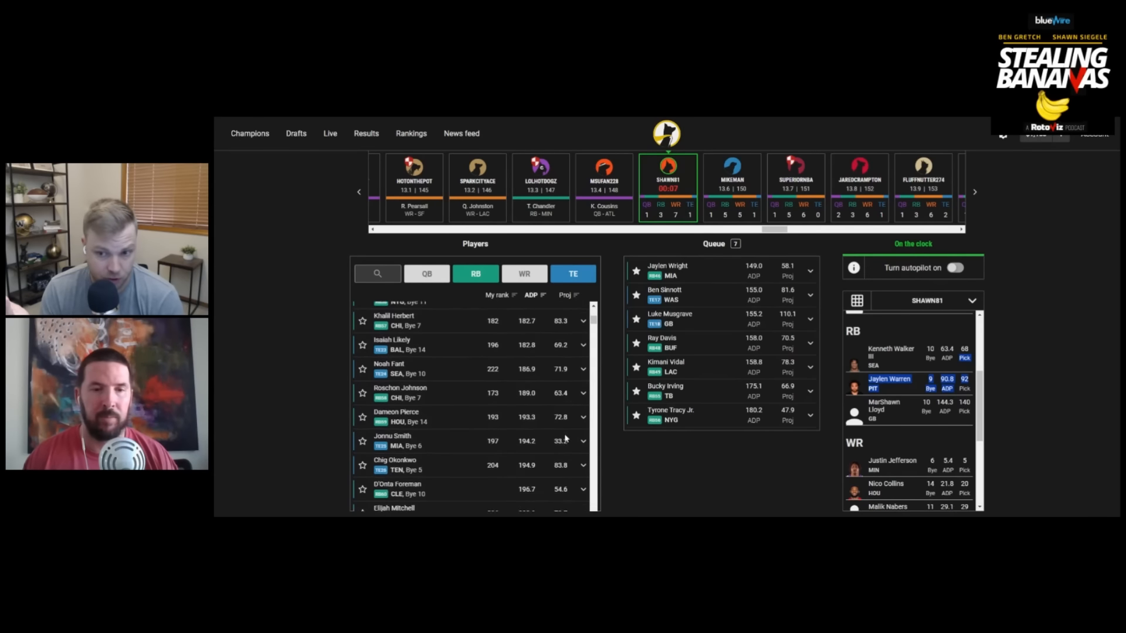
{"action": "scroll", "scroll_direction": "down", "scroll_amount": 3}
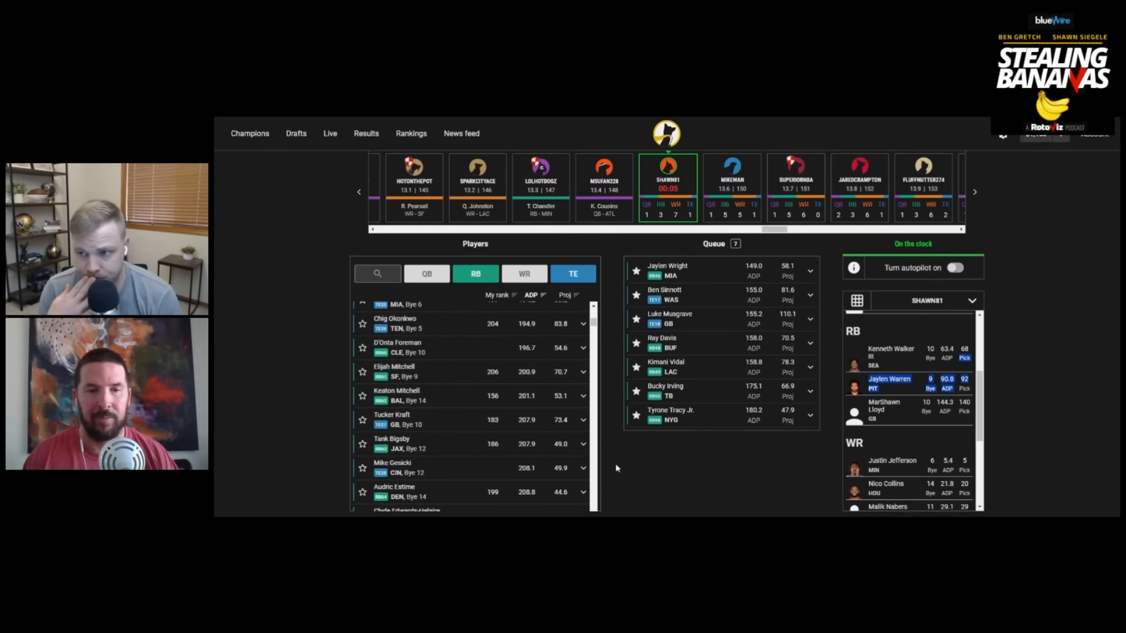
{"action": "left_click", "coordinate": [683, 269]}
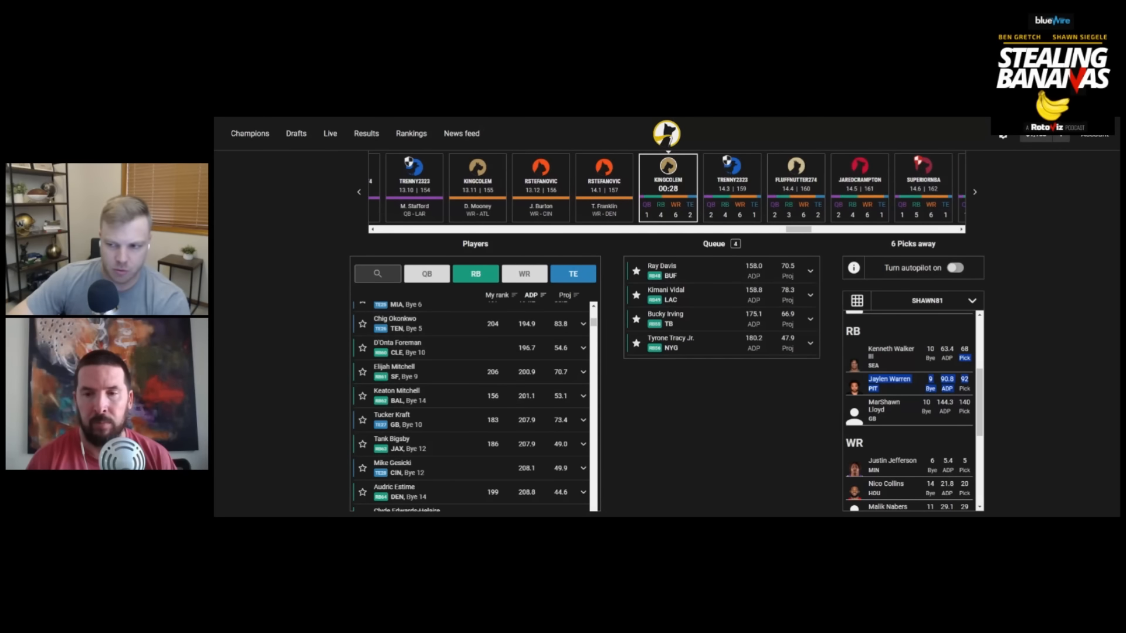
{"action": "mouse_move", "coordinate": [838, 461]}
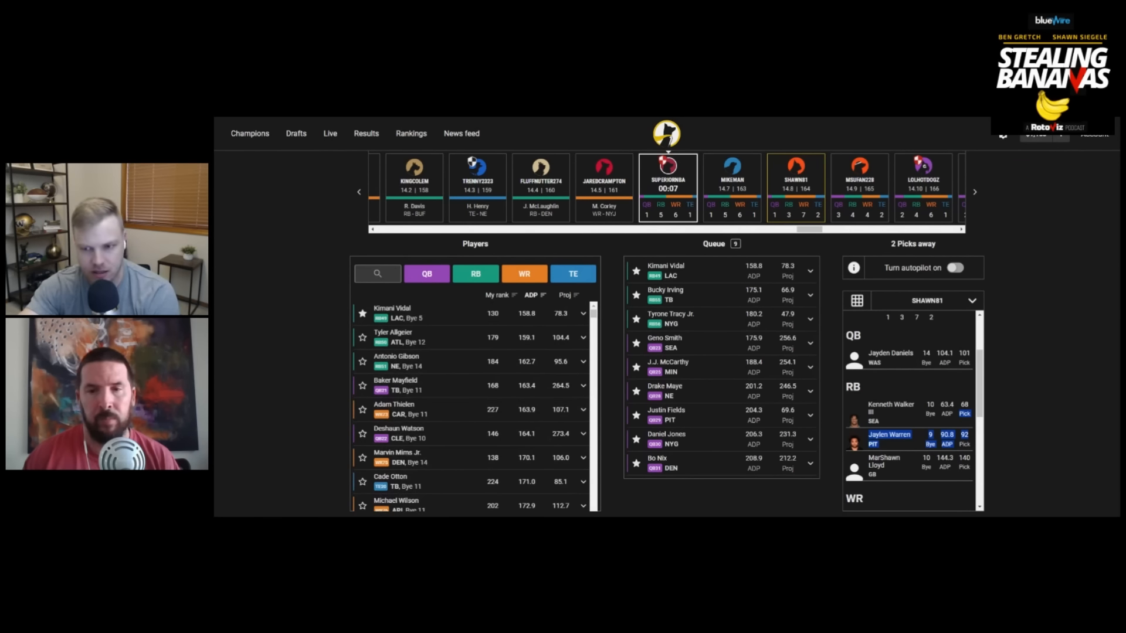
Filter the player list to wide receivers and scroll toward Luke McCaffrey.
{"action": "left_click", "coordinate": [524, 273]}
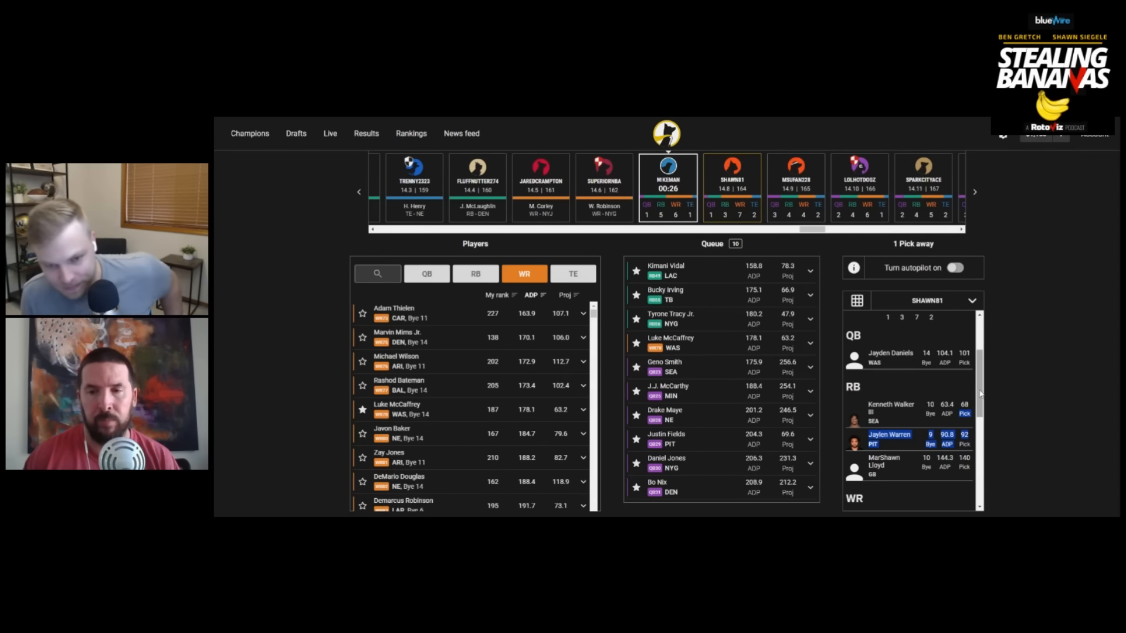
{"action": "scroll", "scroll_direction": "down", "scroll_amount": 3}
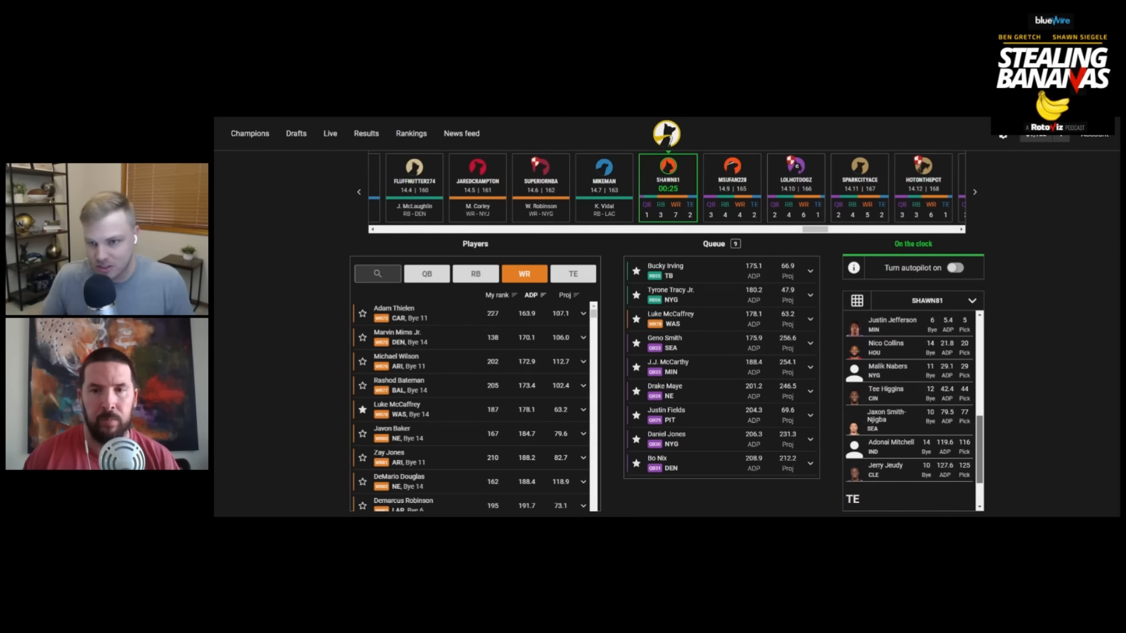
{"action": "scroll", "scroll_direction": "down", "scroll_amount": 3}
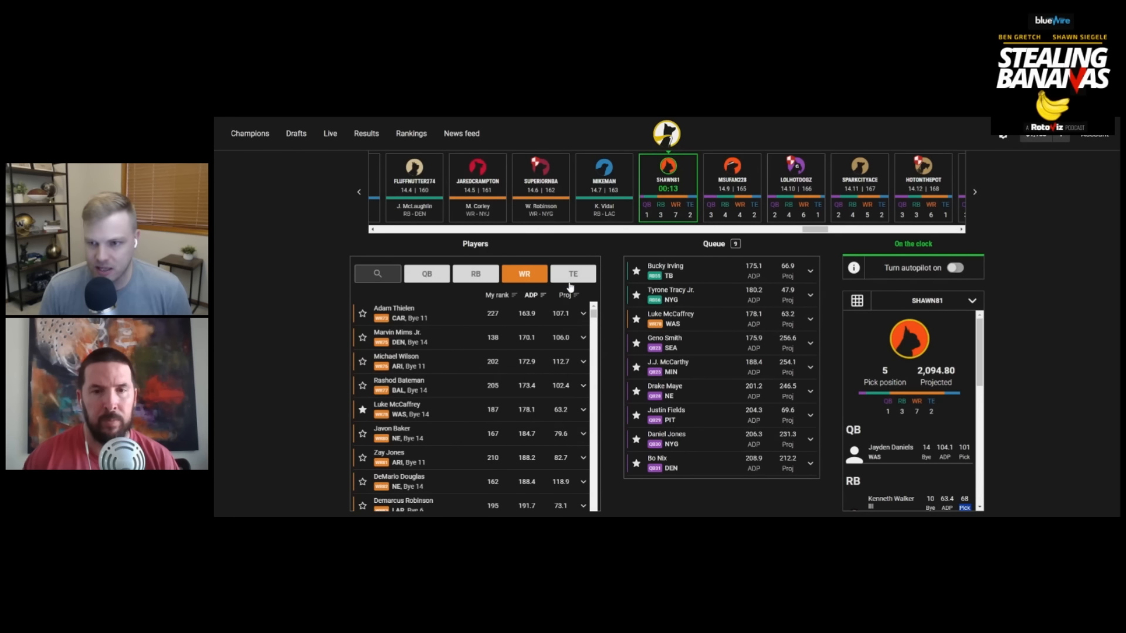
Draft Bucky Irving from the queue as the fourteenth-round running back.
{"action": "left_click", "coordinate": [427, 273]}
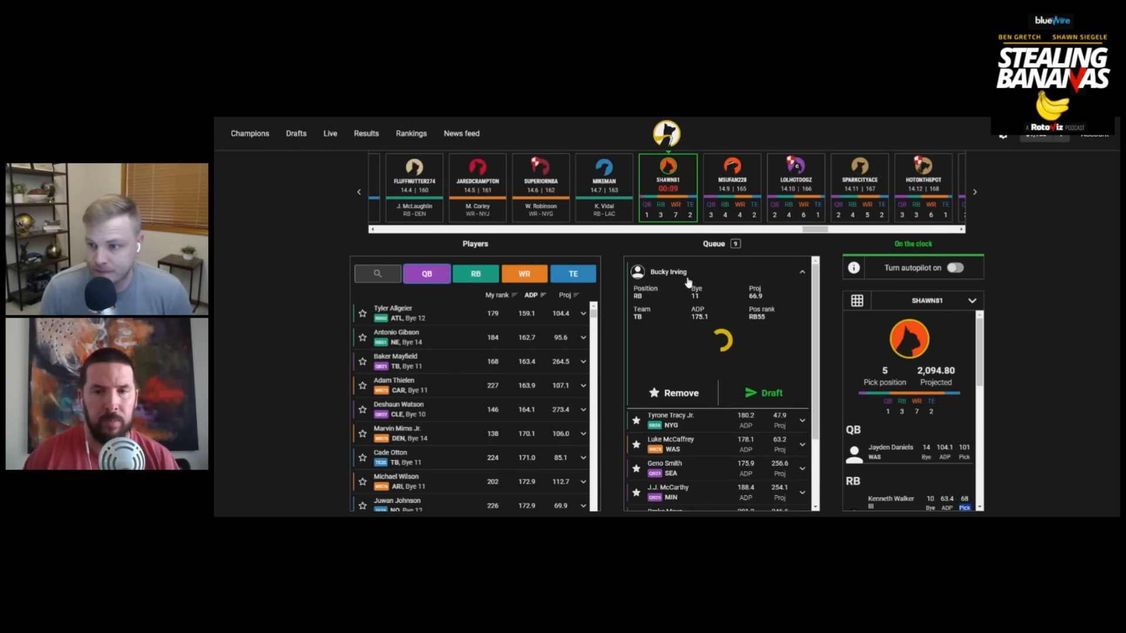
{"action": "left_click", "coordinate": [764, 393]}
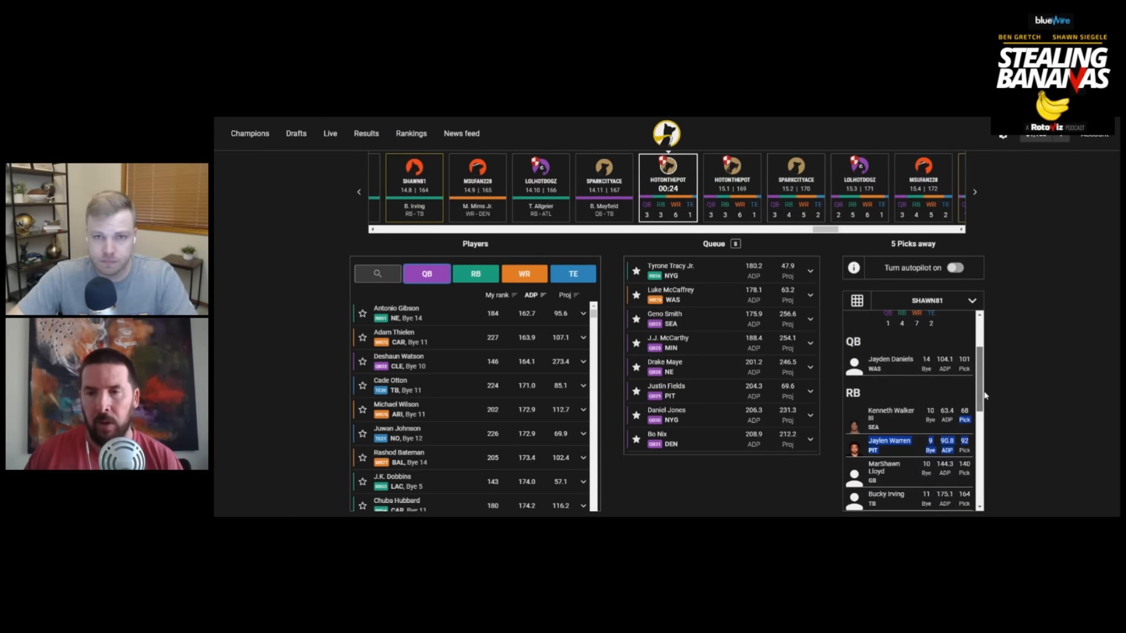
{"action": "scroll", "scroll_direction": "down", "scroll_amount": 3}
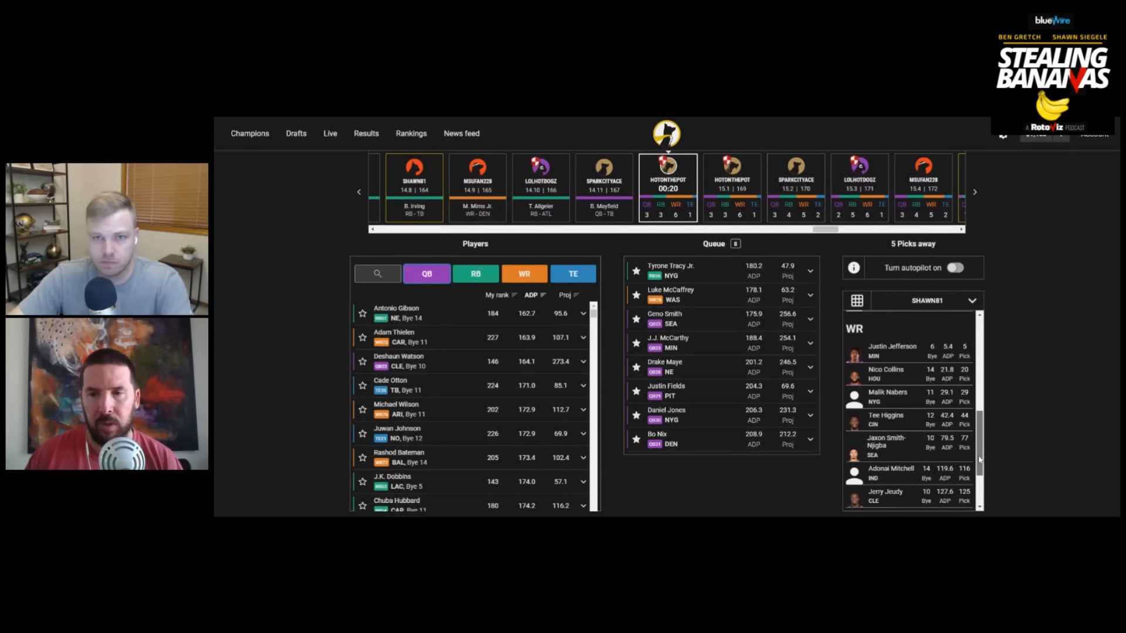
{"action": "scroll", "scroll_direction": "down", "scroll_amount": 3}
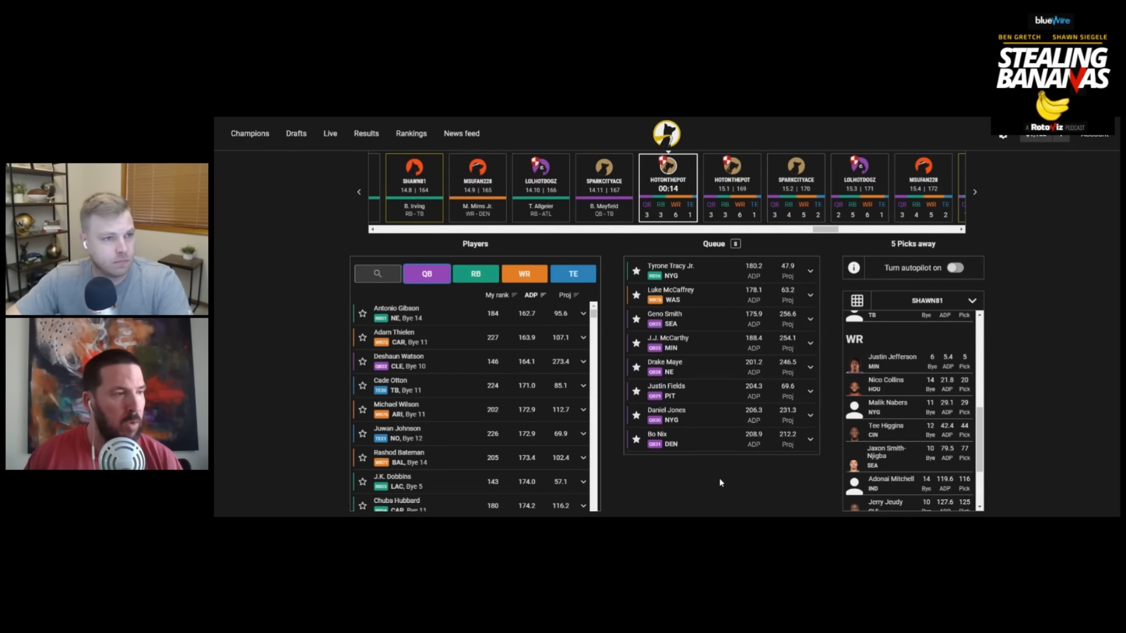
{"action": "mouse_move", "coordinate": [711, 456]}
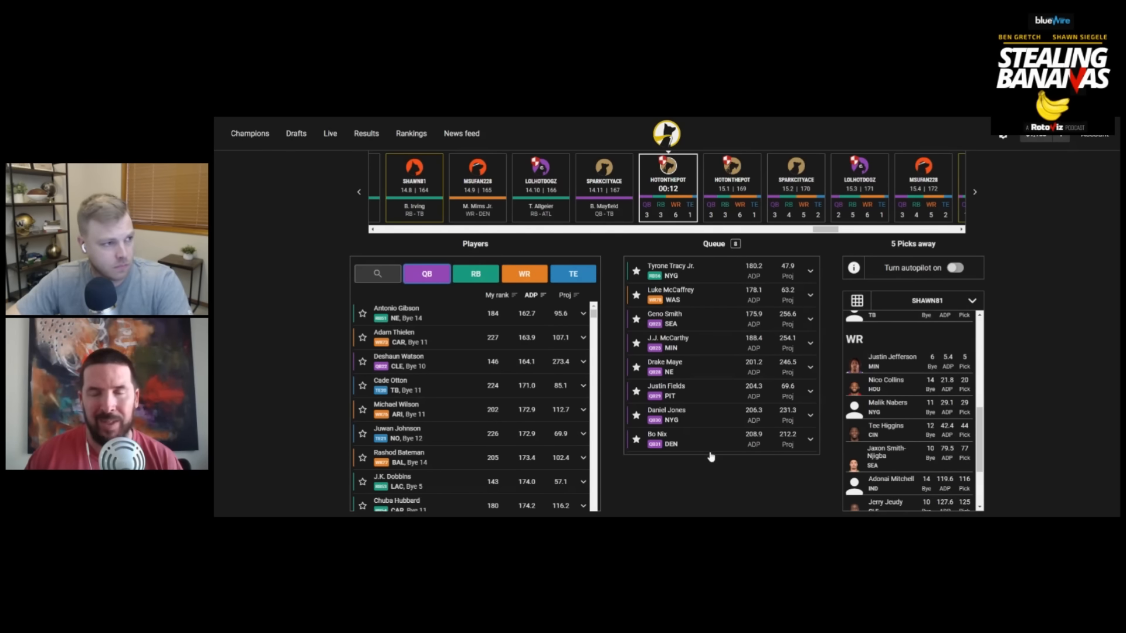
{"action": "mouse_move", "coordinate": [721, 456]}
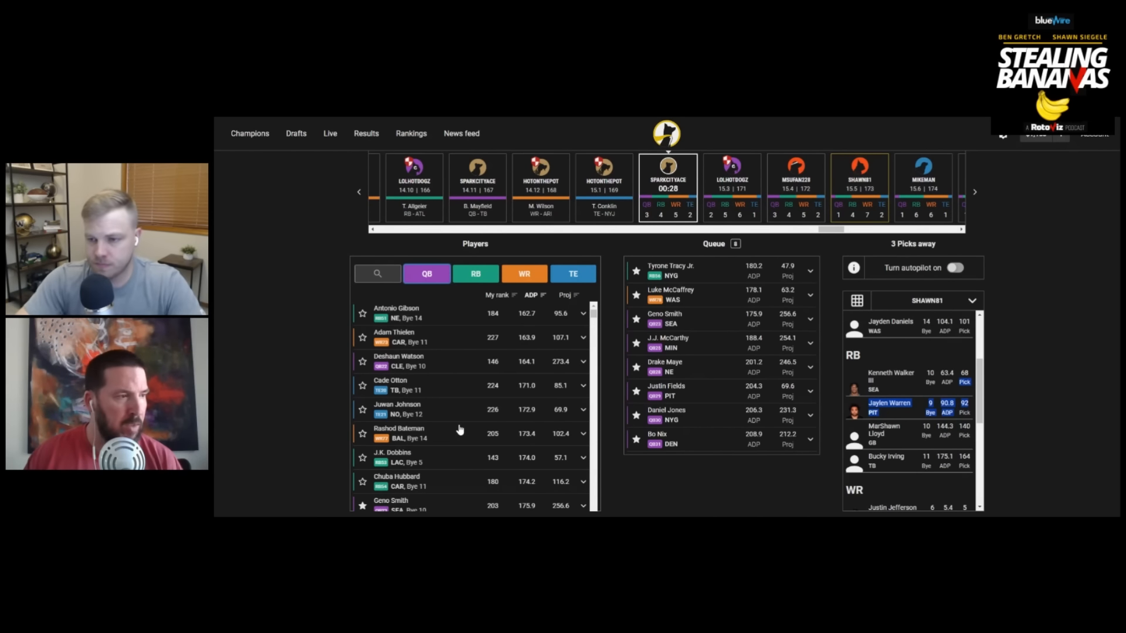
{"action": "mouse_move", "coordinate": [455, 333]}
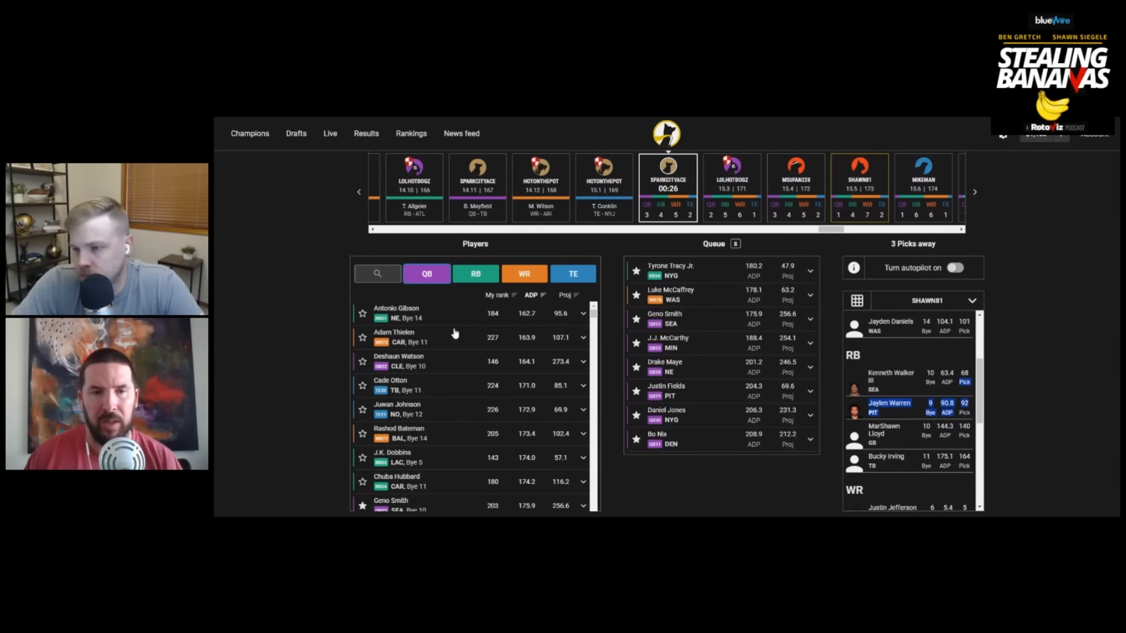
Filter players to running backs and star Khalil Herbert, J.K. Dobbins and Tank Bigsby.
{"action": "left_click", "coordinate": [475, 273]}
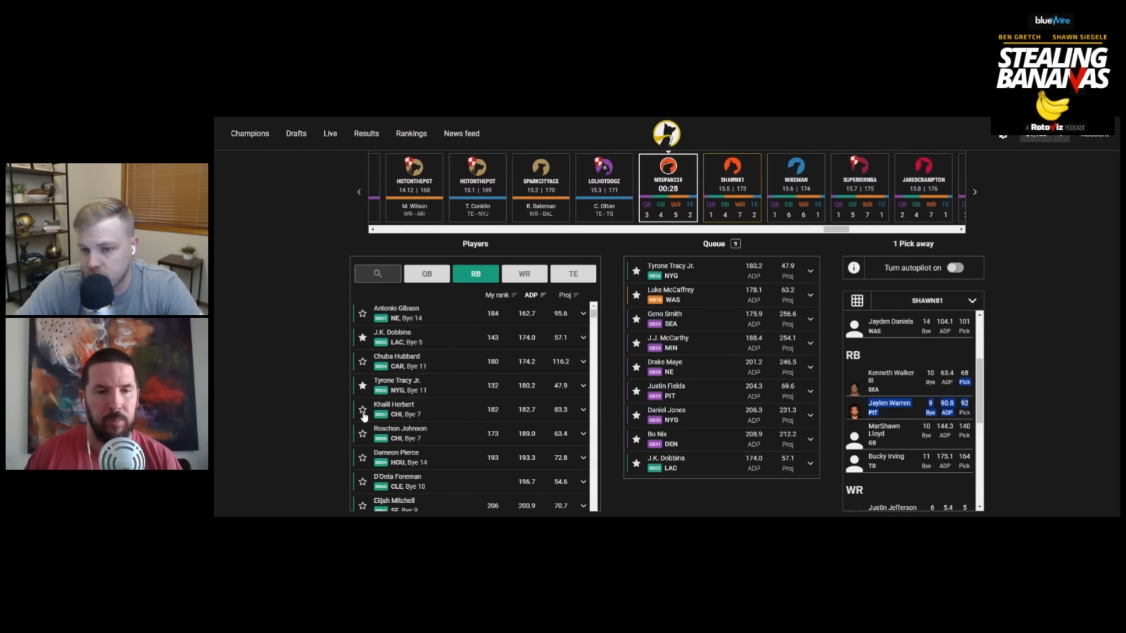
{"action": "left_click", "coordinate": [362, 409]}
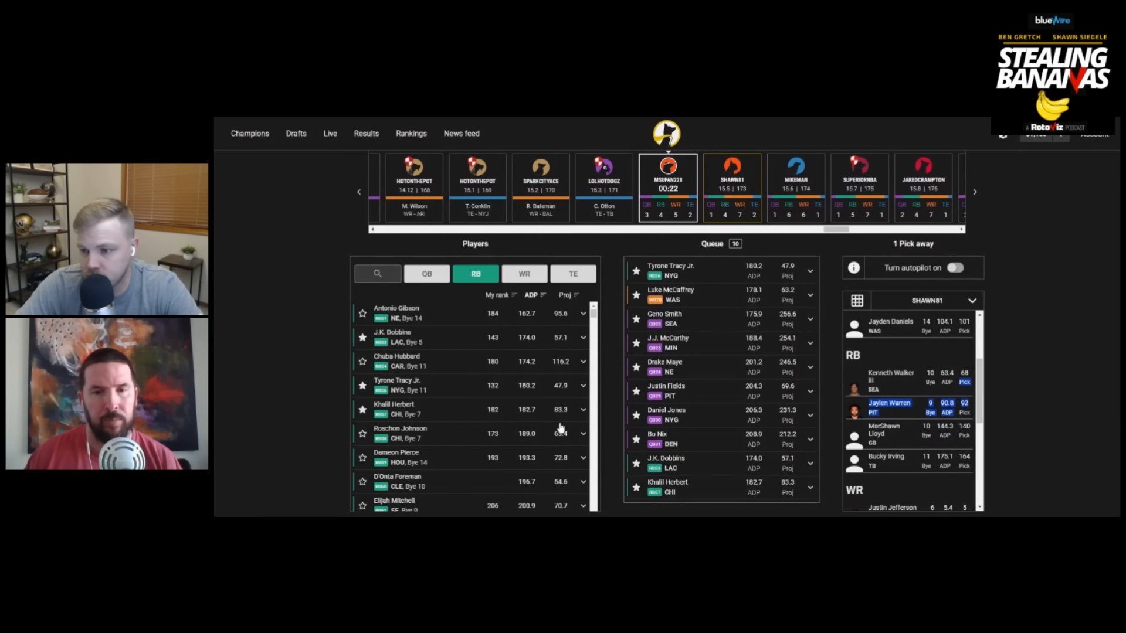
{"action": "mouse_move", "coordinate": [546, 452]}
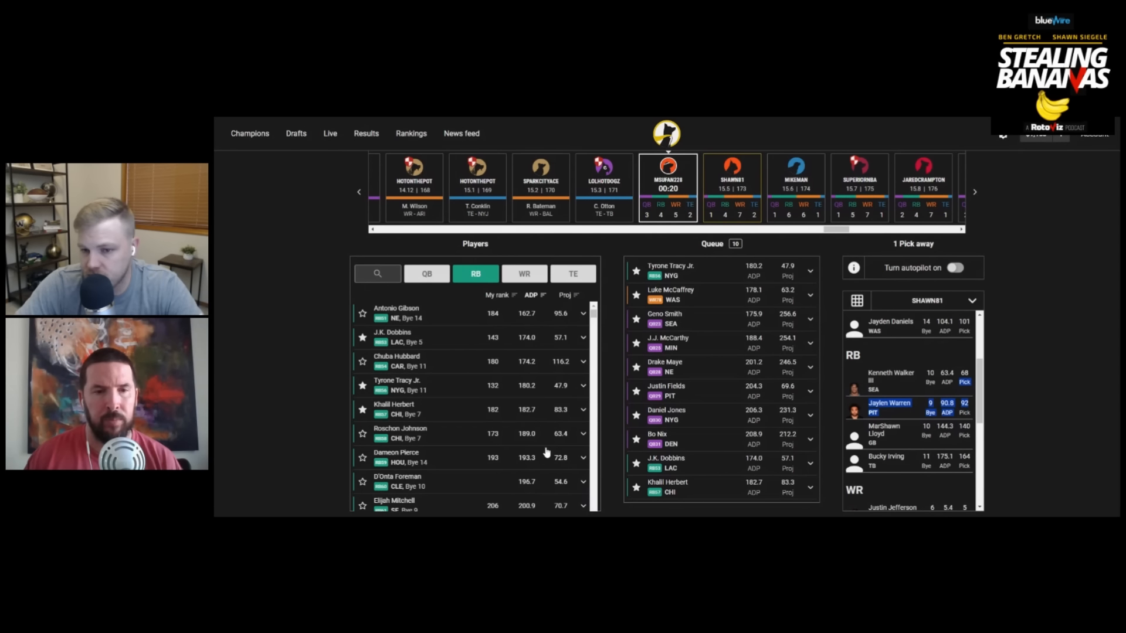
{"action": "scroll", "scroll_direction": "down", "scroll_amount": 3}
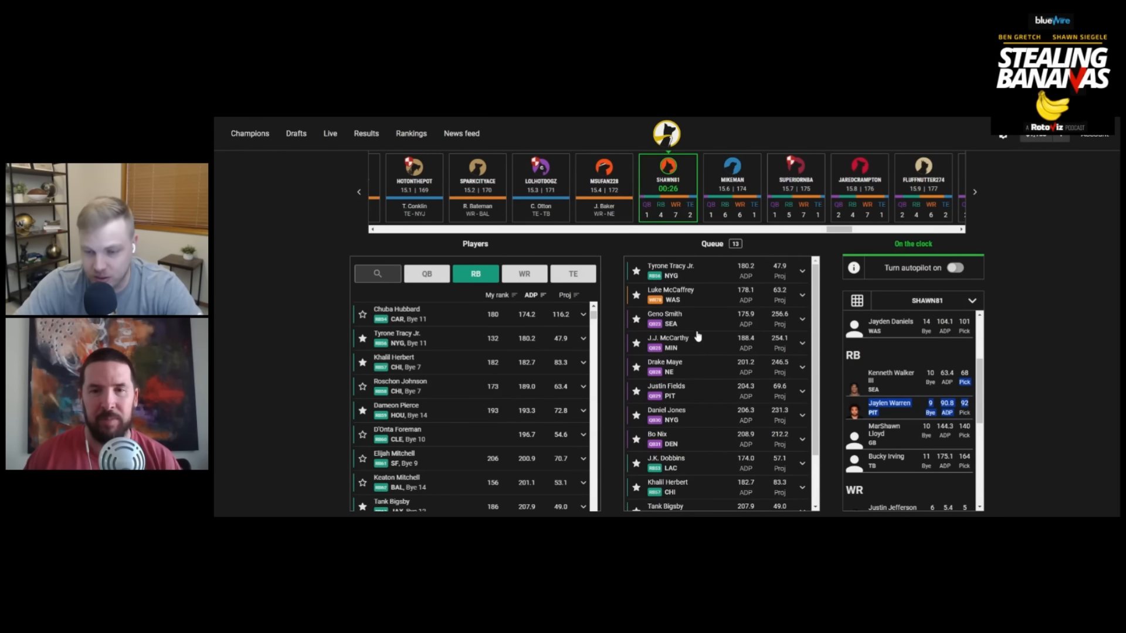
Expand Luke McCaffrey's queue card and draft him as the fifteenth-round receiver.
{"action": "left_click", "coordinate": [697, 295]}
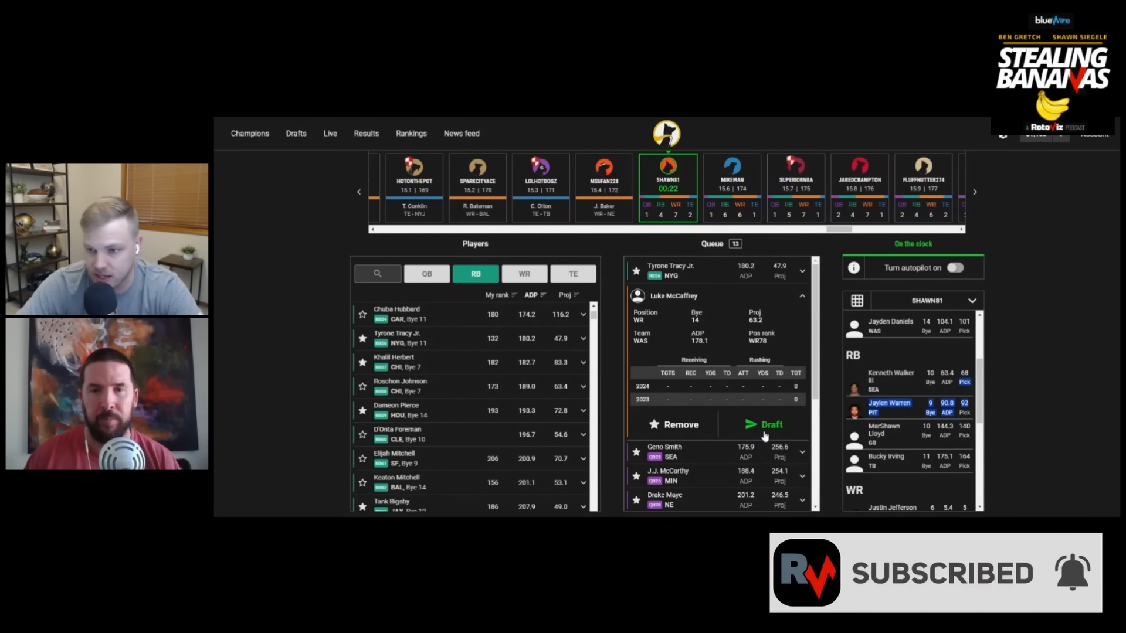
{"action": "left_click", "coordinate": [768, 425]}
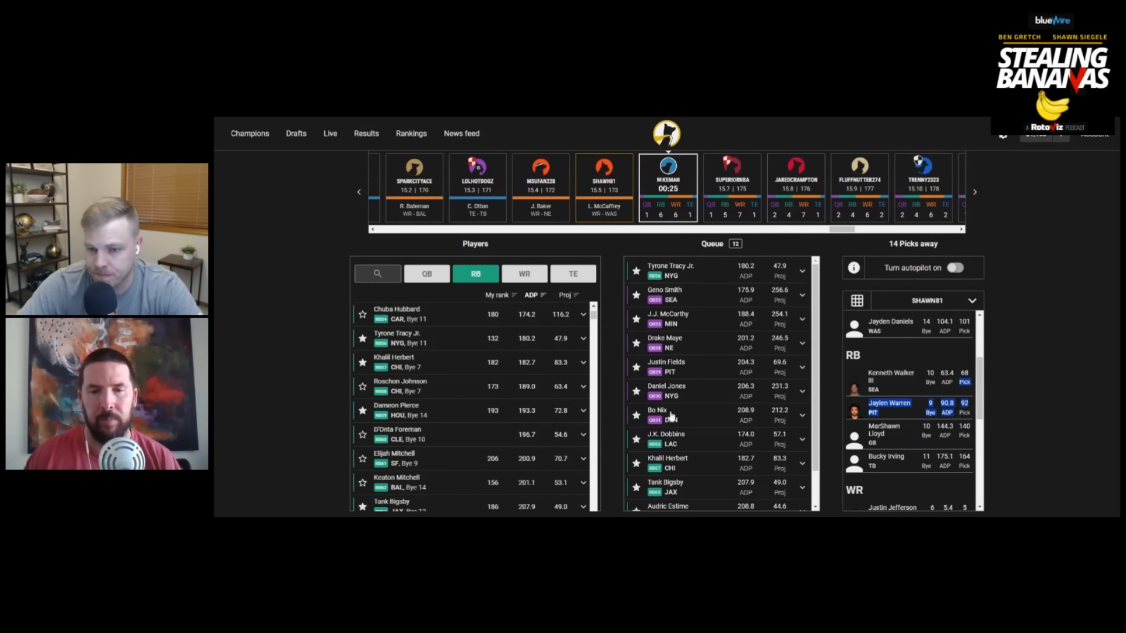
Scroll the Players list toward Dameon Pierce and Roschon Johnson while other teams pick.
{"action": "scroll", "scroll_direction": "down", "scroll_amount": 3}
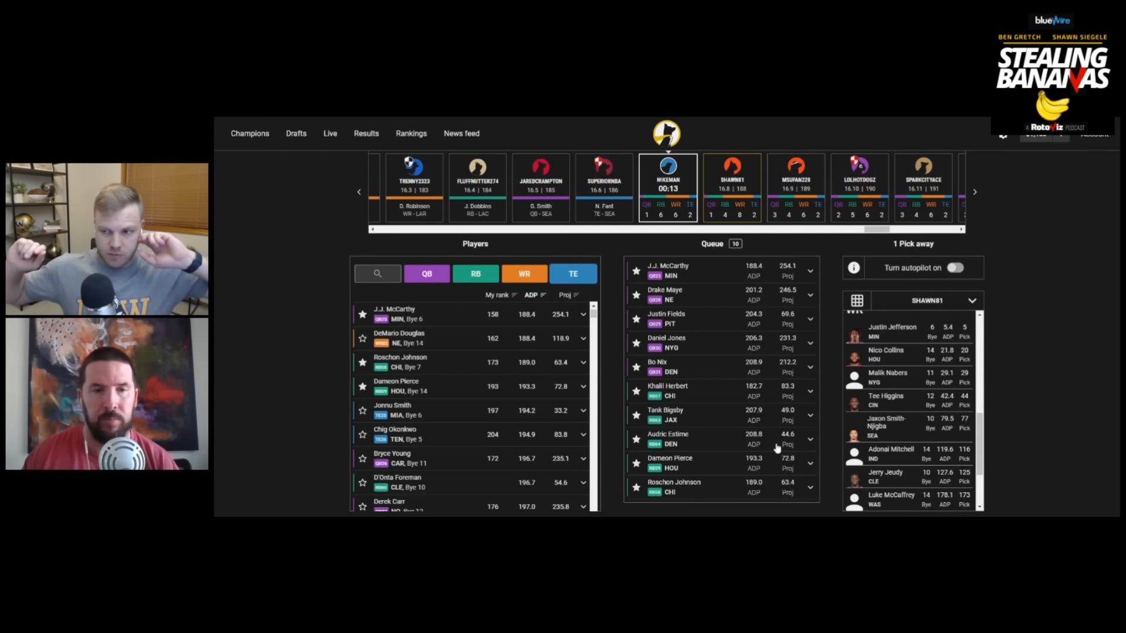
Show running backs, then draft Daniel Jones from the queue as the sixteenth-round quarterback.
{"action": "left_click", "coordinate": [475, 273]}
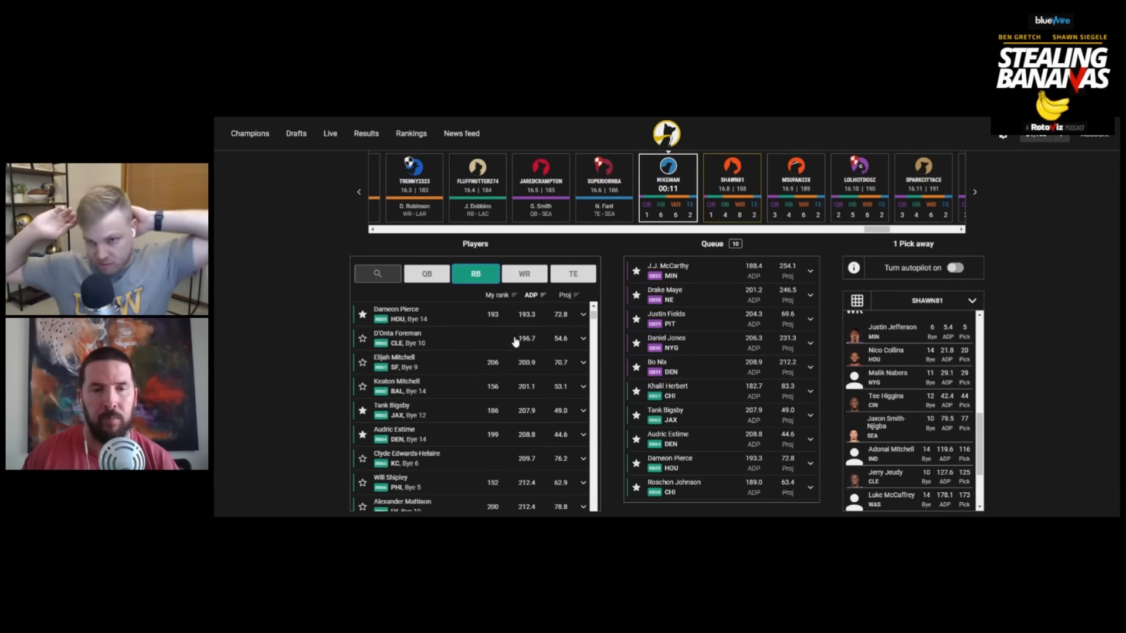
{"action": "mouse_move", "coordinate": [546, 323]}
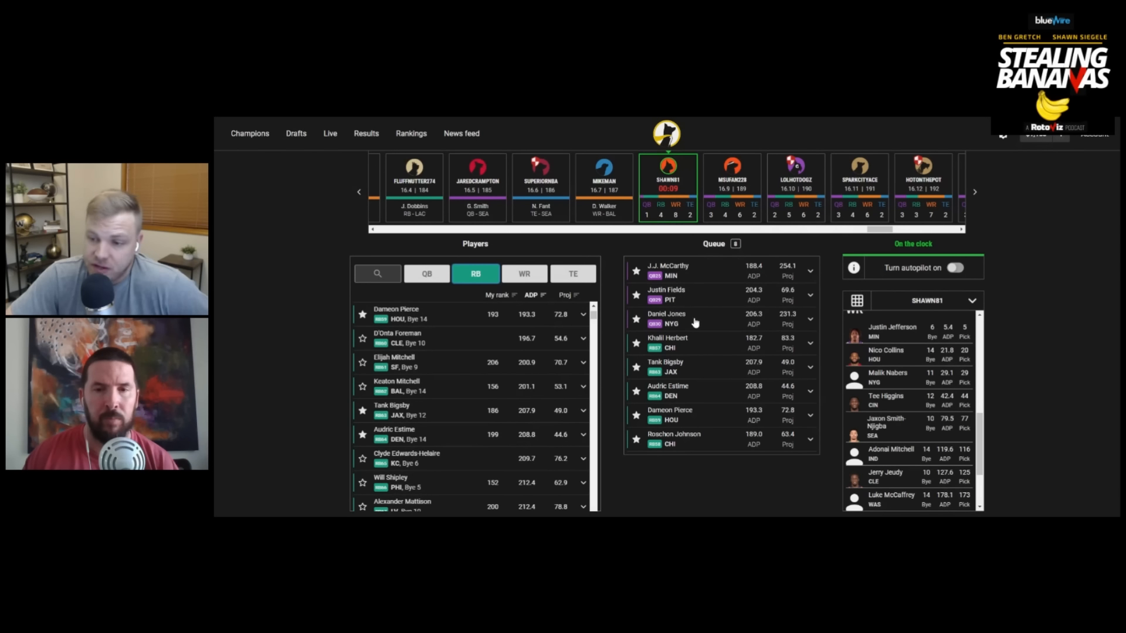
{"action": "left_click", "coordinate": [666, 319]}
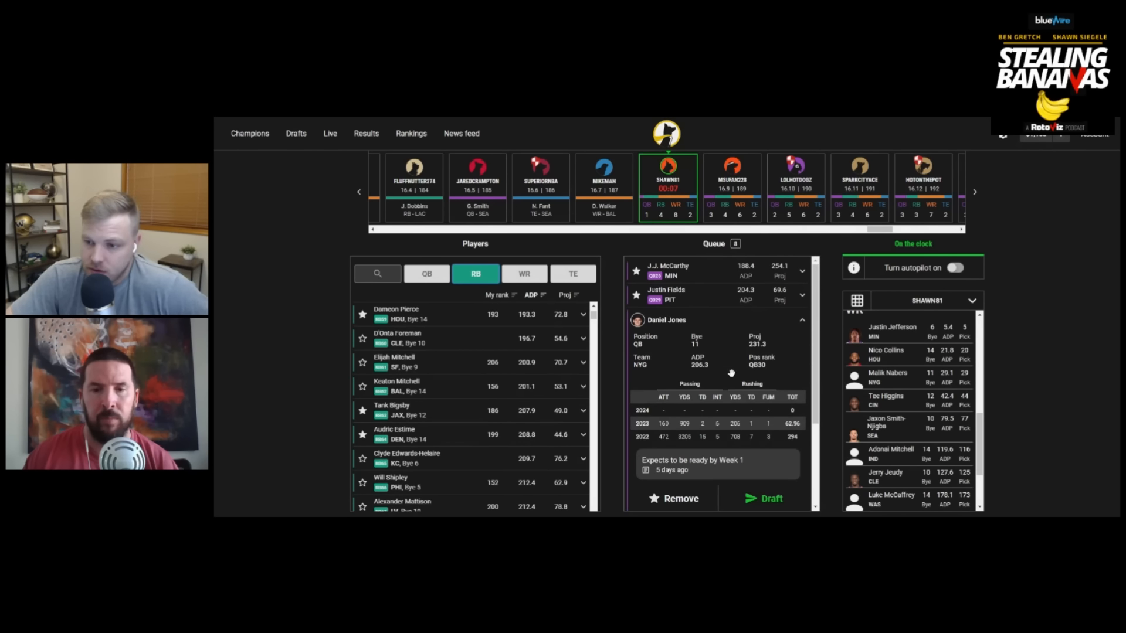
{"action": "left_click", "coordinate": [763, 498]}
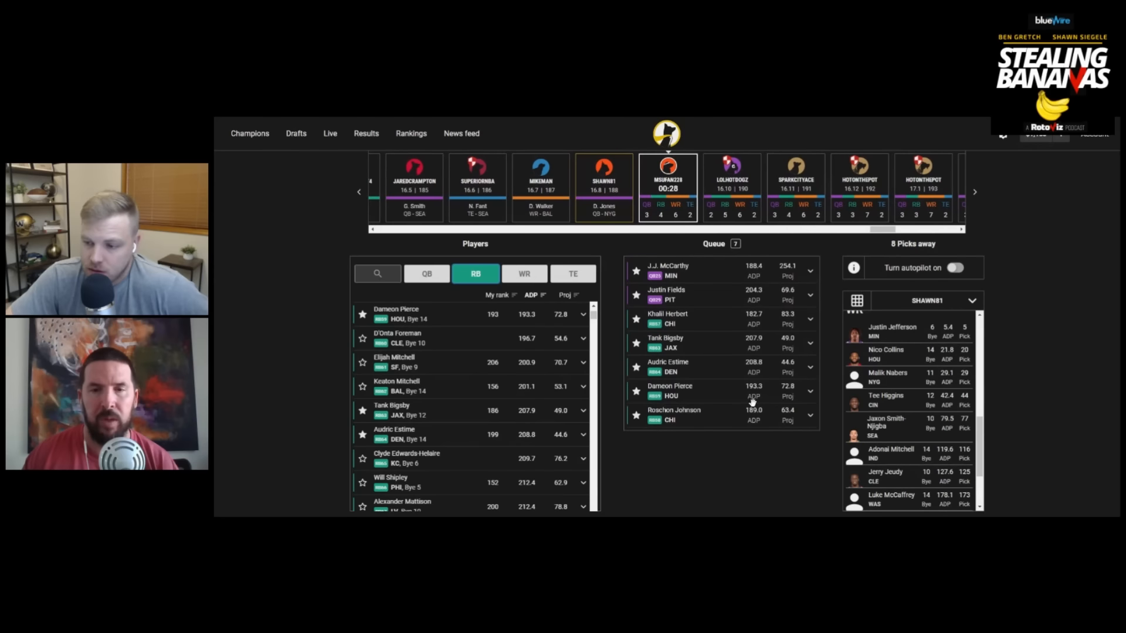
{"action": "mouse_move", "coordinate": [627, 372]}
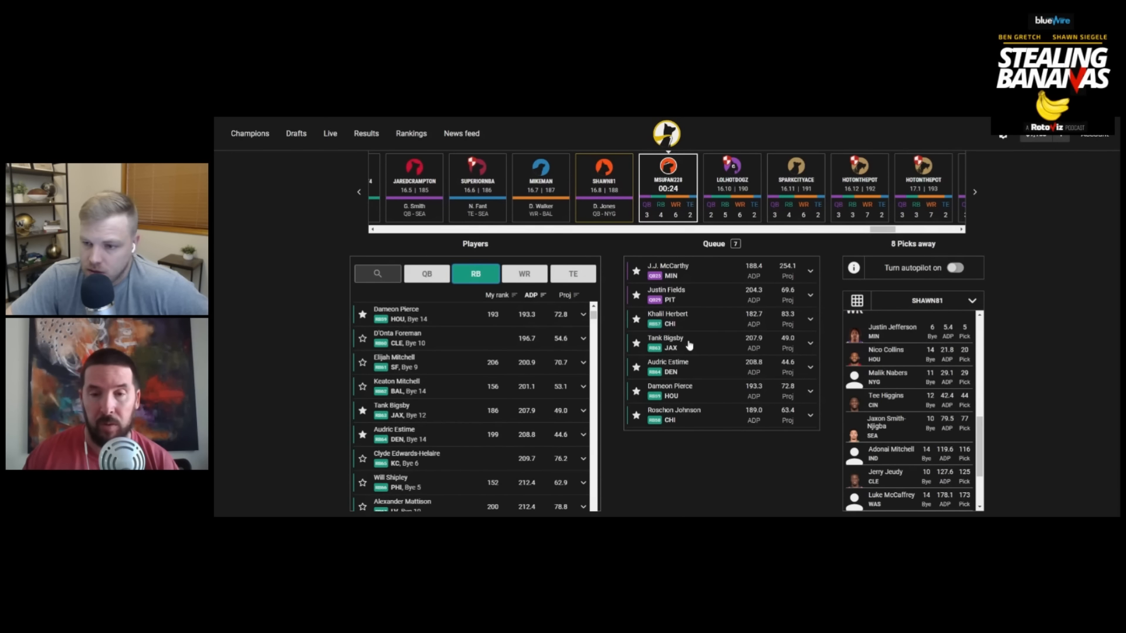
{"action": "mouse_move", "coordinate": [677, 423]}
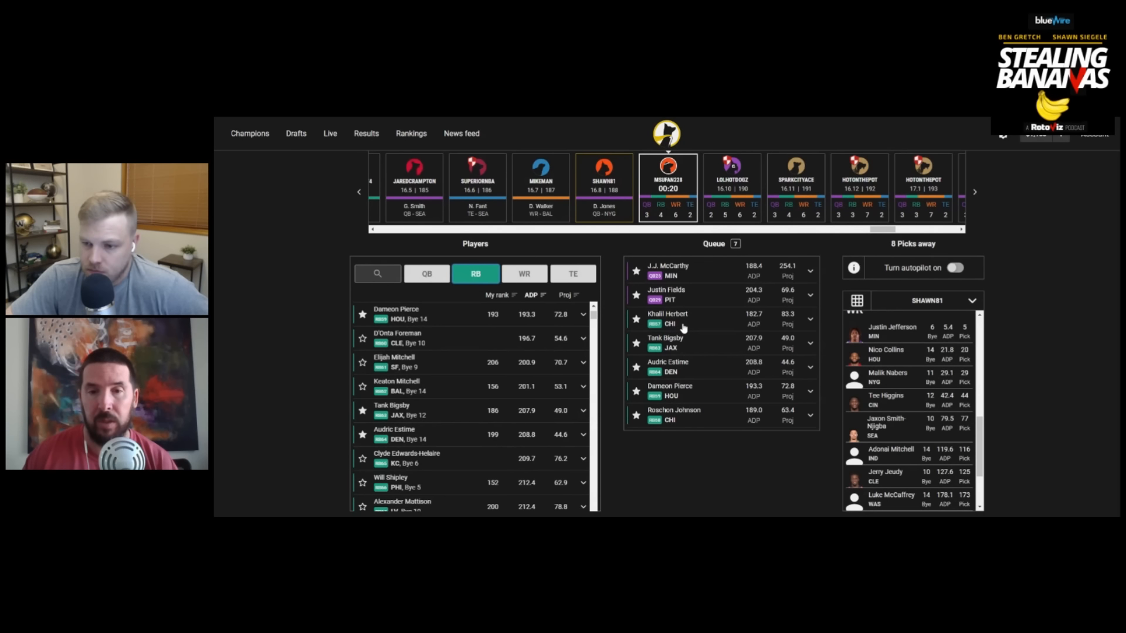
{"action": "mouse_move", "coordinate": [671, 370]}
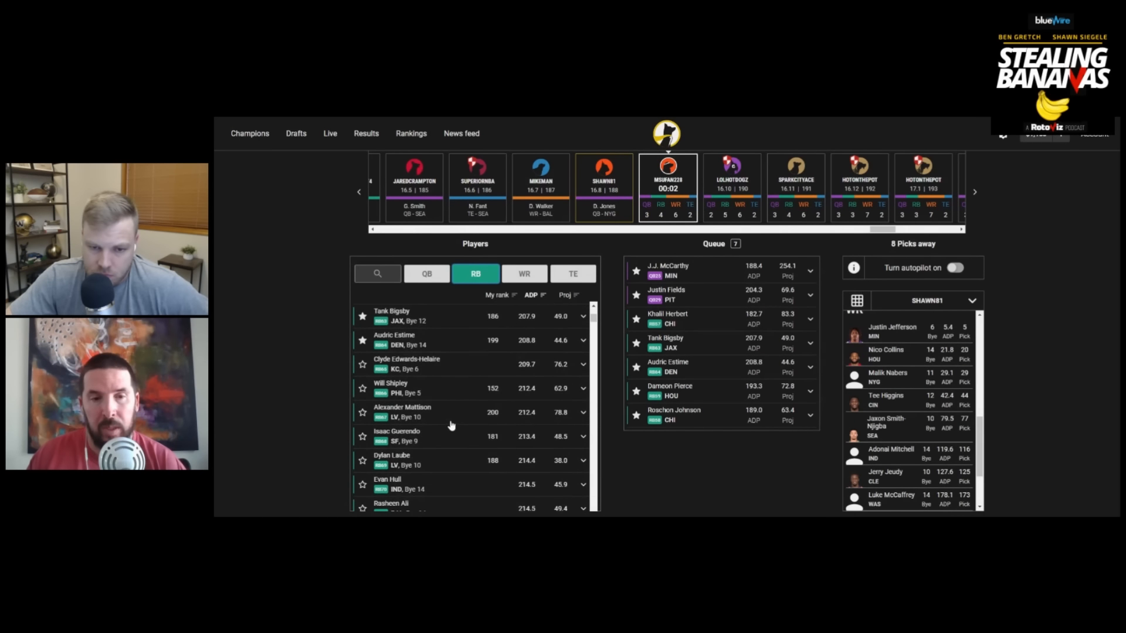
{"action": "scroll", "scroll_direction": "down", "scroll_amount": 3}
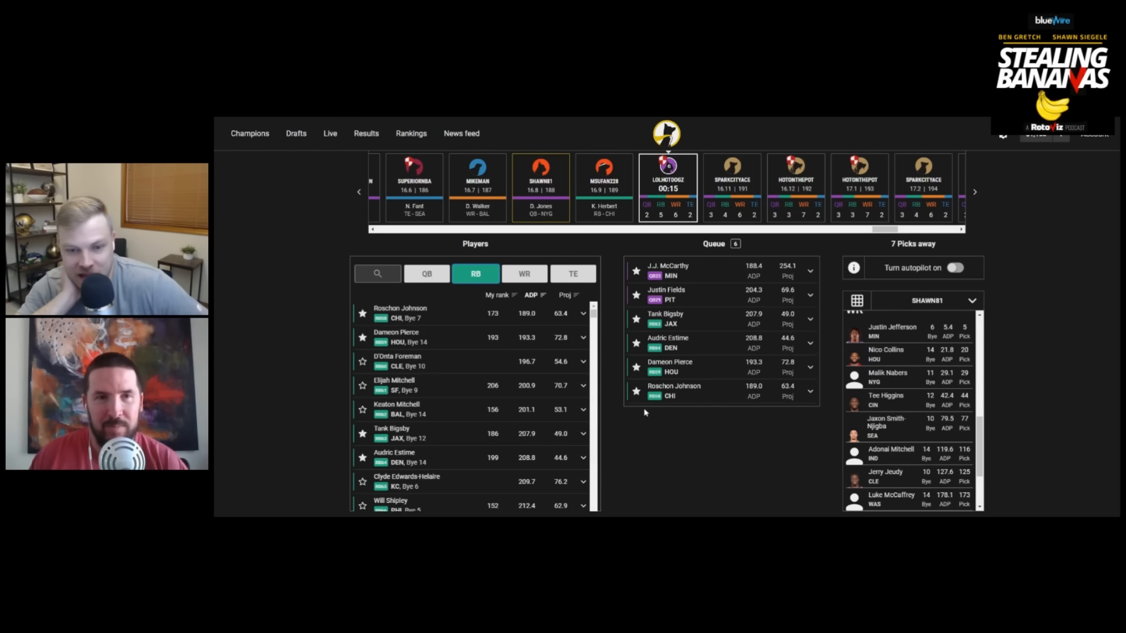
{"action": "mouse_move", "coordinate": [621, 414]}
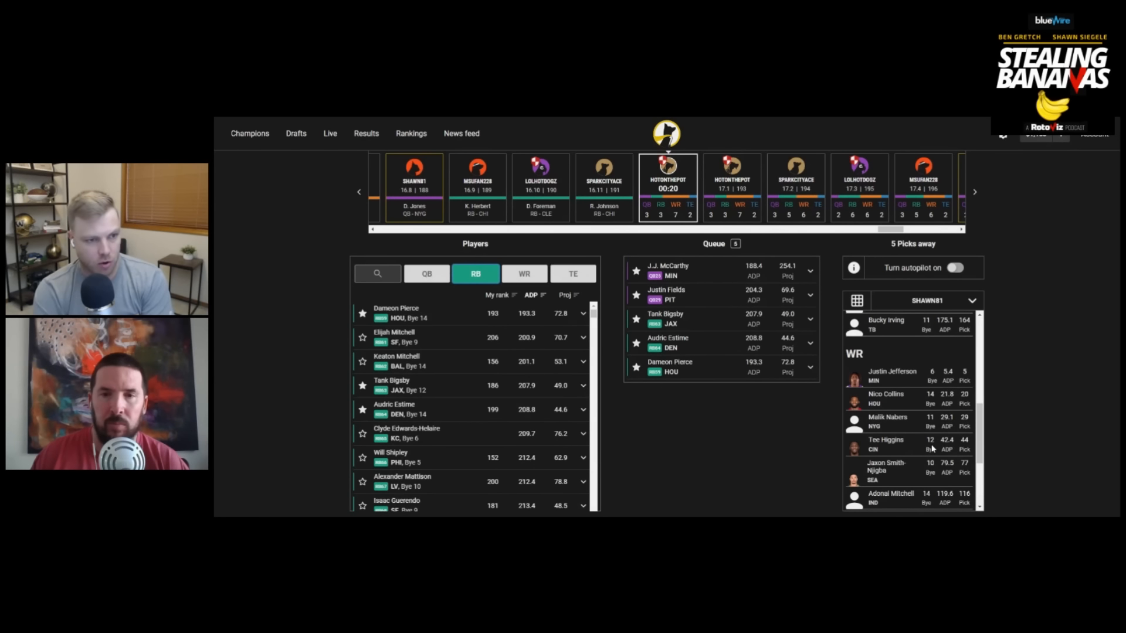
{"action": "scroll", "scroll_direction": "down", "scroll_amount": 3}
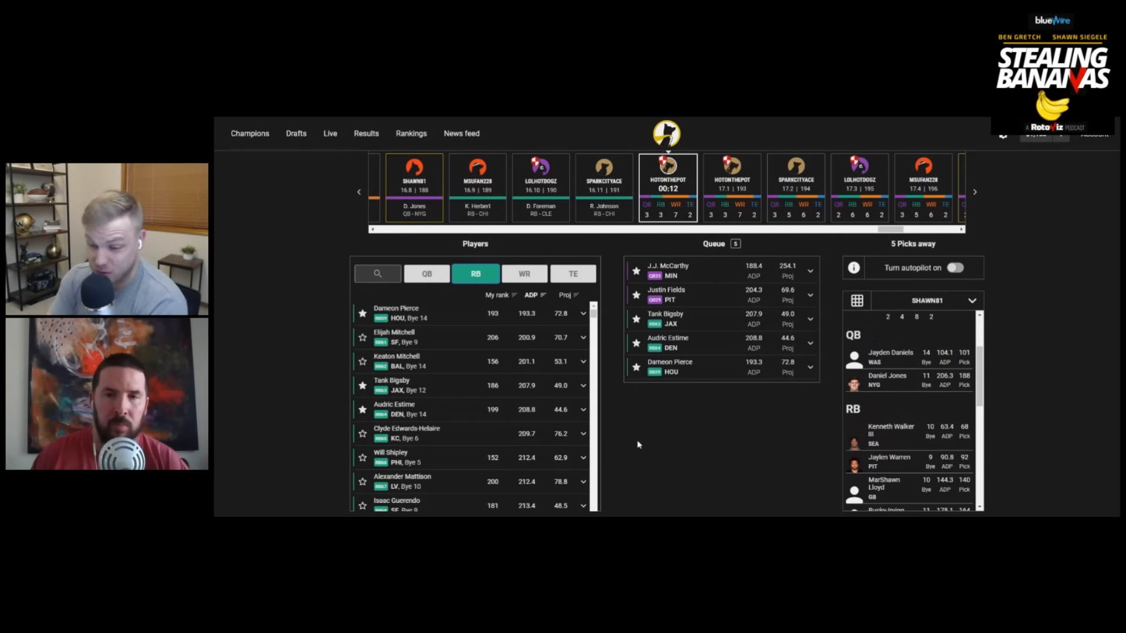
Add the QB filter and scroll the combined quarterback and running back list.
{"action": "left_click", "coordinate": [426, 274]}
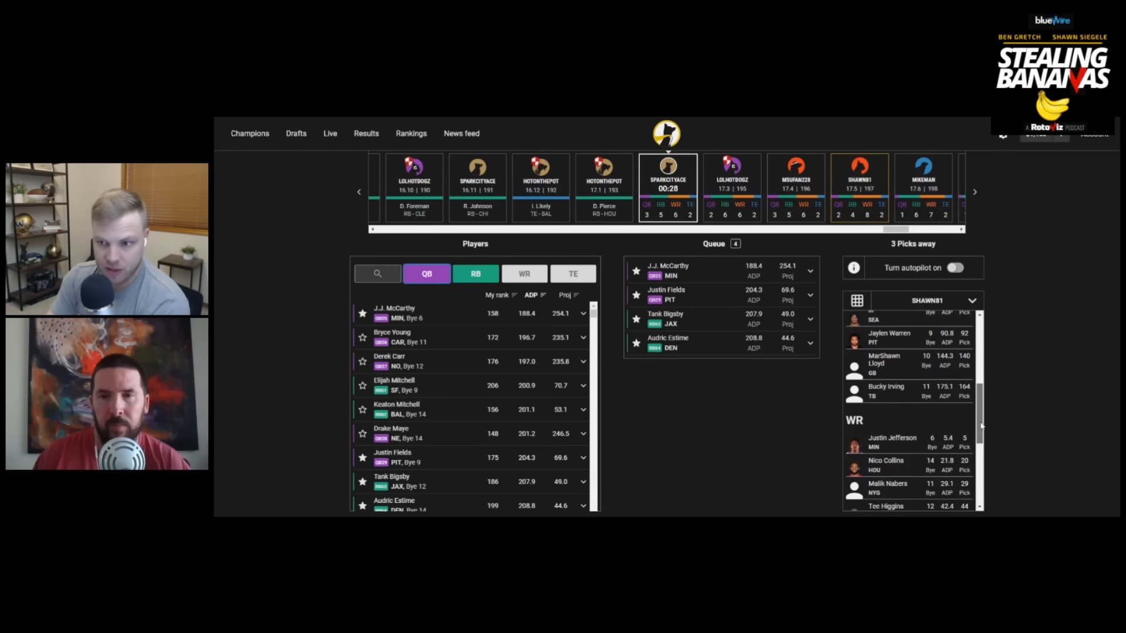
{"action": "scroll", "scroll_direction": "down", "scroll_amount": 3}
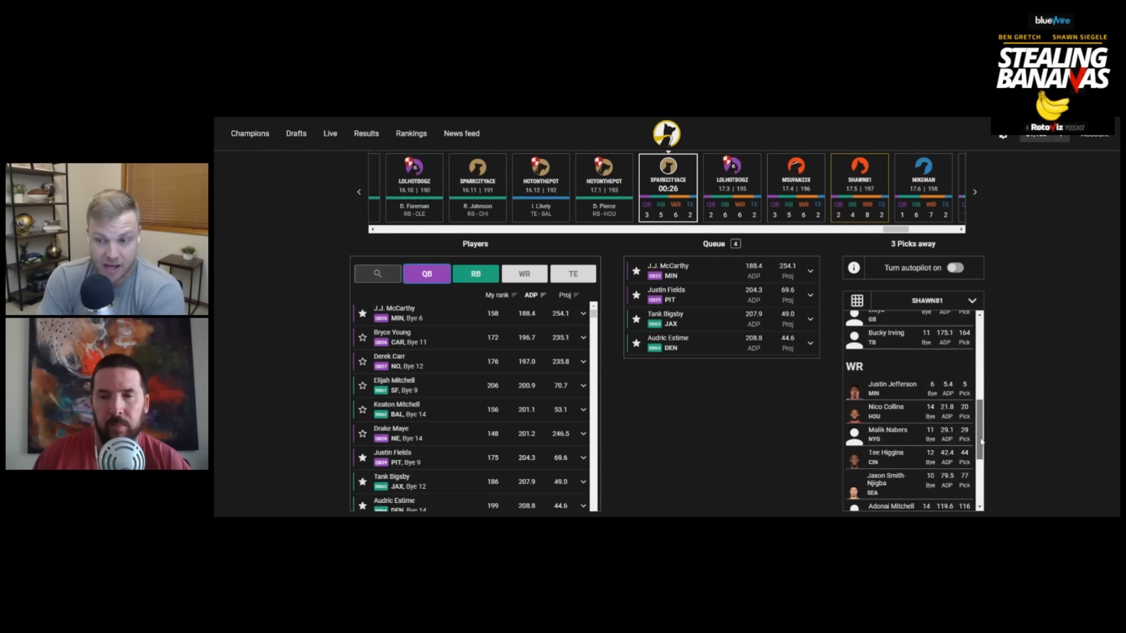
{"action": "scroll", "scroll_direction": "down", "scroll_amount": 3}
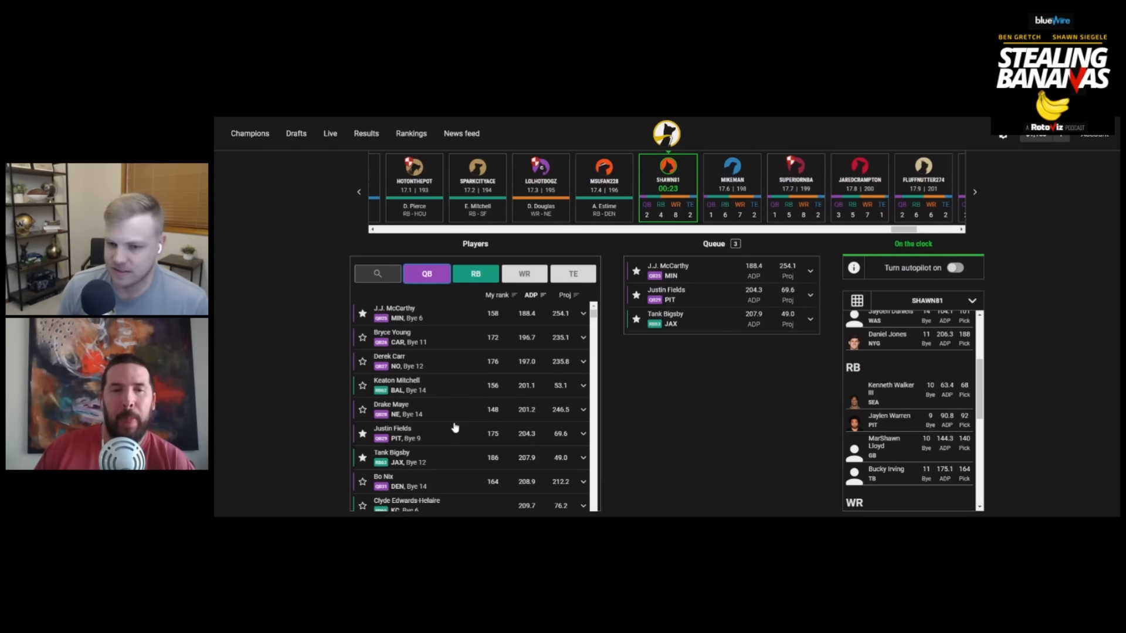
Draft Tank Bigsby from the queue as the seventeenth-round running back.
{"action": "scroll", "scroll_direction": "down", "scroll_amount": 3}
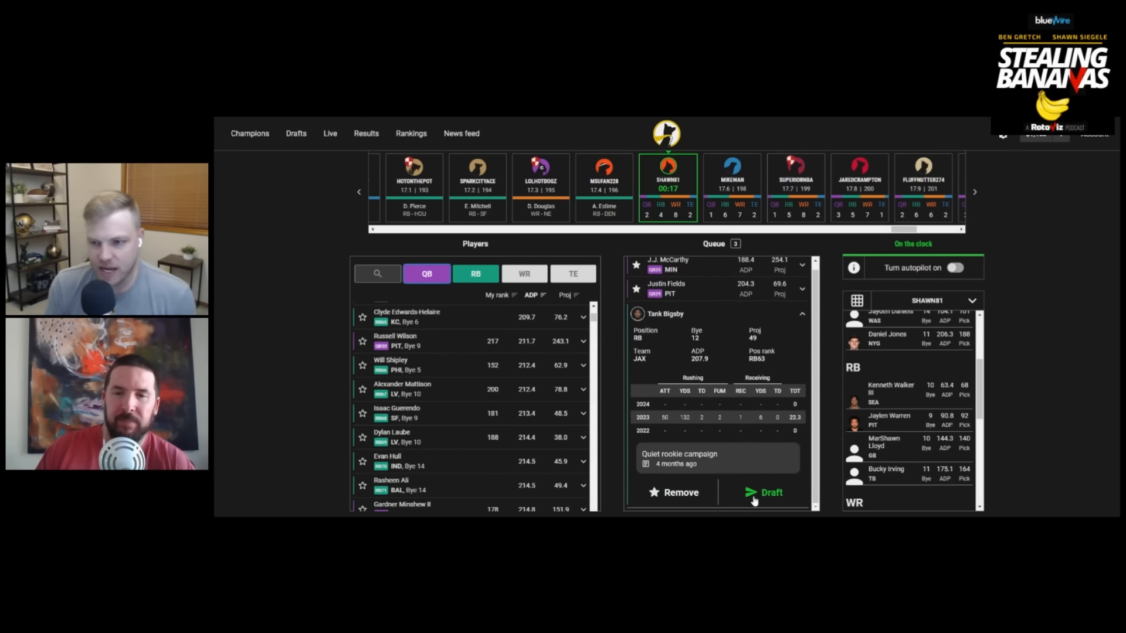
{"action": "left_click", "coordinate": [771, 493]}
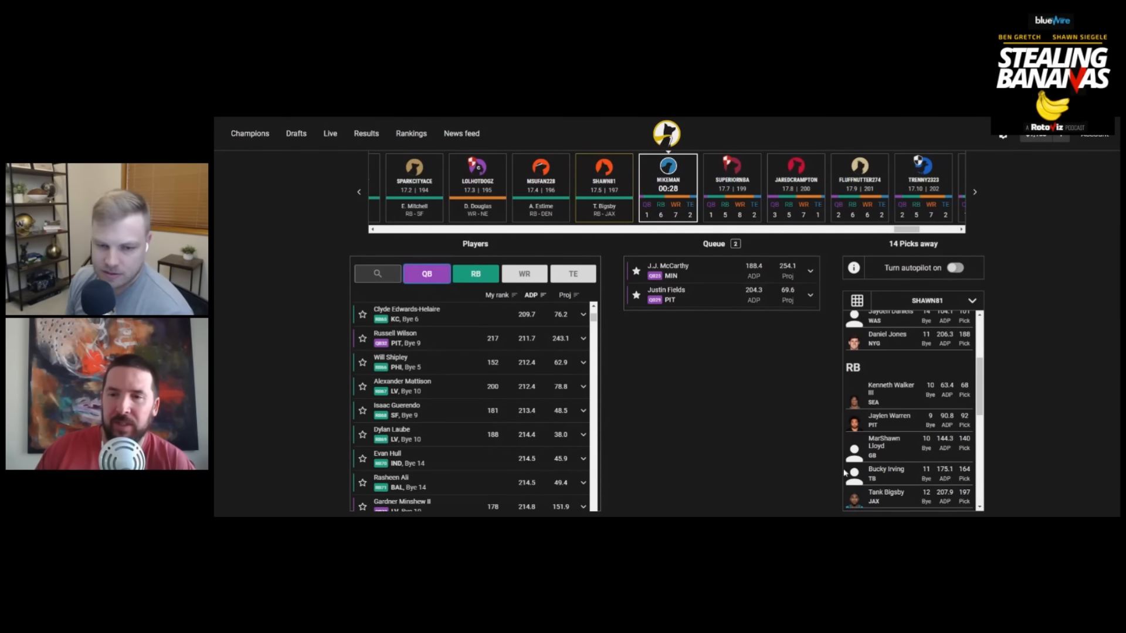
{"action": "scroll", "scroll_direction": "down", "scroll_amount": 3}
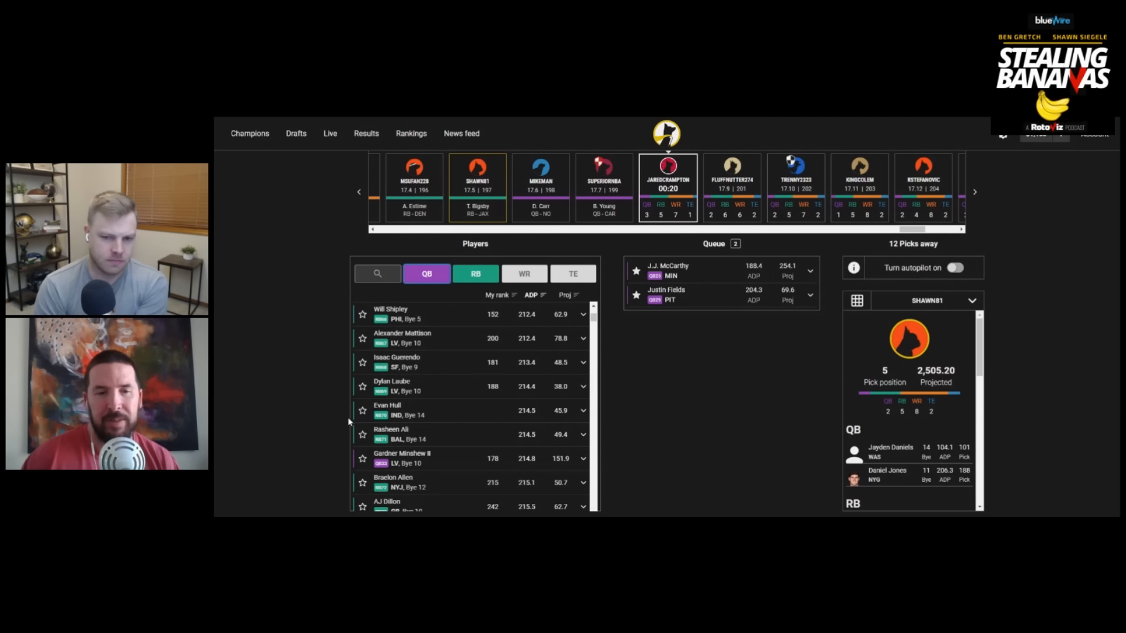
Scroll the Players list down to Isaac Guerendo and Blake Watson to queue them.
{"action": "scroll", "scroll_direction": "down", "scroll_amount": 3}
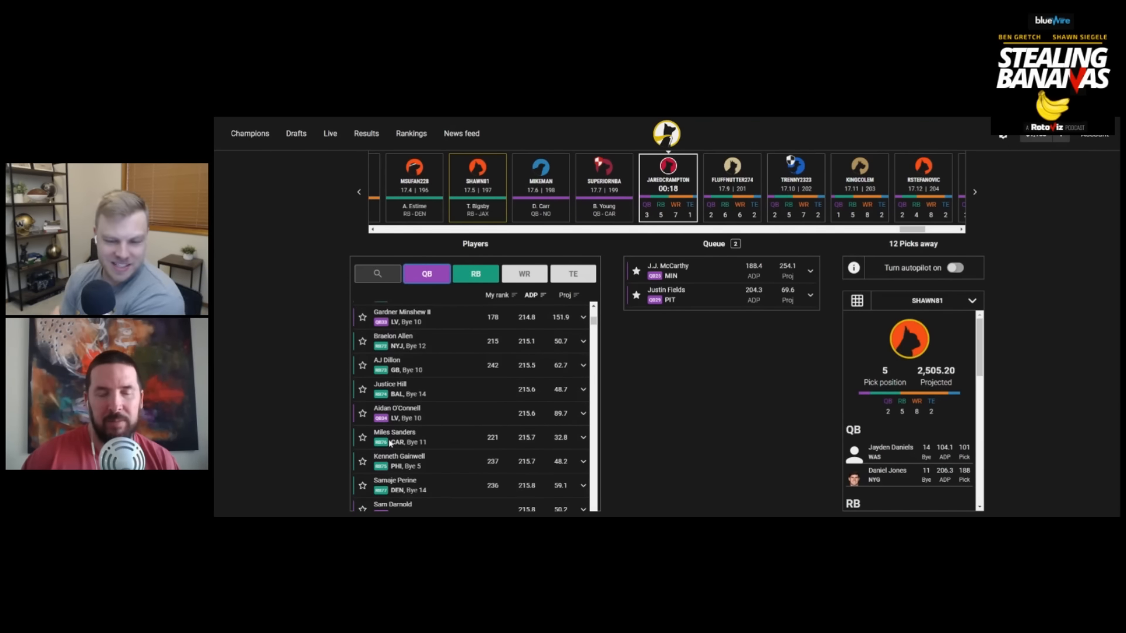
{"action": "scroll", "scroll_direction": "down", "scroll_amount": 3}
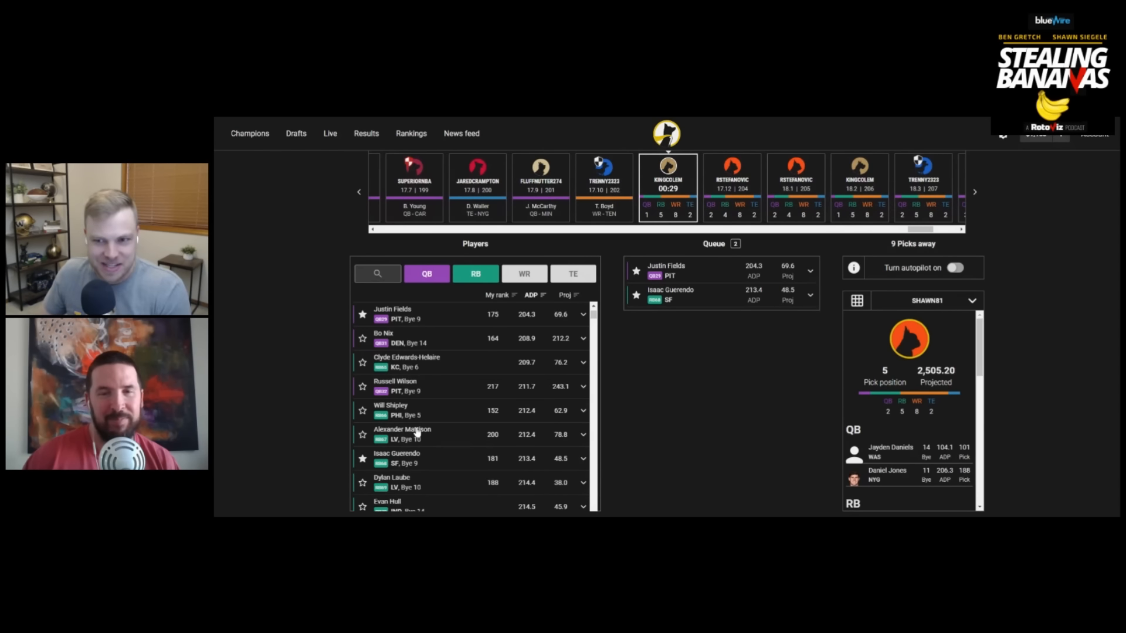
{"action": "mouse_move", "coordinate": [437, 384]}
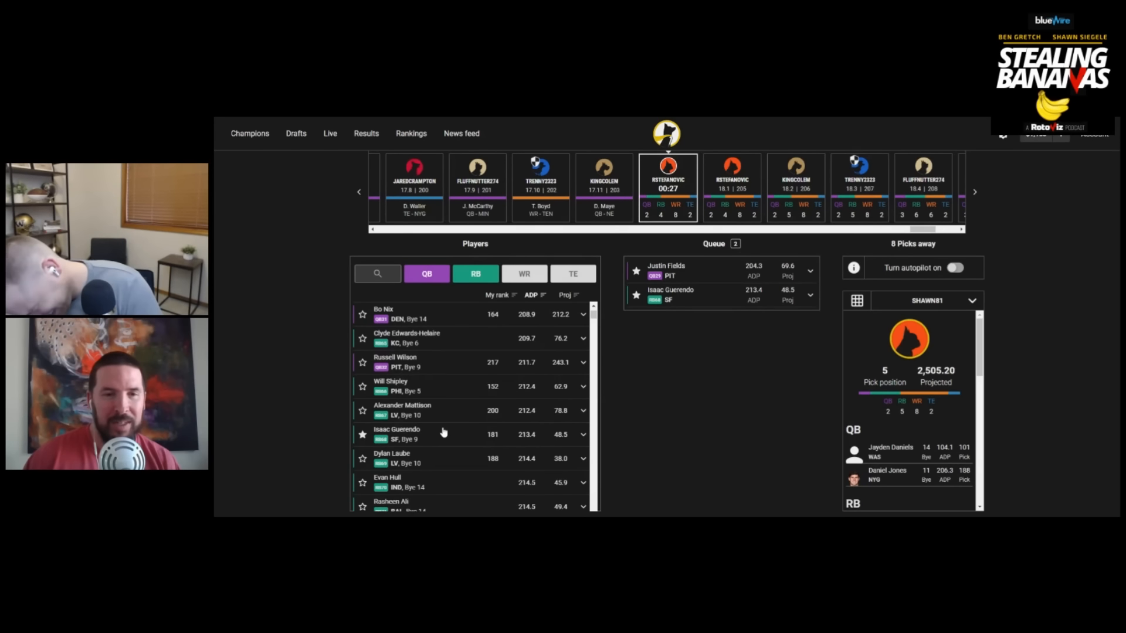
{"action": "scroll", "scroll_direction": "down", "scroll_amount": 3}
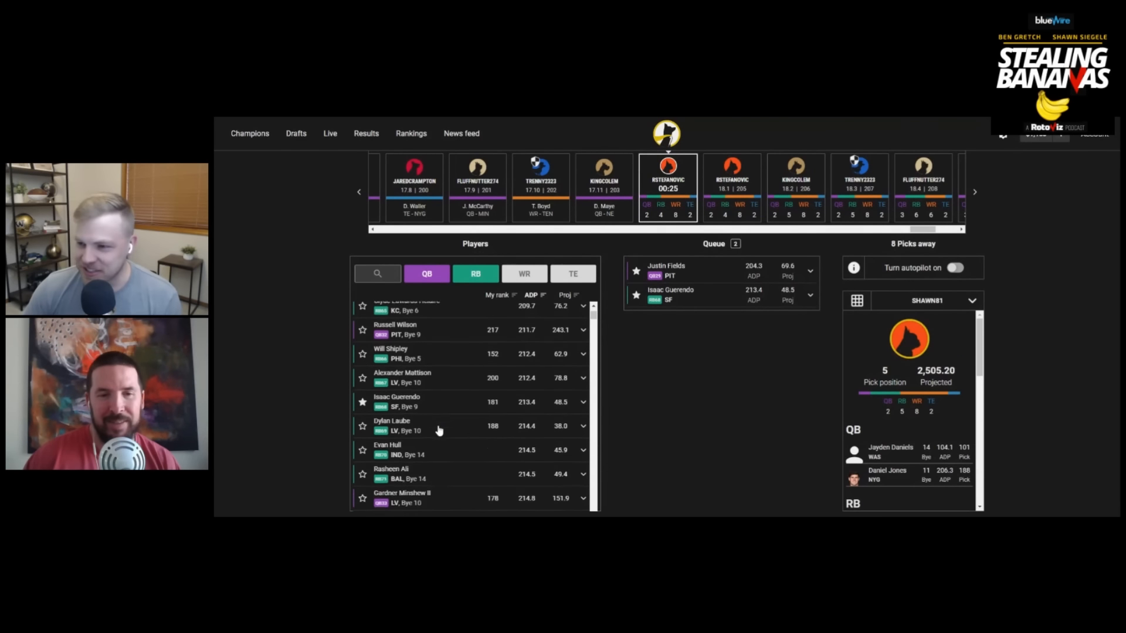
{"action": "scroll", "scroll_direction": "down", "scroll_amount": 3}
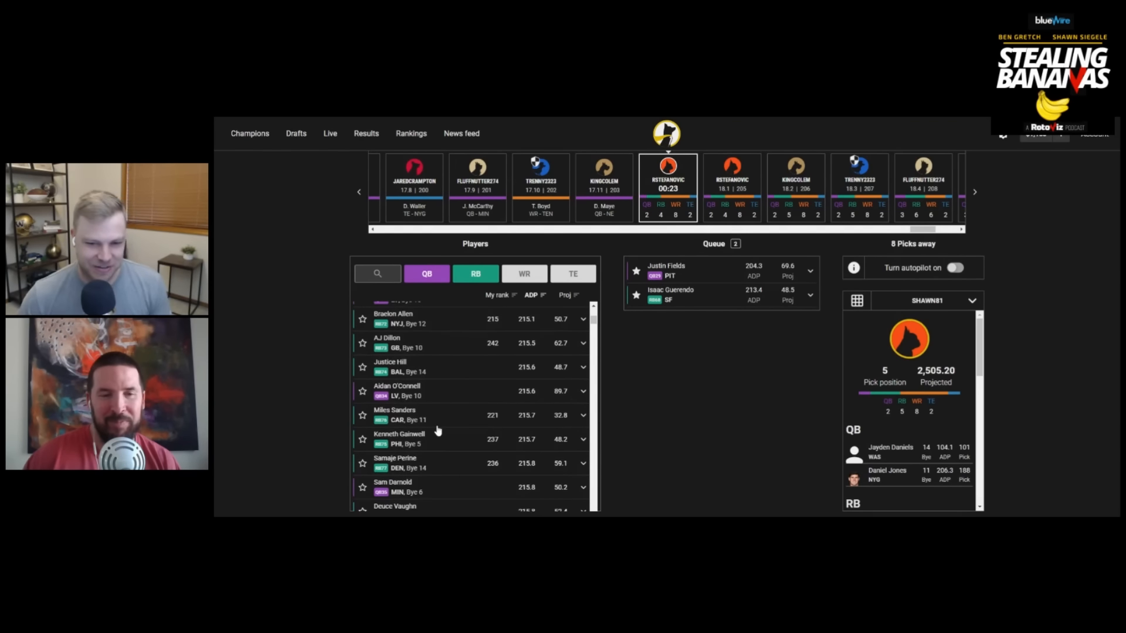
{"action": "scroll", "scroll_direction": "down", "scroll_amount": 3}
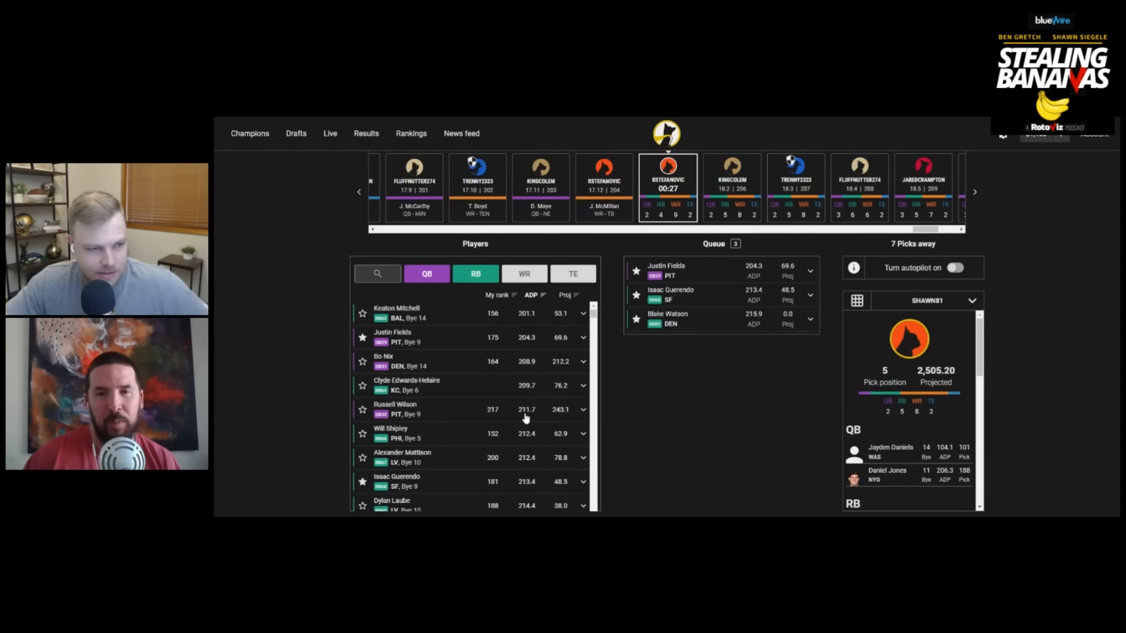
{"action": "mouse_move", "coordinate": [500, 441]}
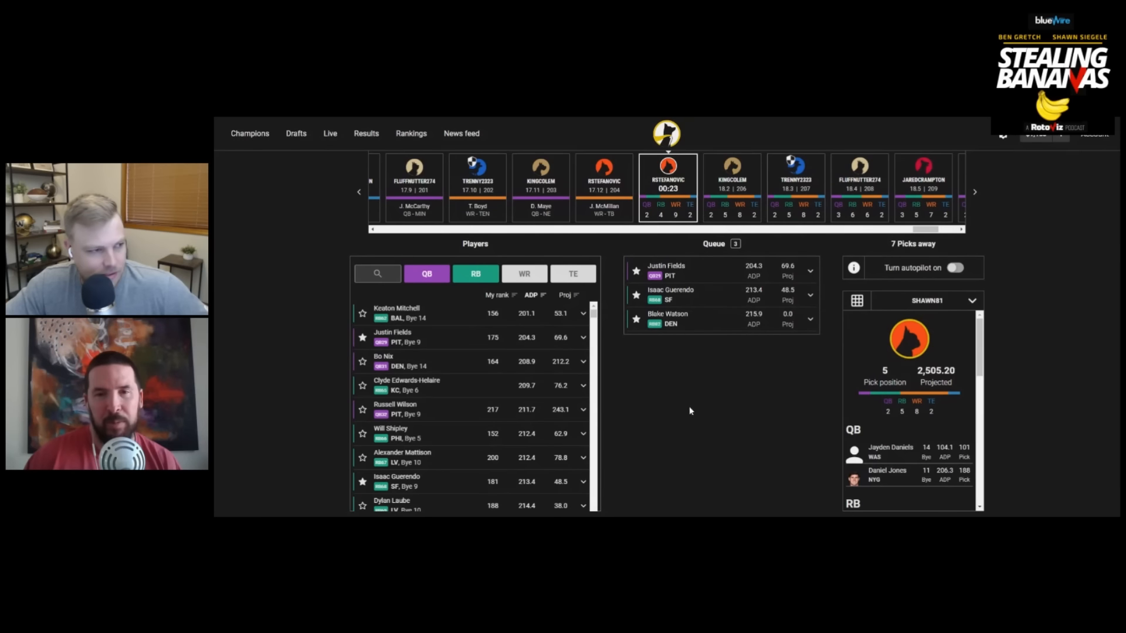
{"action": "mouse_move", "coordinate": [684, 418]}
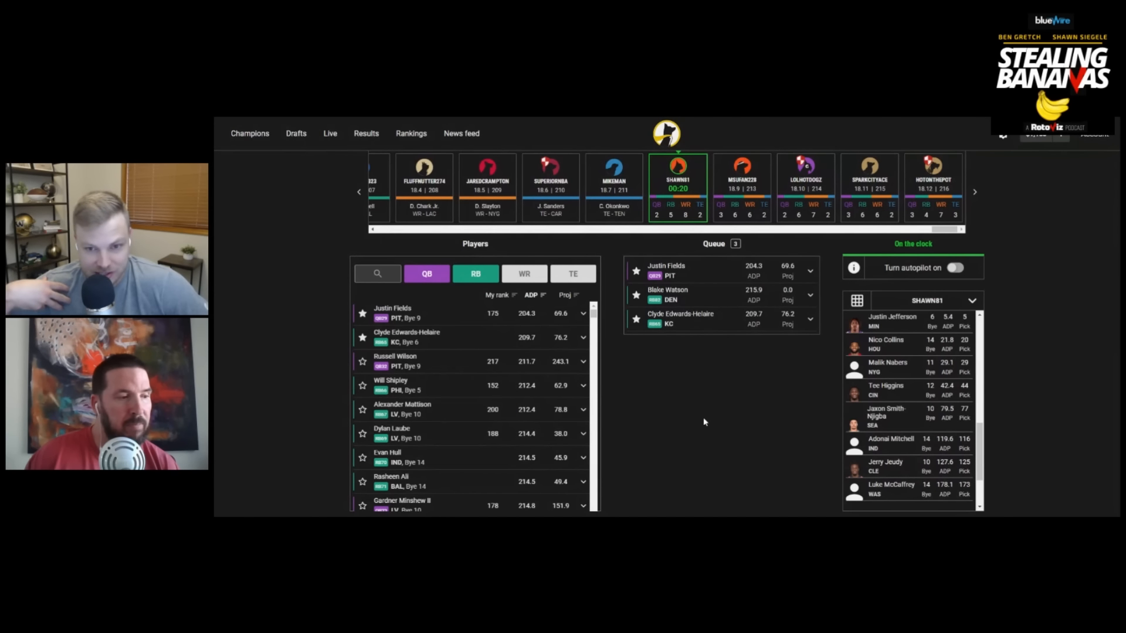
{"action": "mouse_move", "coordinate": [789, 419]}
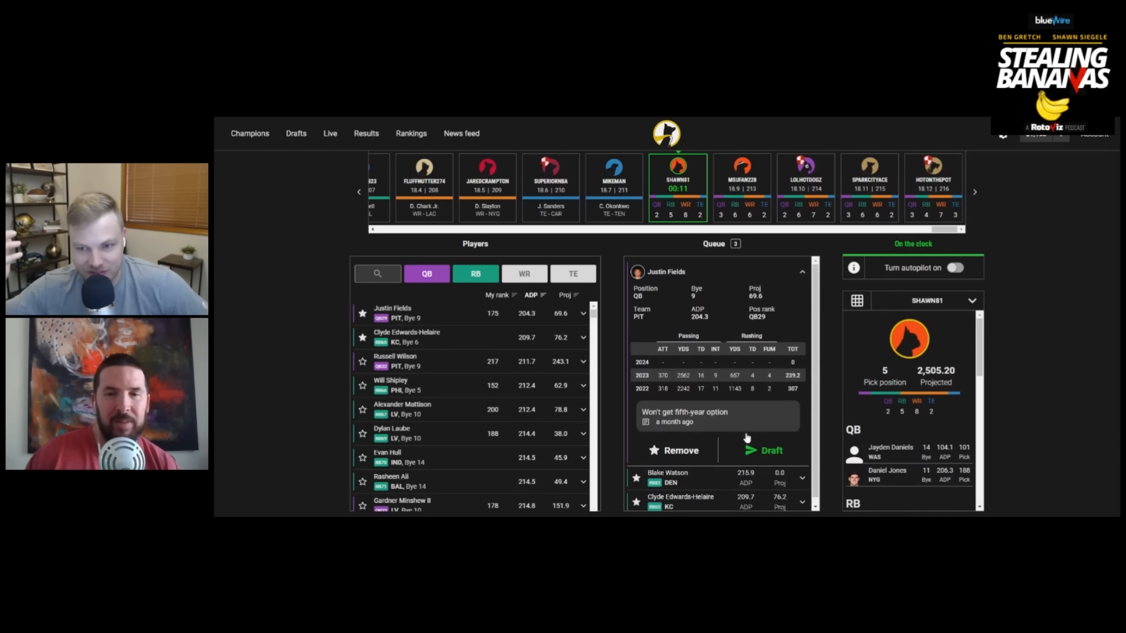
Draft Justin Fields as the eighteenth-round quarterback, then scroll through the roster picks.
{"action": "left_click", "coordinate": [764, 450]}
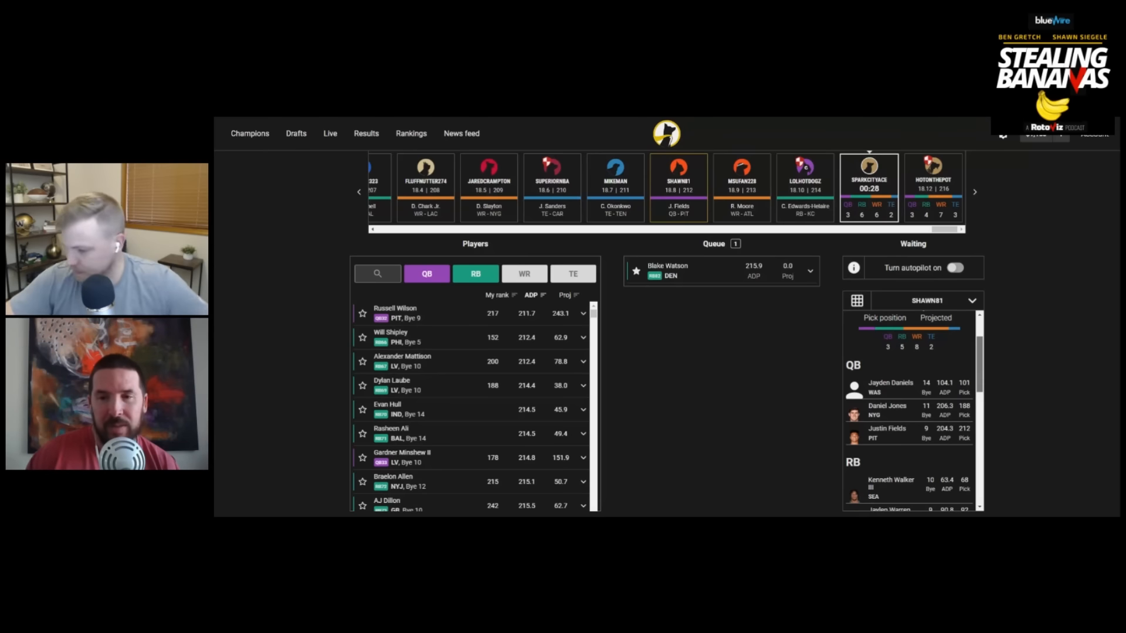
{"action": "scroll", "scroll_direction": "down", "scroll_amount": 3}
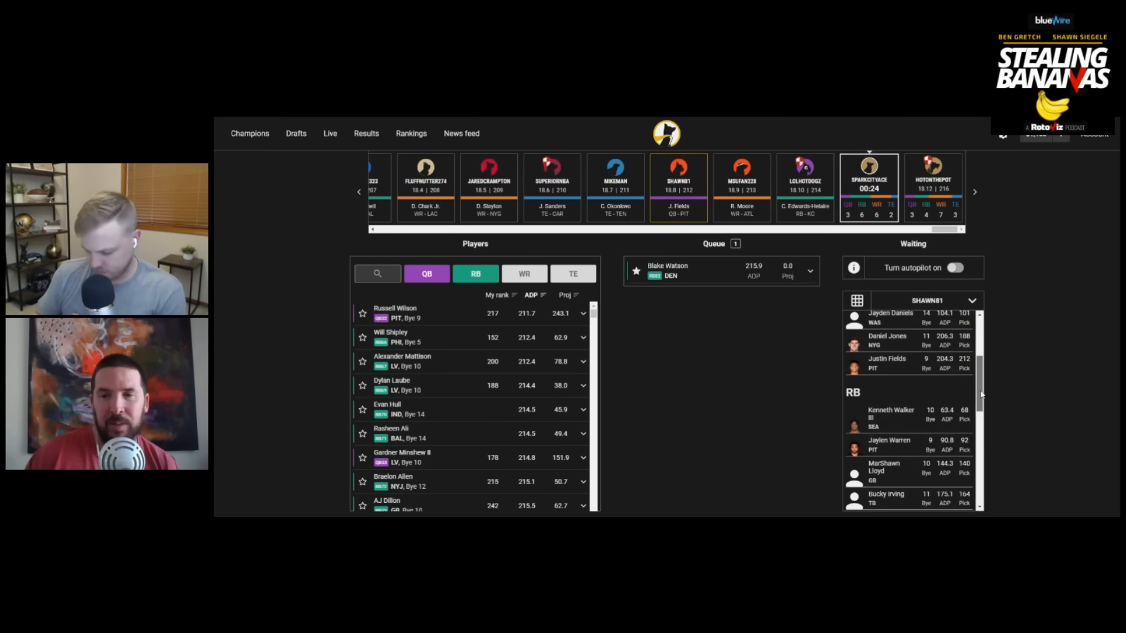
{"action": "scroll", "scroll_direction": "down", "scroll_amount": 3}
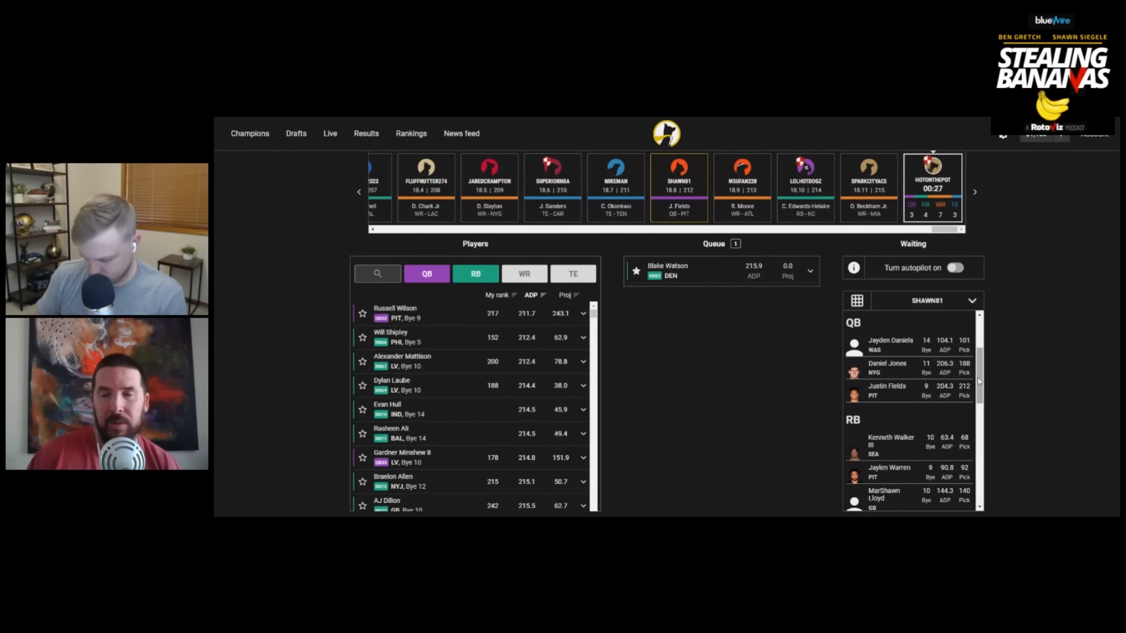
{"action": "scroll", "scroll_direction": "down", "scroll_amount": 3}
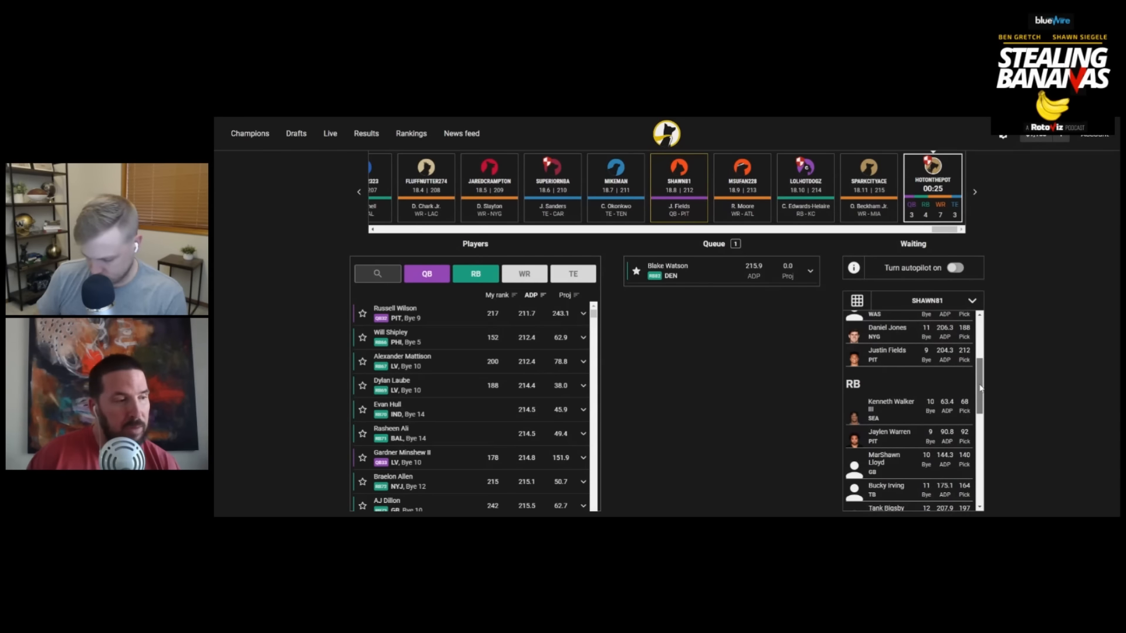
{"action": "scroll", "scroll_direction": "down", "scroll_amount": 3}
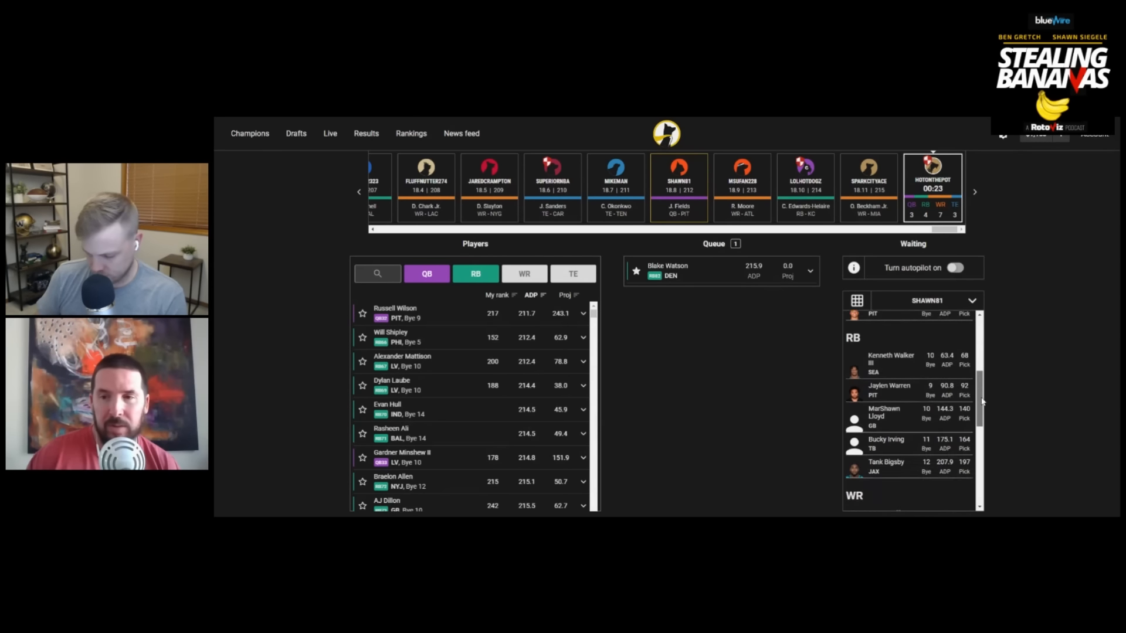
{"action": "scroll", "scroll_direction": "down", "scroll_amount": 3}
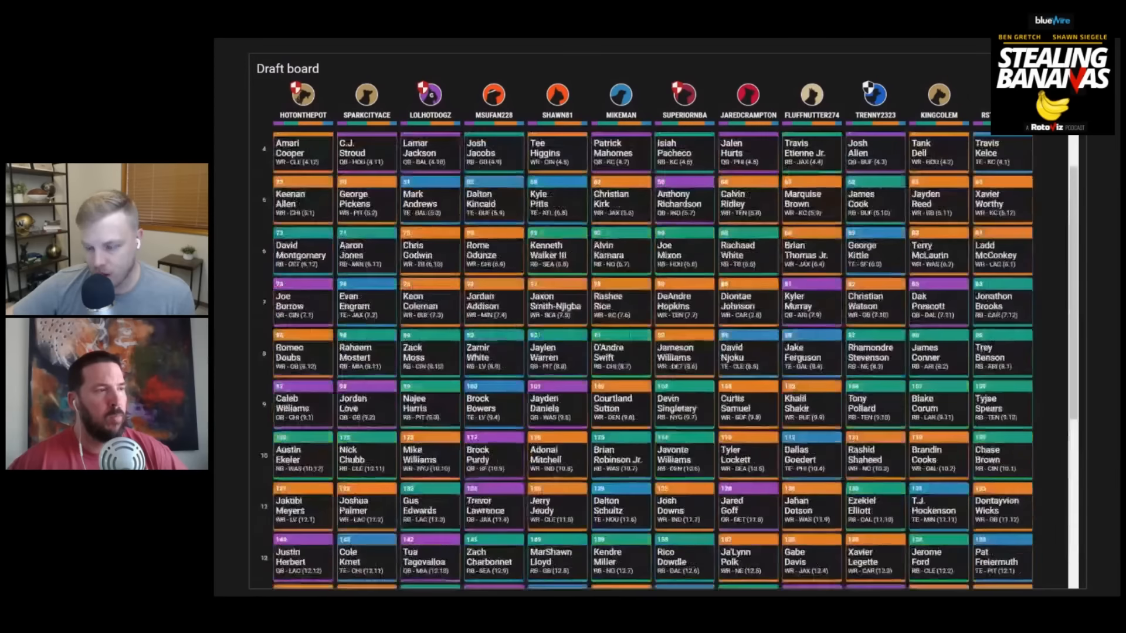
Scroll down the completed draft board reviewing rounds 3 through 14.
{"action": "scroll", "scroll_direction": "down", "scroll_amount": 3}
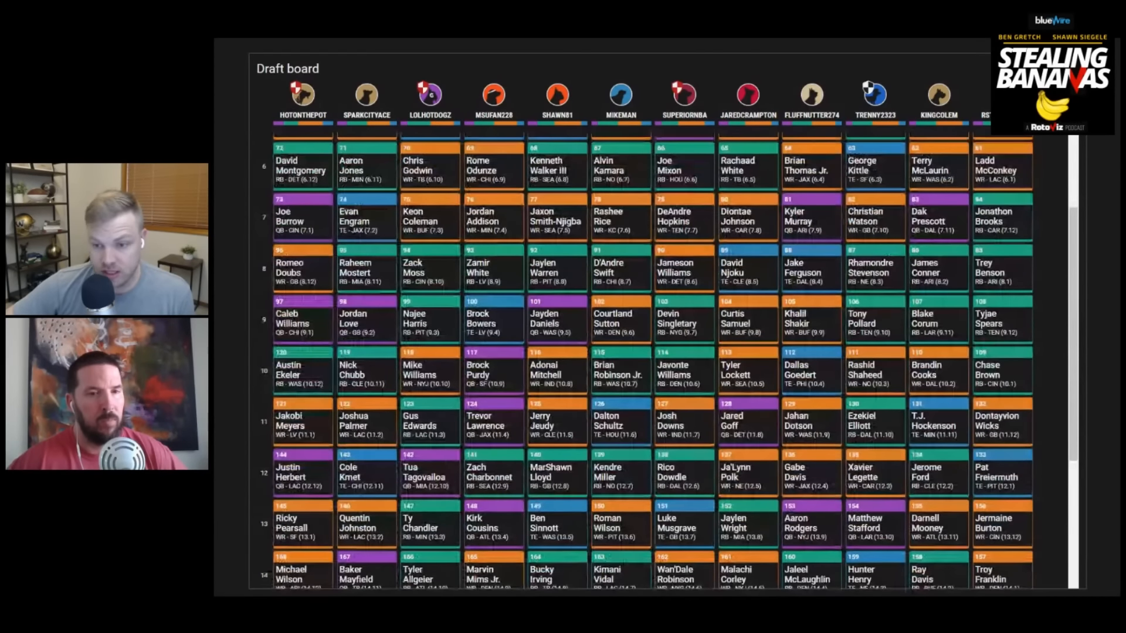
{"action": "scroll", "scroll_direction": "down", "scroll_amount": 3}
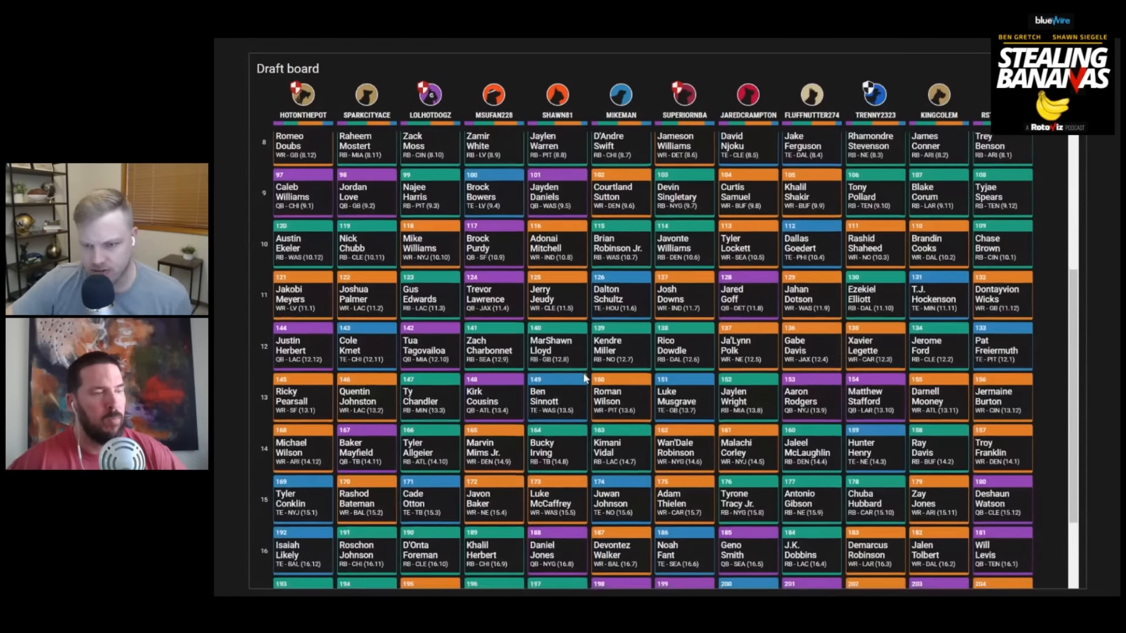
{"action": "scroll", "scroll_direction": "down", "scroll_amount": 3}
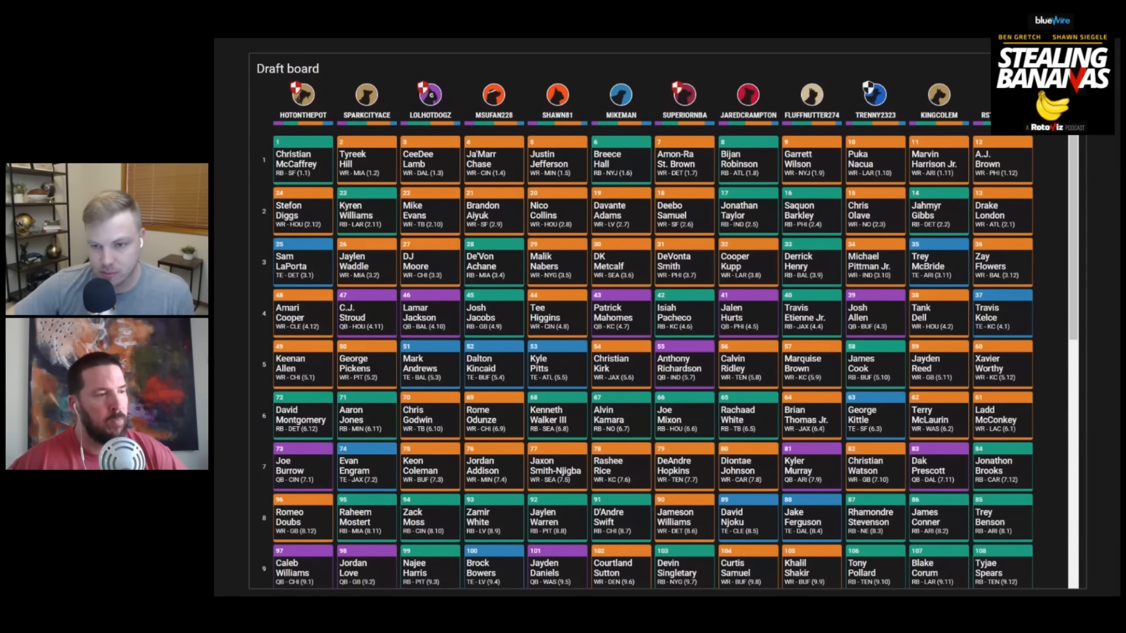
{"action": "scroll", "scroll_direction": "down", "scroll_amount": 3}
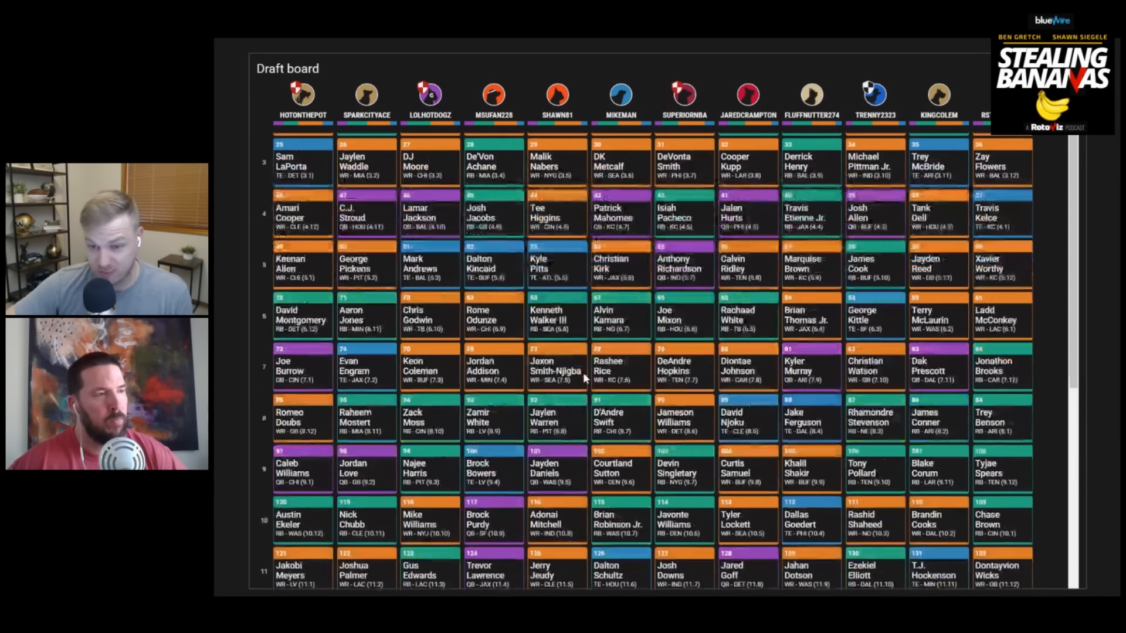
{"action": "scroll", "scroll_direction": "down", "scroll_amount": 3}
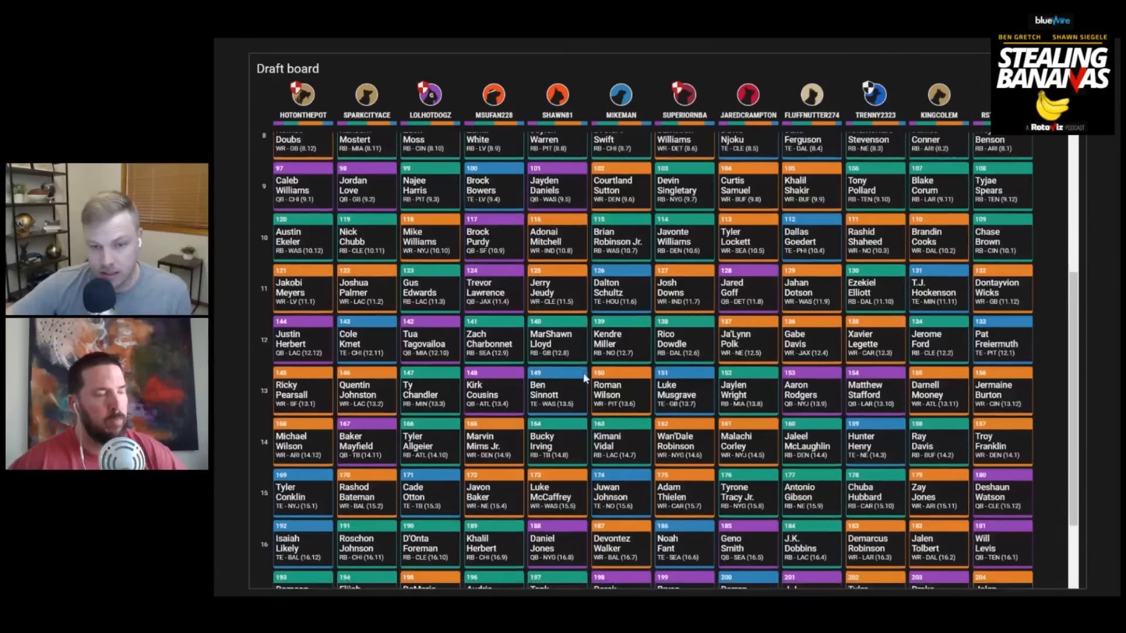
{"action": "scroll", "scroll_direction": "down", "scroll_amount": 3}
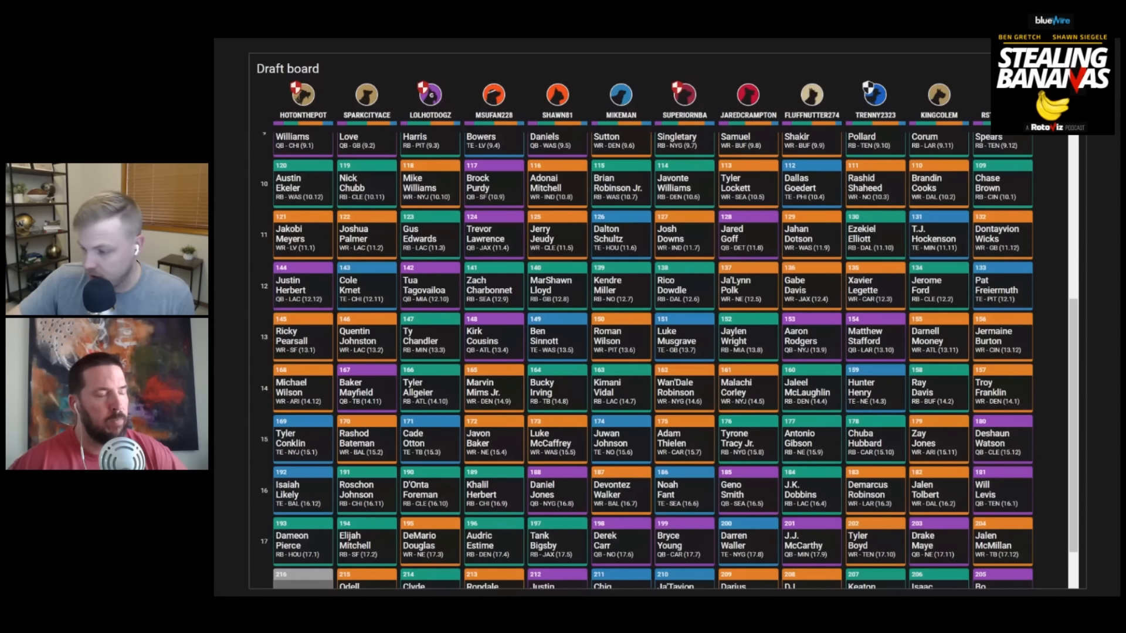
{"action": "scroll", "scroll_direction": "down", "scroll_amount": 3}
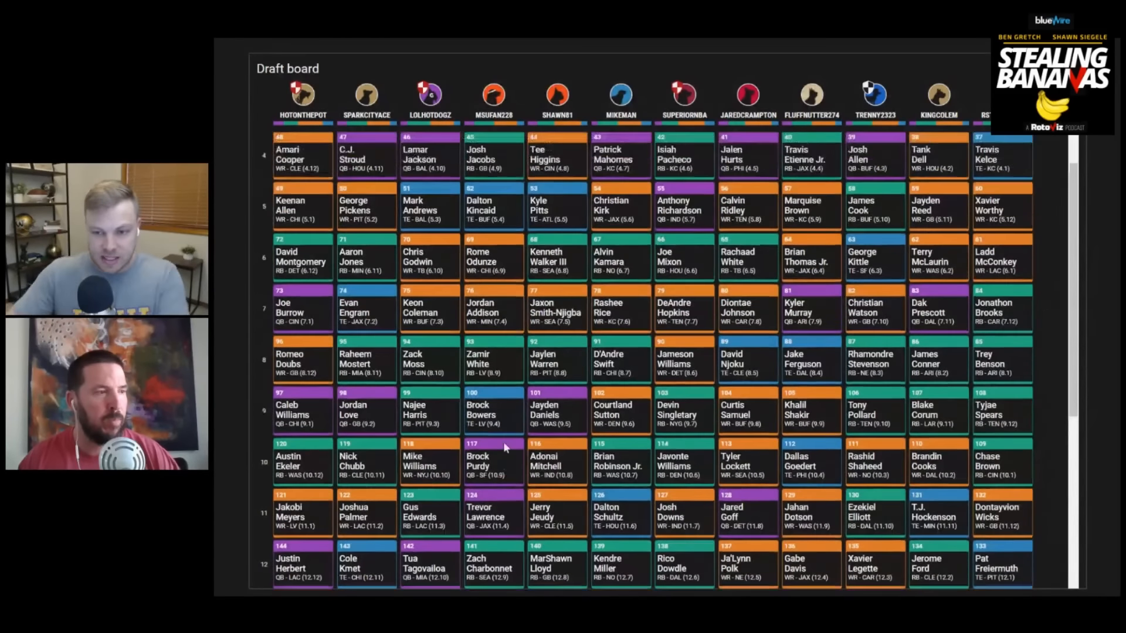
{"action": "scroll", "scroll_direction": "up", "scroll_amount": 3}
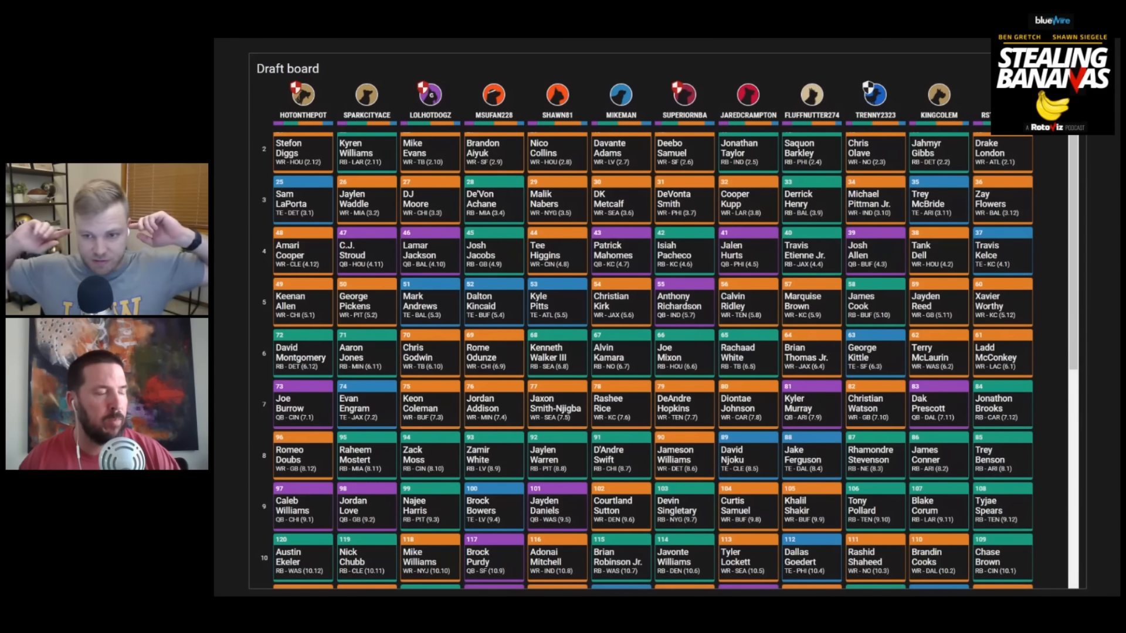
{"action": "scroll", "scroll_direction": "down", "scroll_amount": 3}
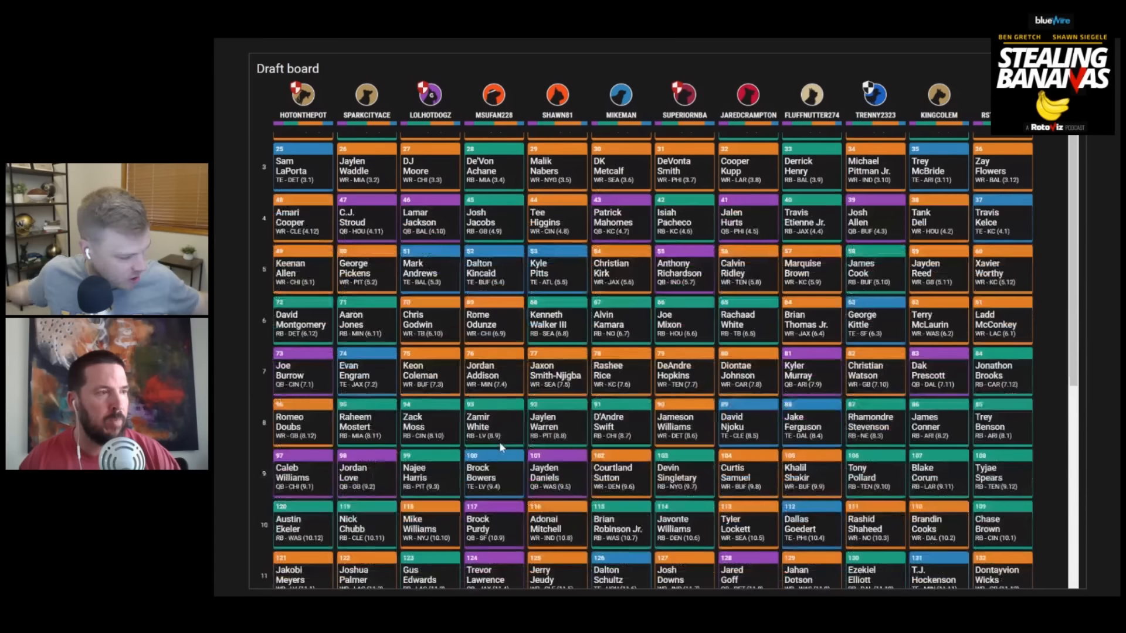
{"action": "scroll", "scroll_direction": "down", "scroll_amount": 3}
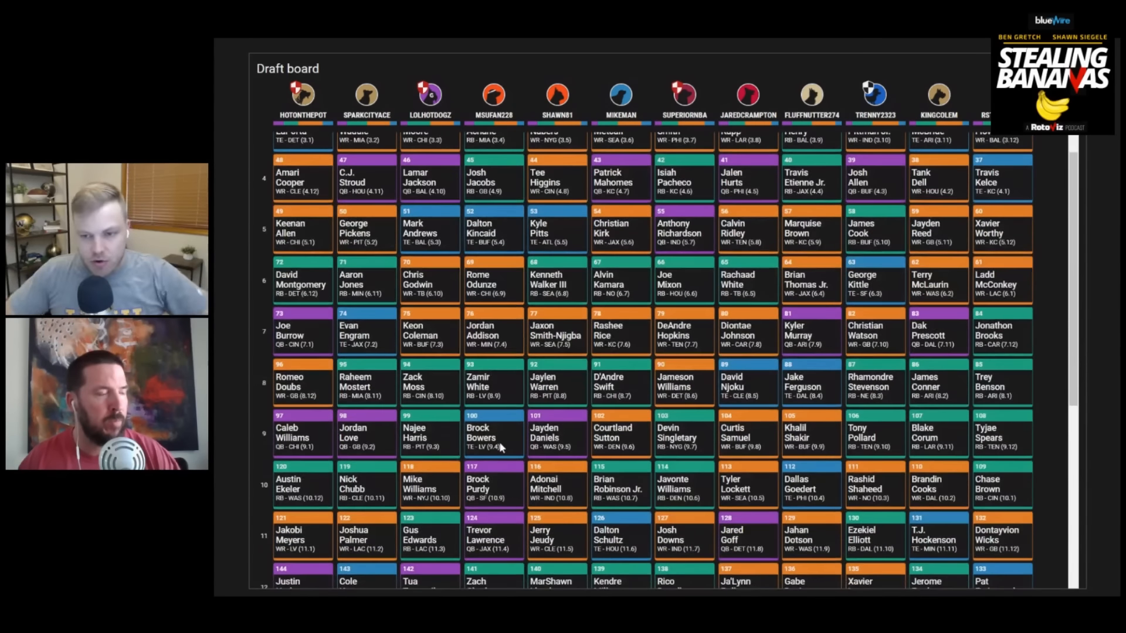
{"action": "scroll", "scroll_direction": "down", "scroll_amount": 3}
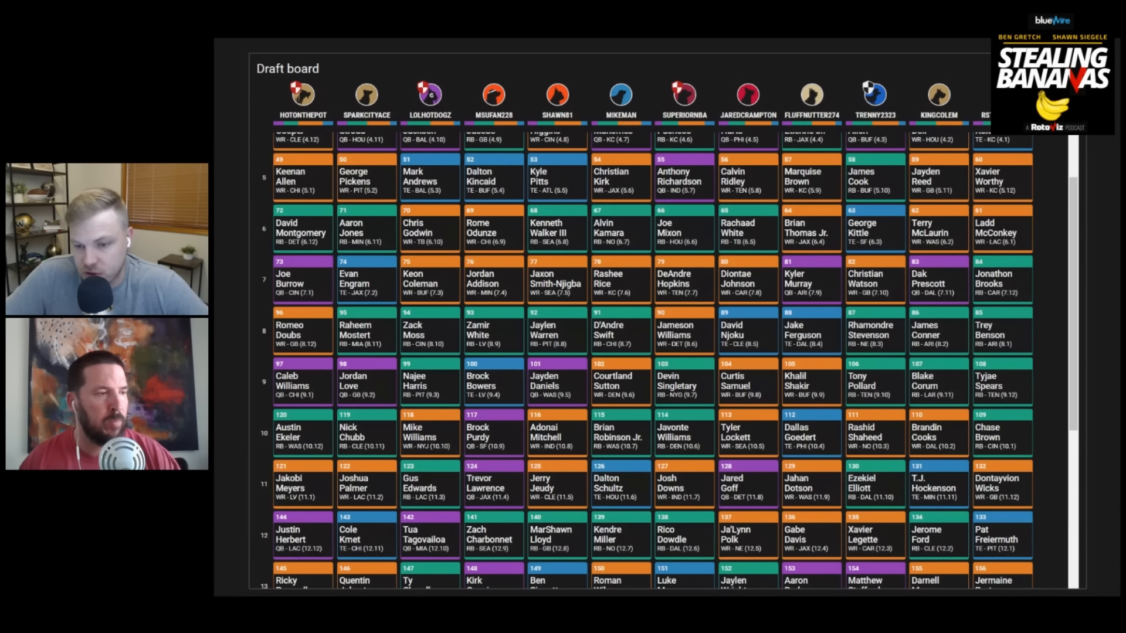
{"action": "scroll", "scroll_direction": "down", "scroll_amount": 3}
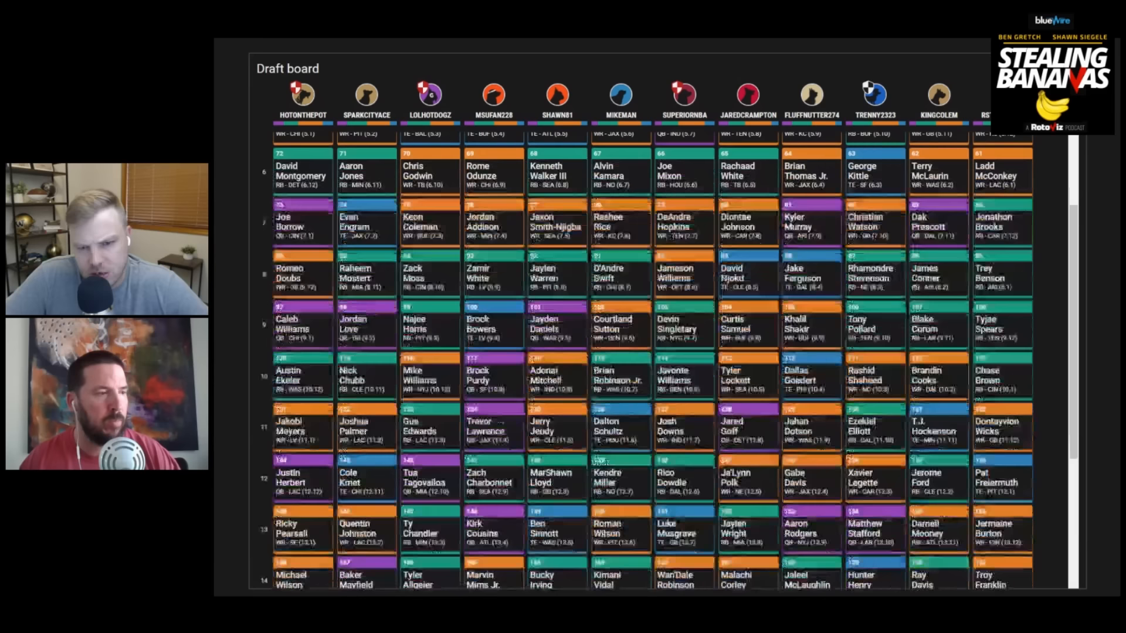
{"action": "scroll", "scroll_direction": "down", "scroll_amount": 3}
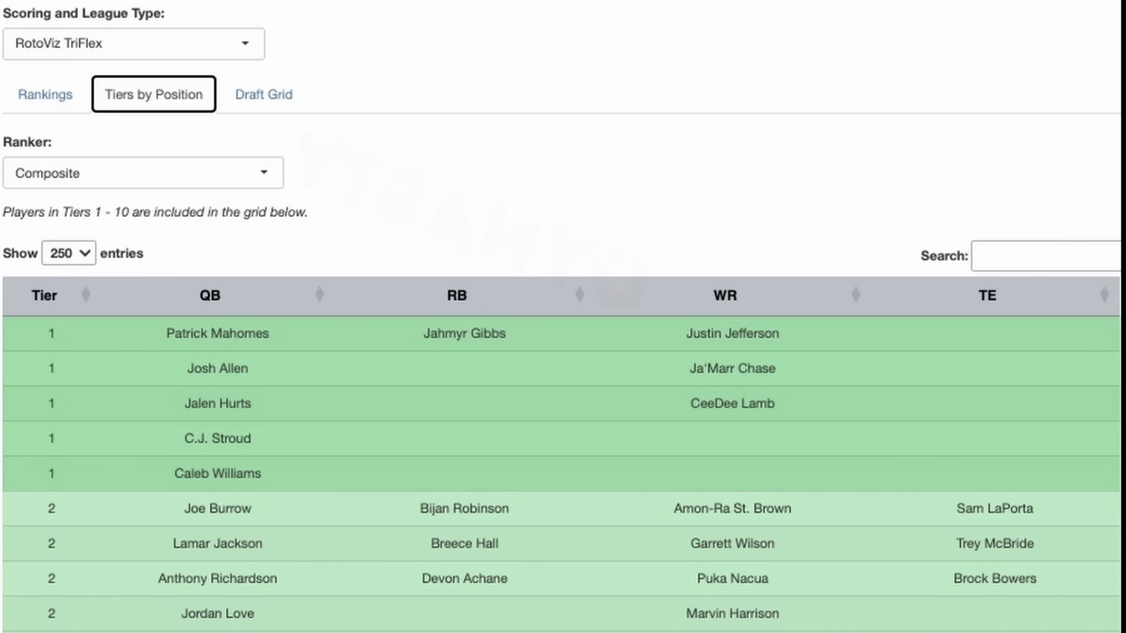
Check the RotoViz tiers view, then scroll the Underdog board to round 18's Bo Nix.
{"action": "left_click", "coordinate": [263, 94]}
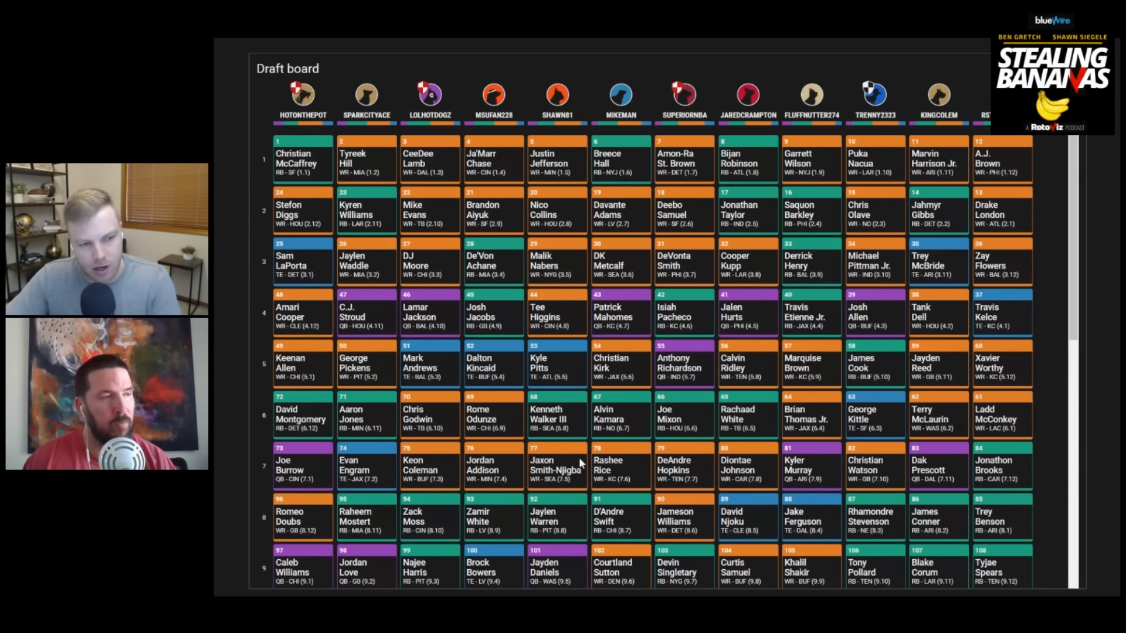
{"action": "scroll", "scroll_direction": "down", "scroll_amount": 3}
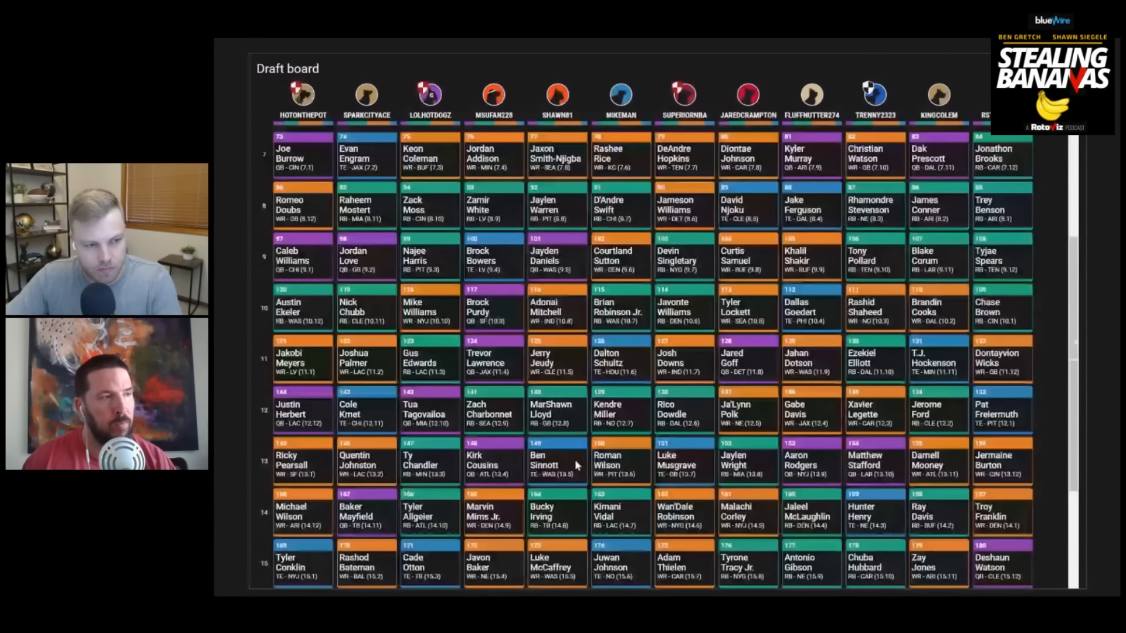
{"action": "scroll", "scroll_direction": "down", "scroll_amount": 3}
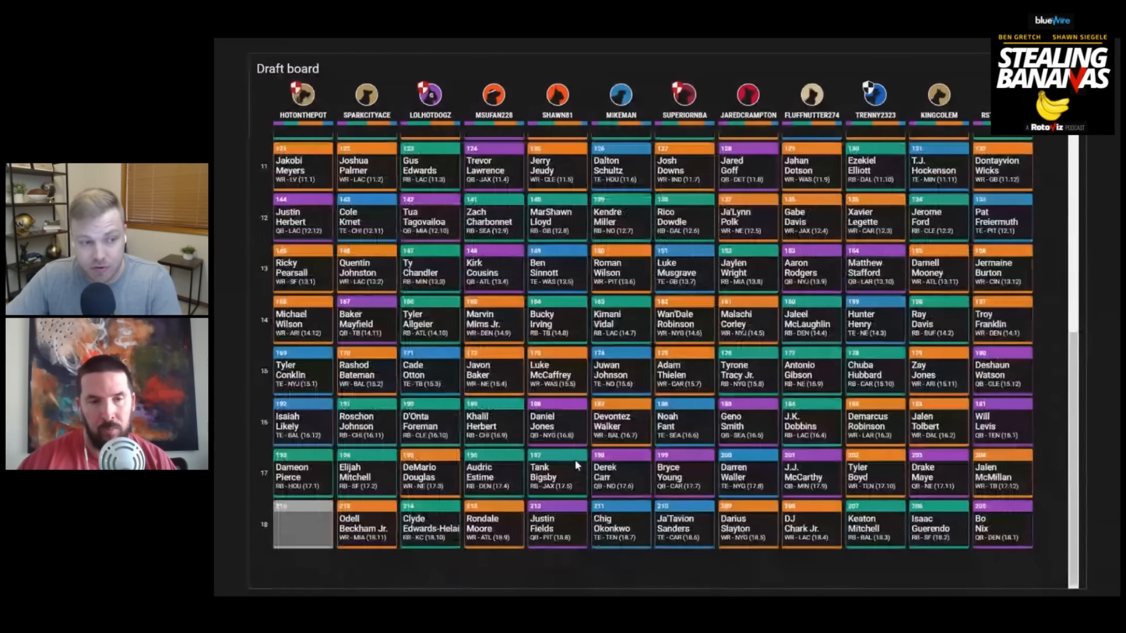